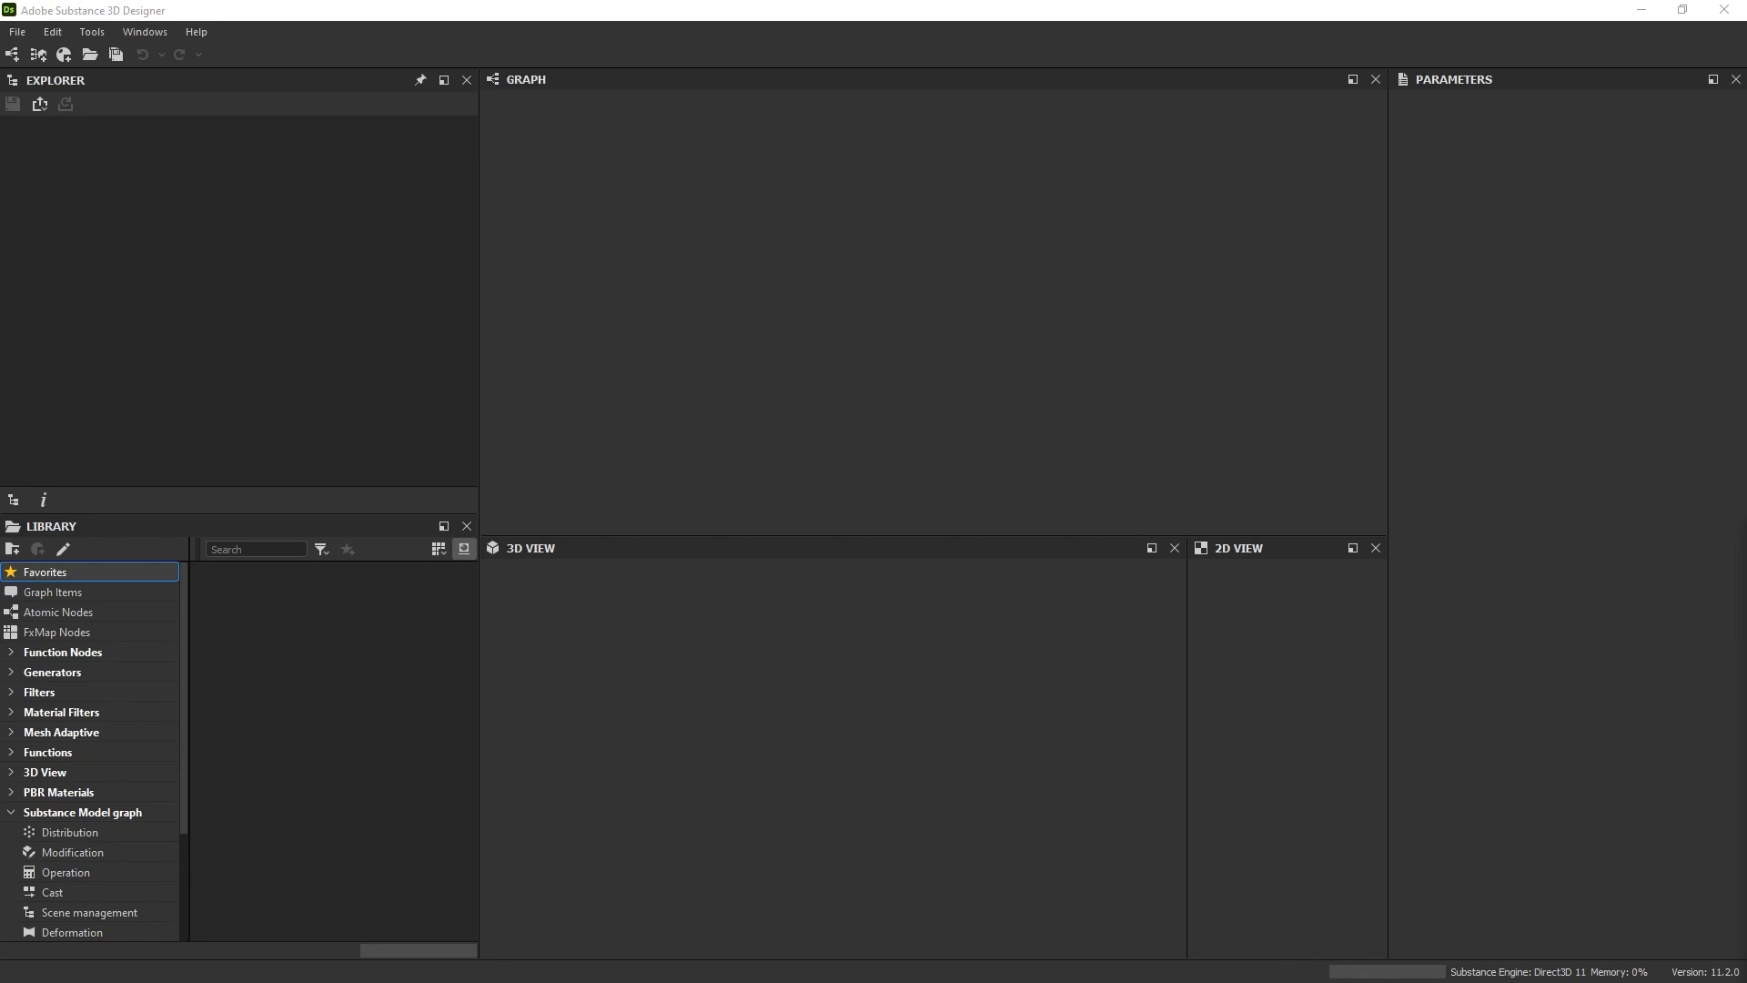
mouse_move(777, 574)
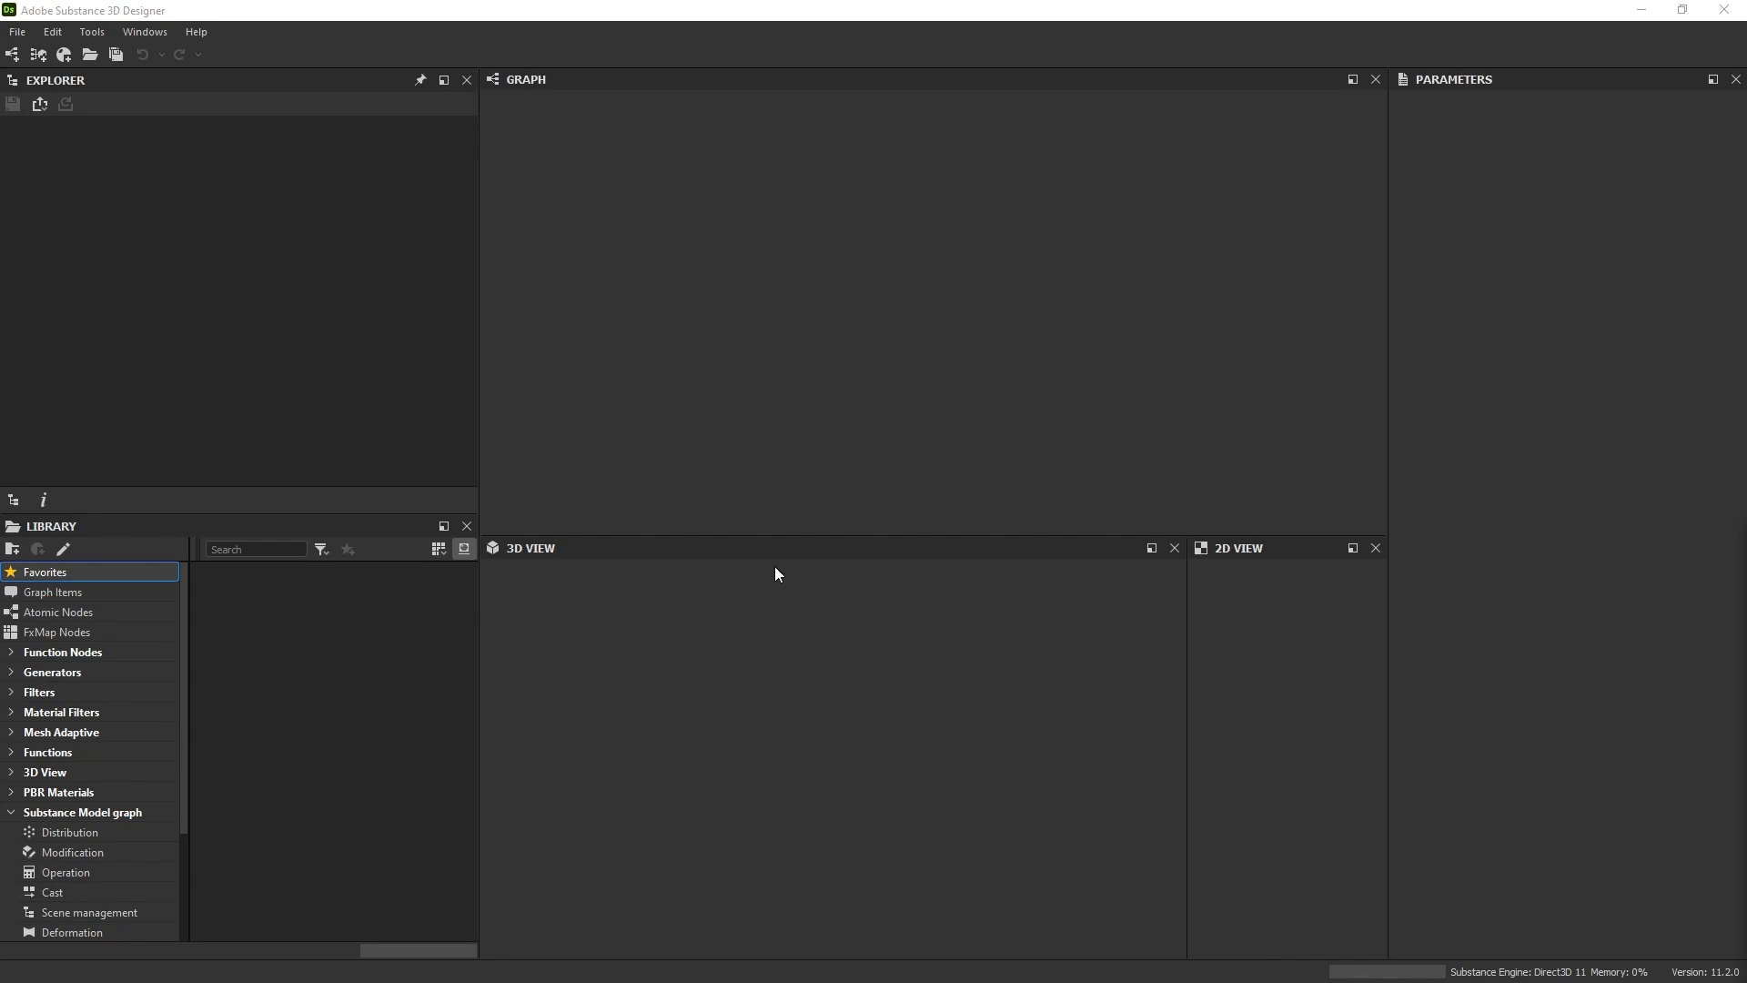
mouse_move(726, 557)
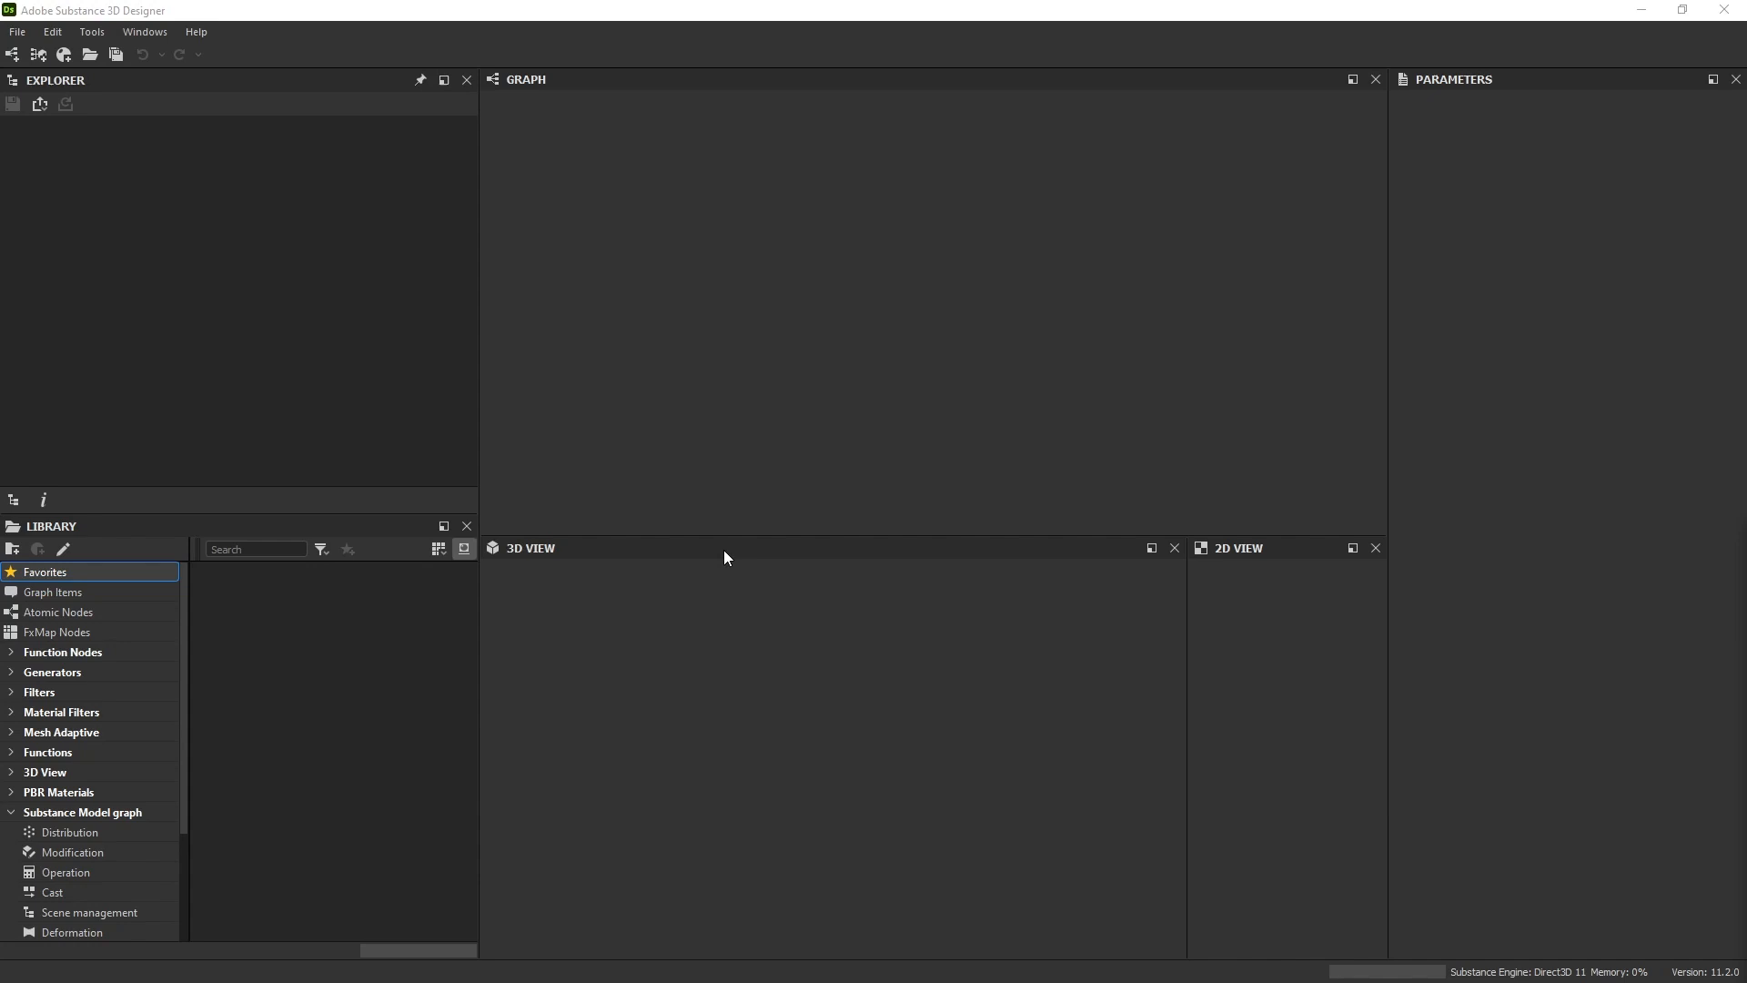
mouse_move(738, 564)
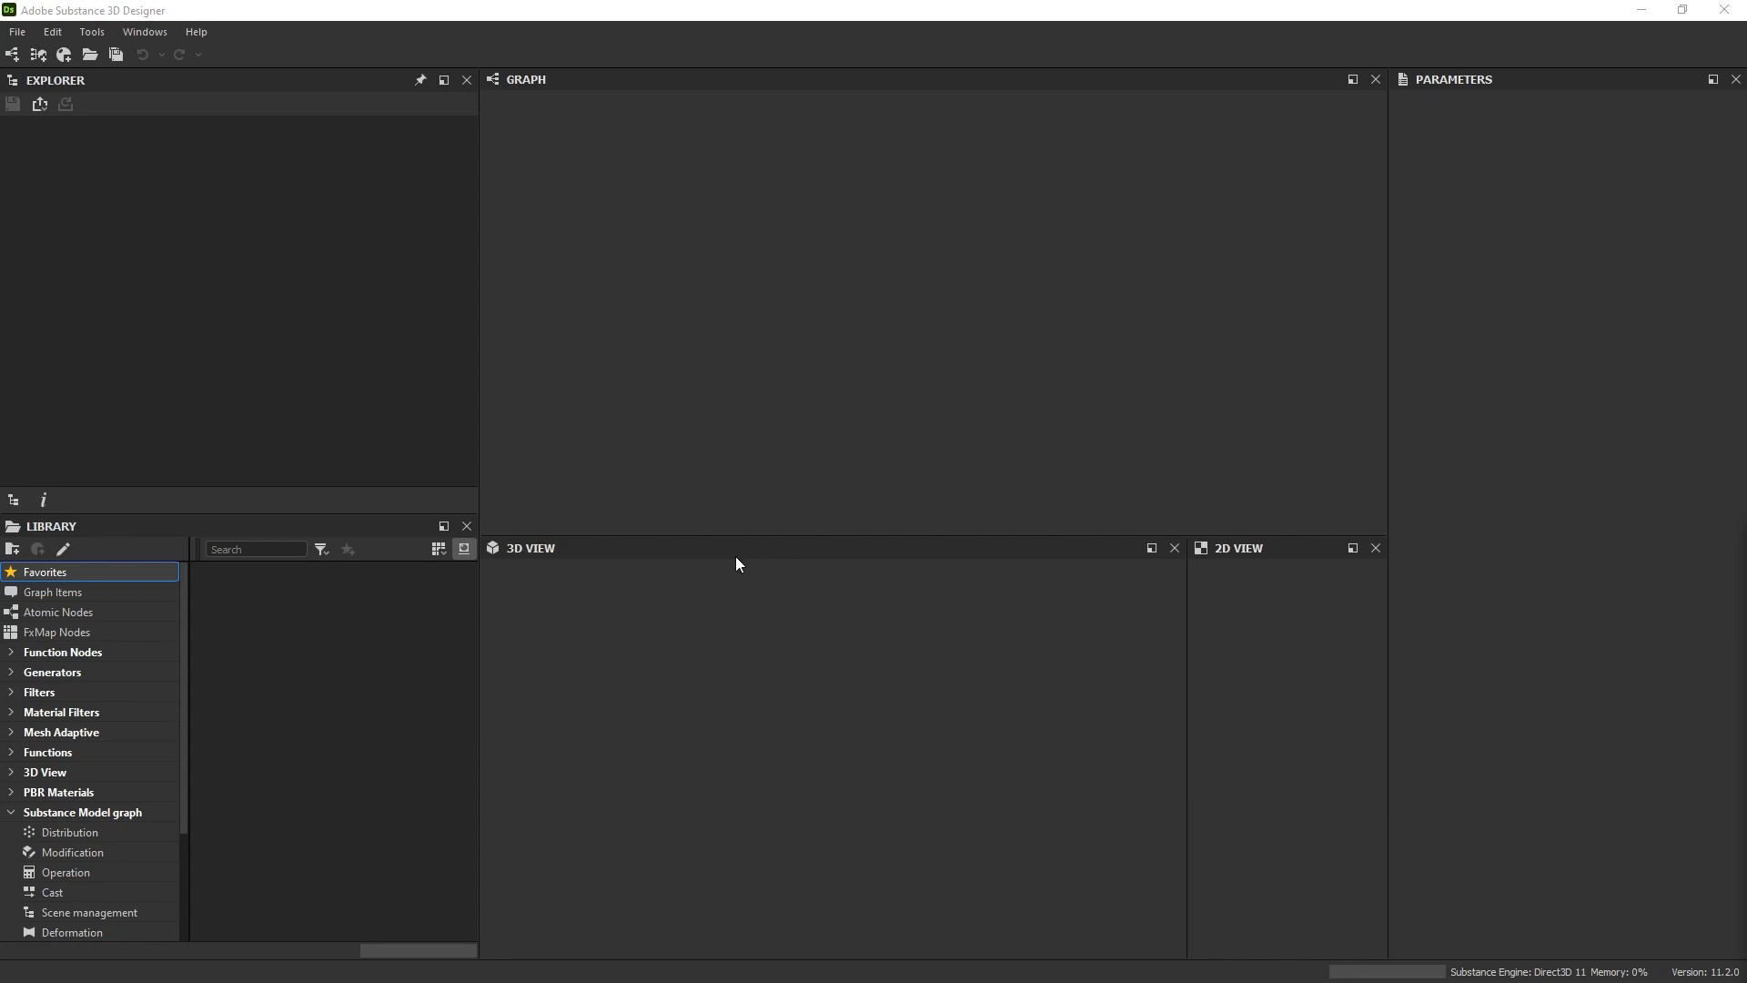
mouse_move(212, 356)
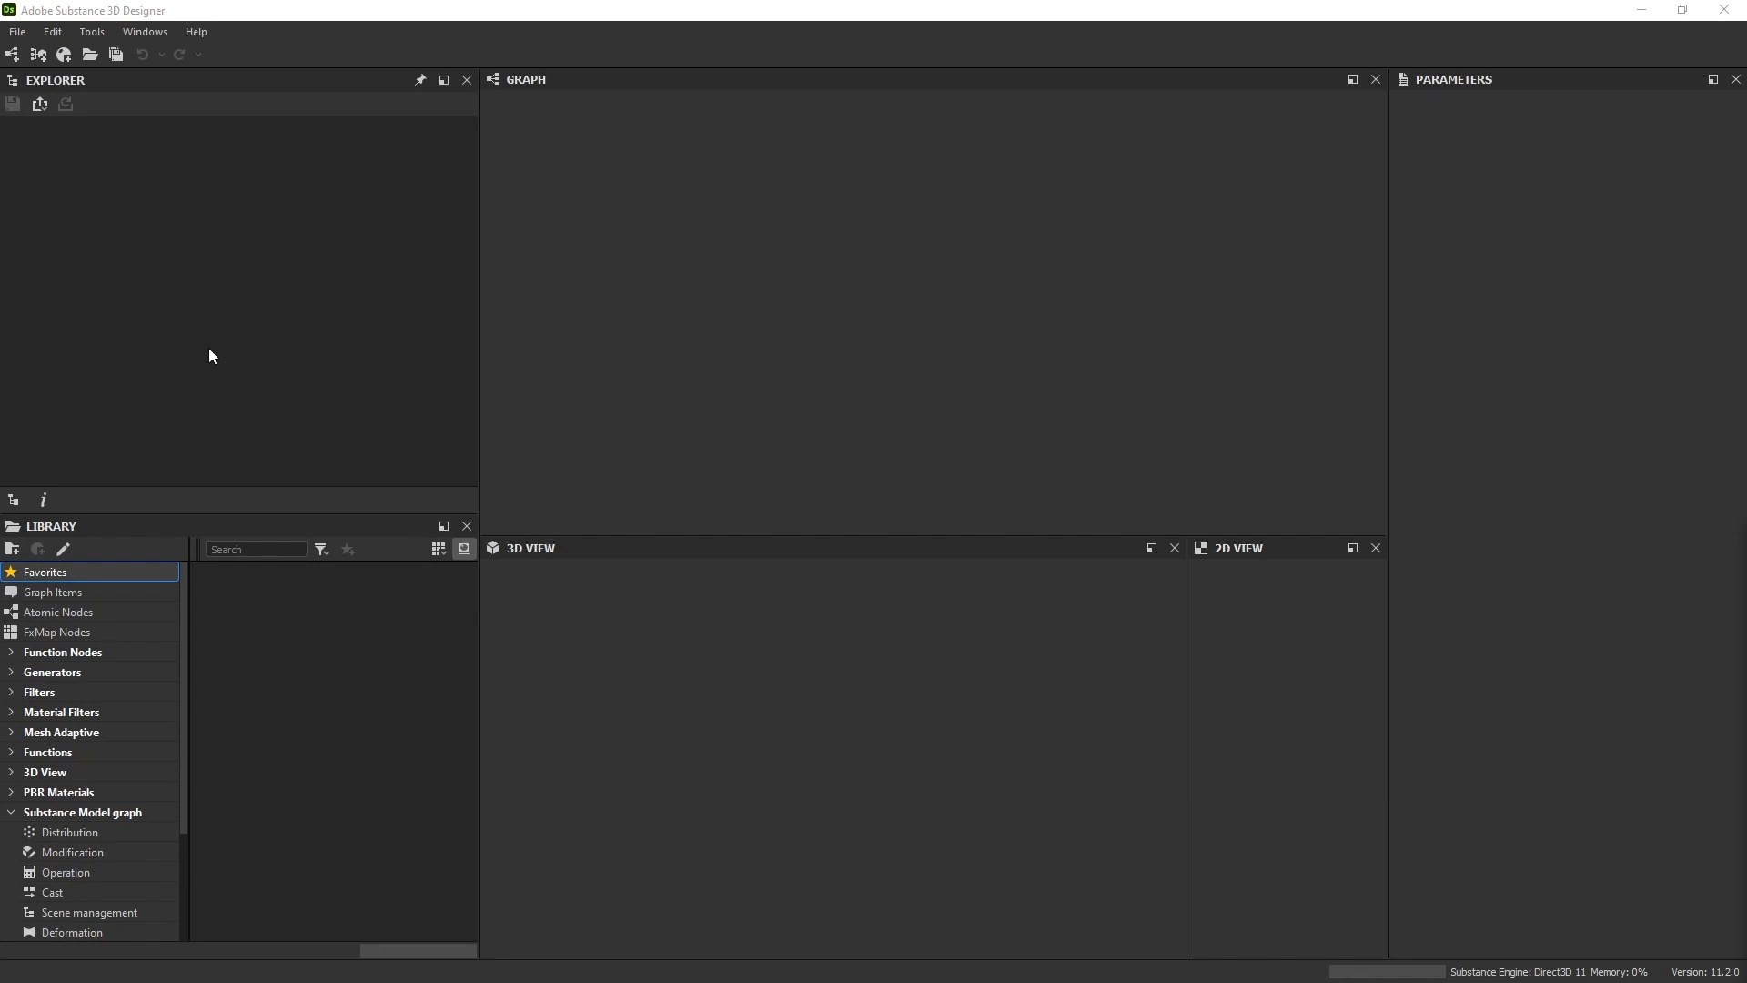
Step: Create a new package holding an empty Substance Model graph from the File menu
click(14, 32)
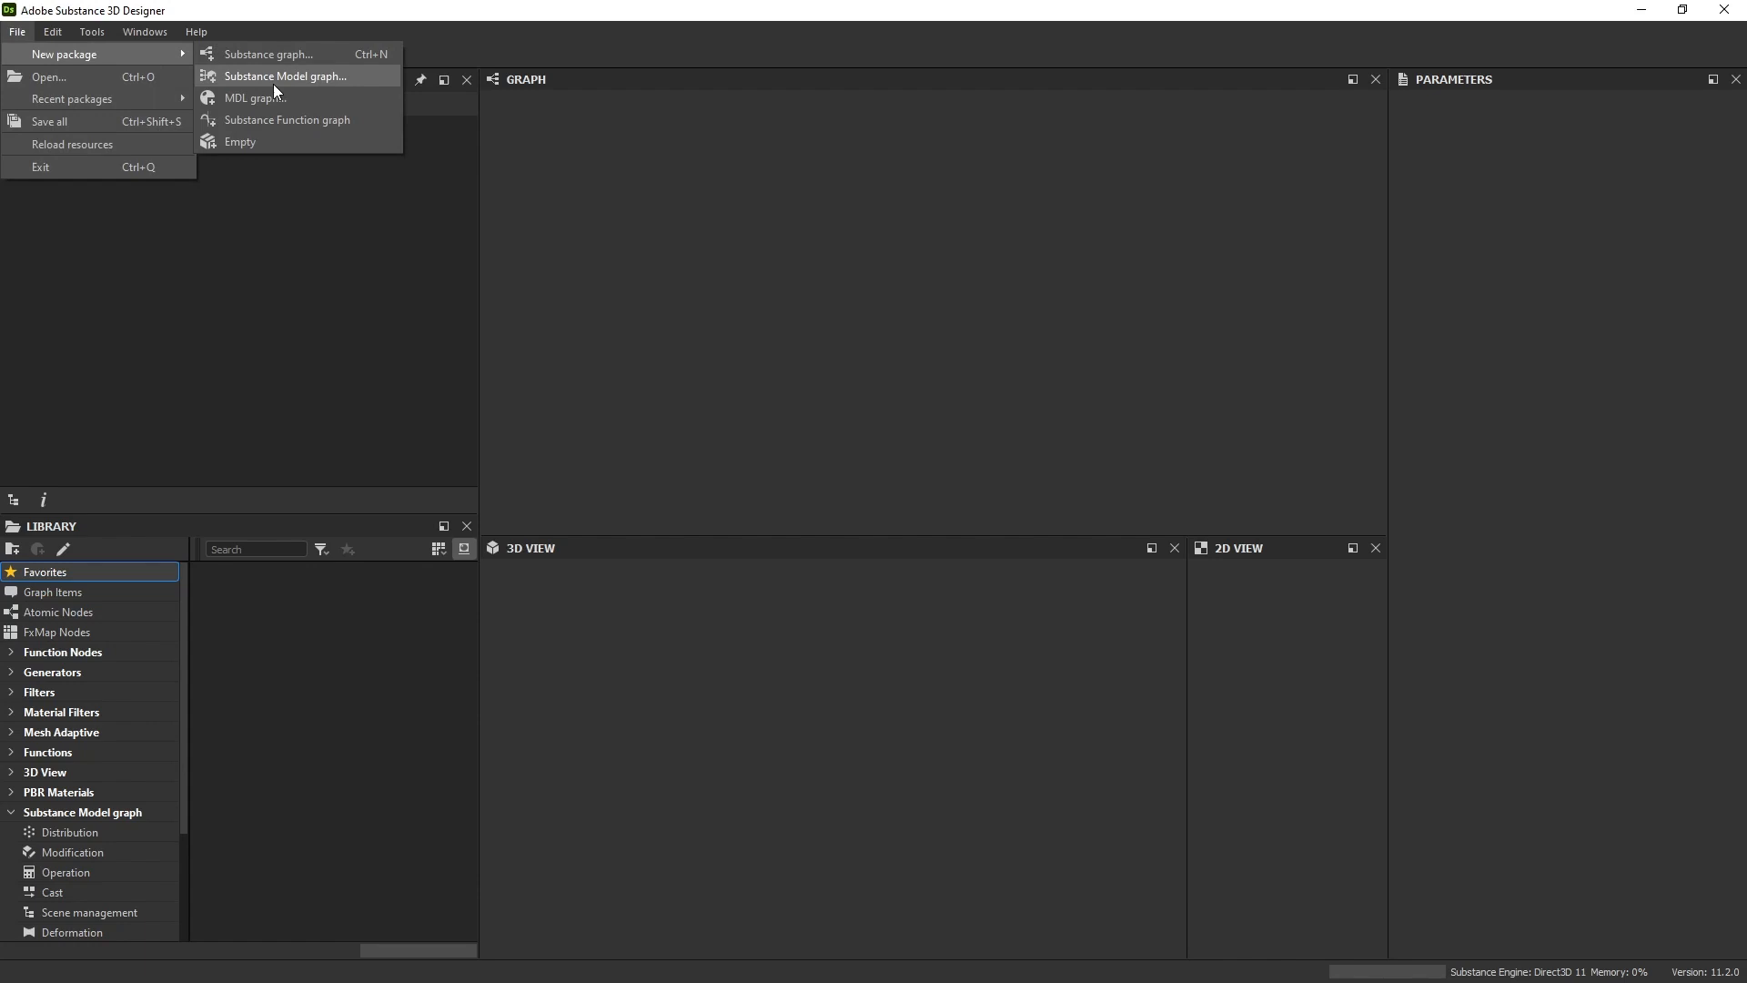
click(286, 75)
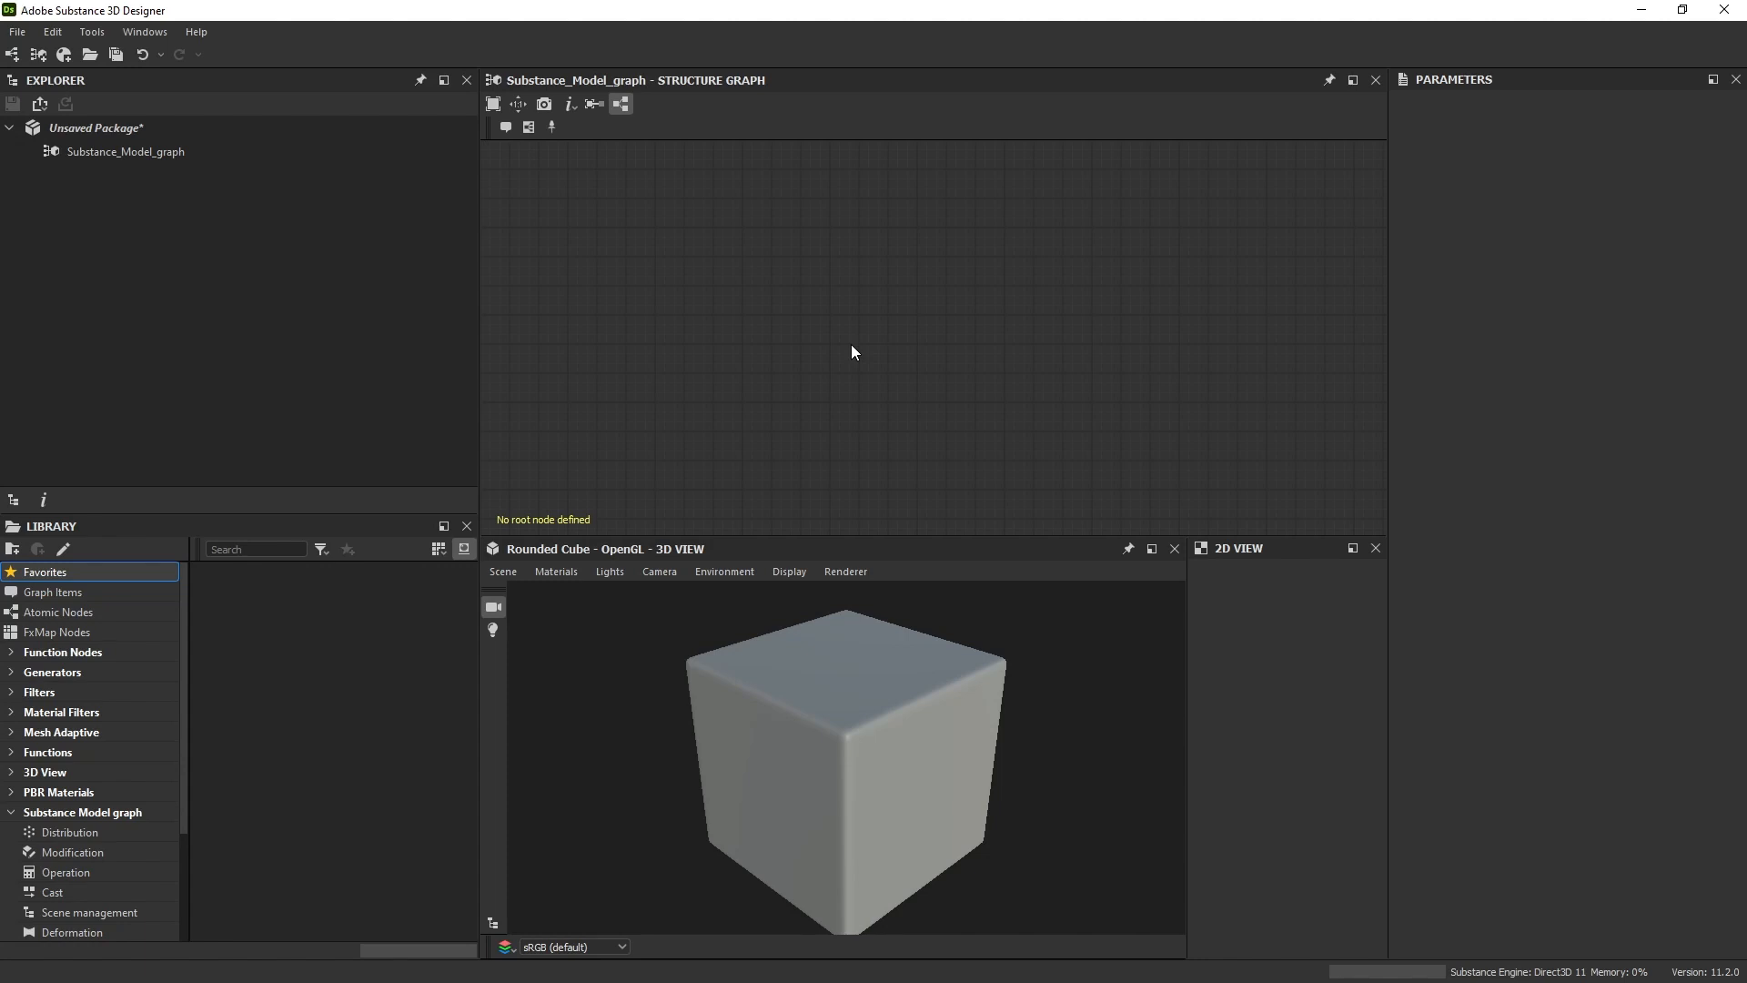
drag(852, 352, 1325, 513)
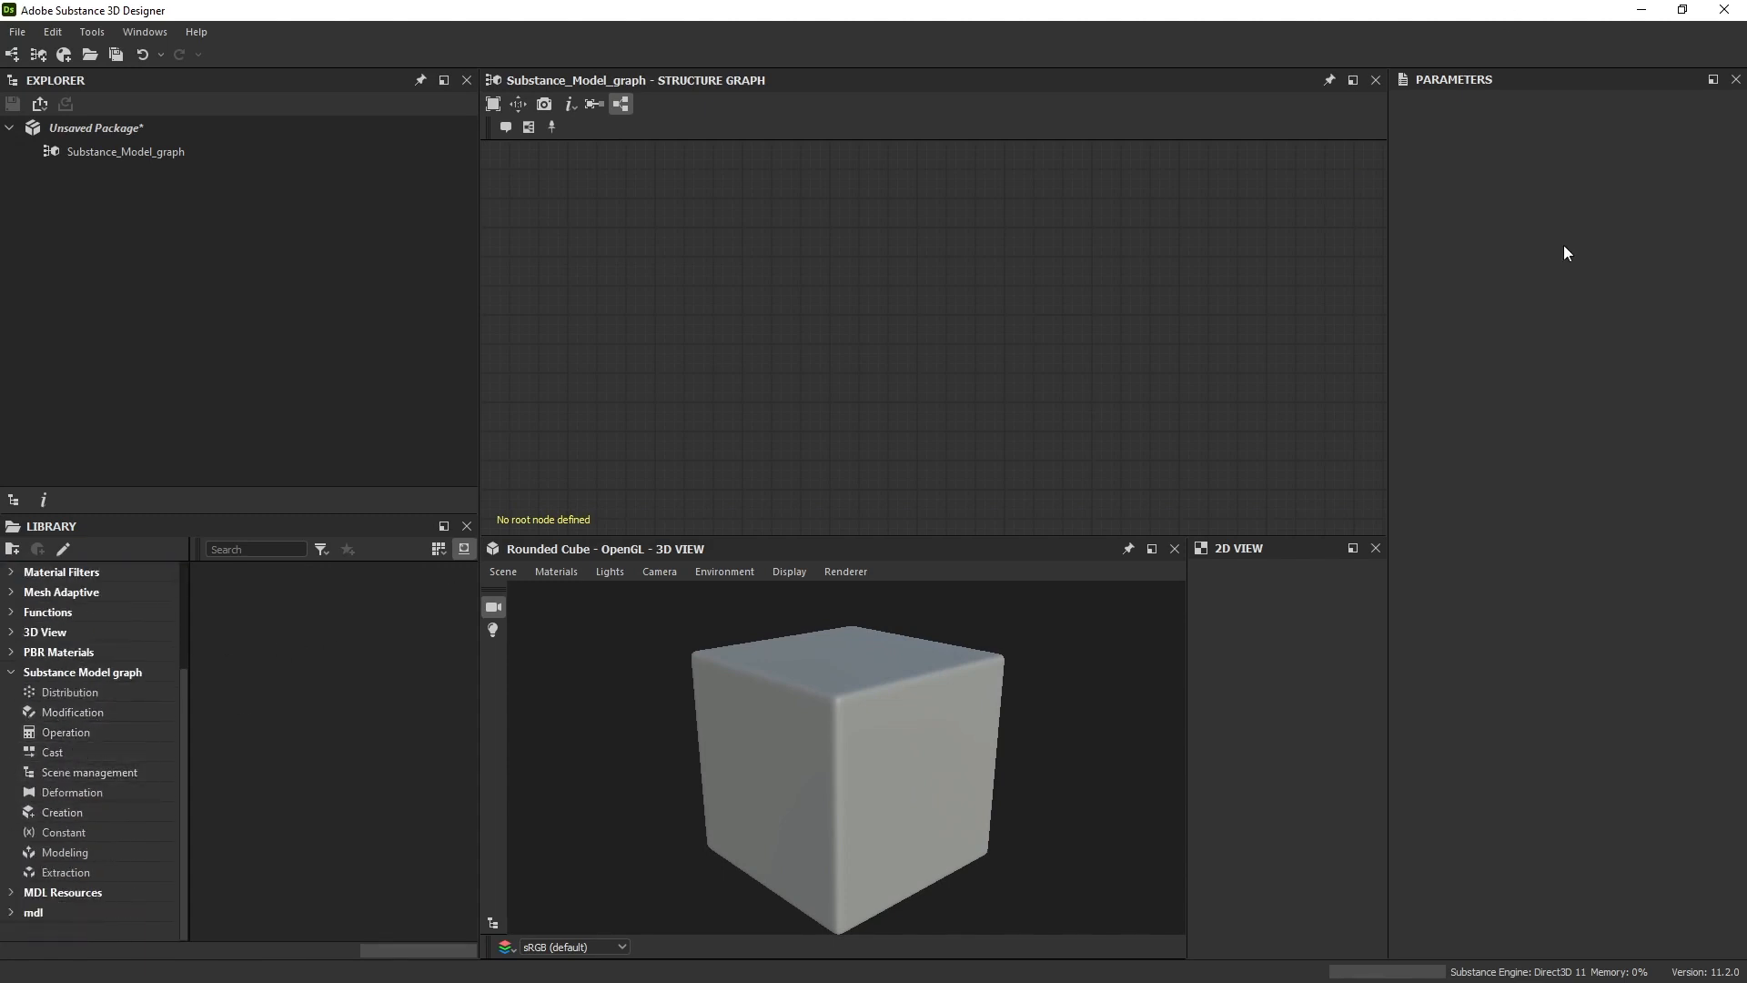
mouse_move(1577, 613)
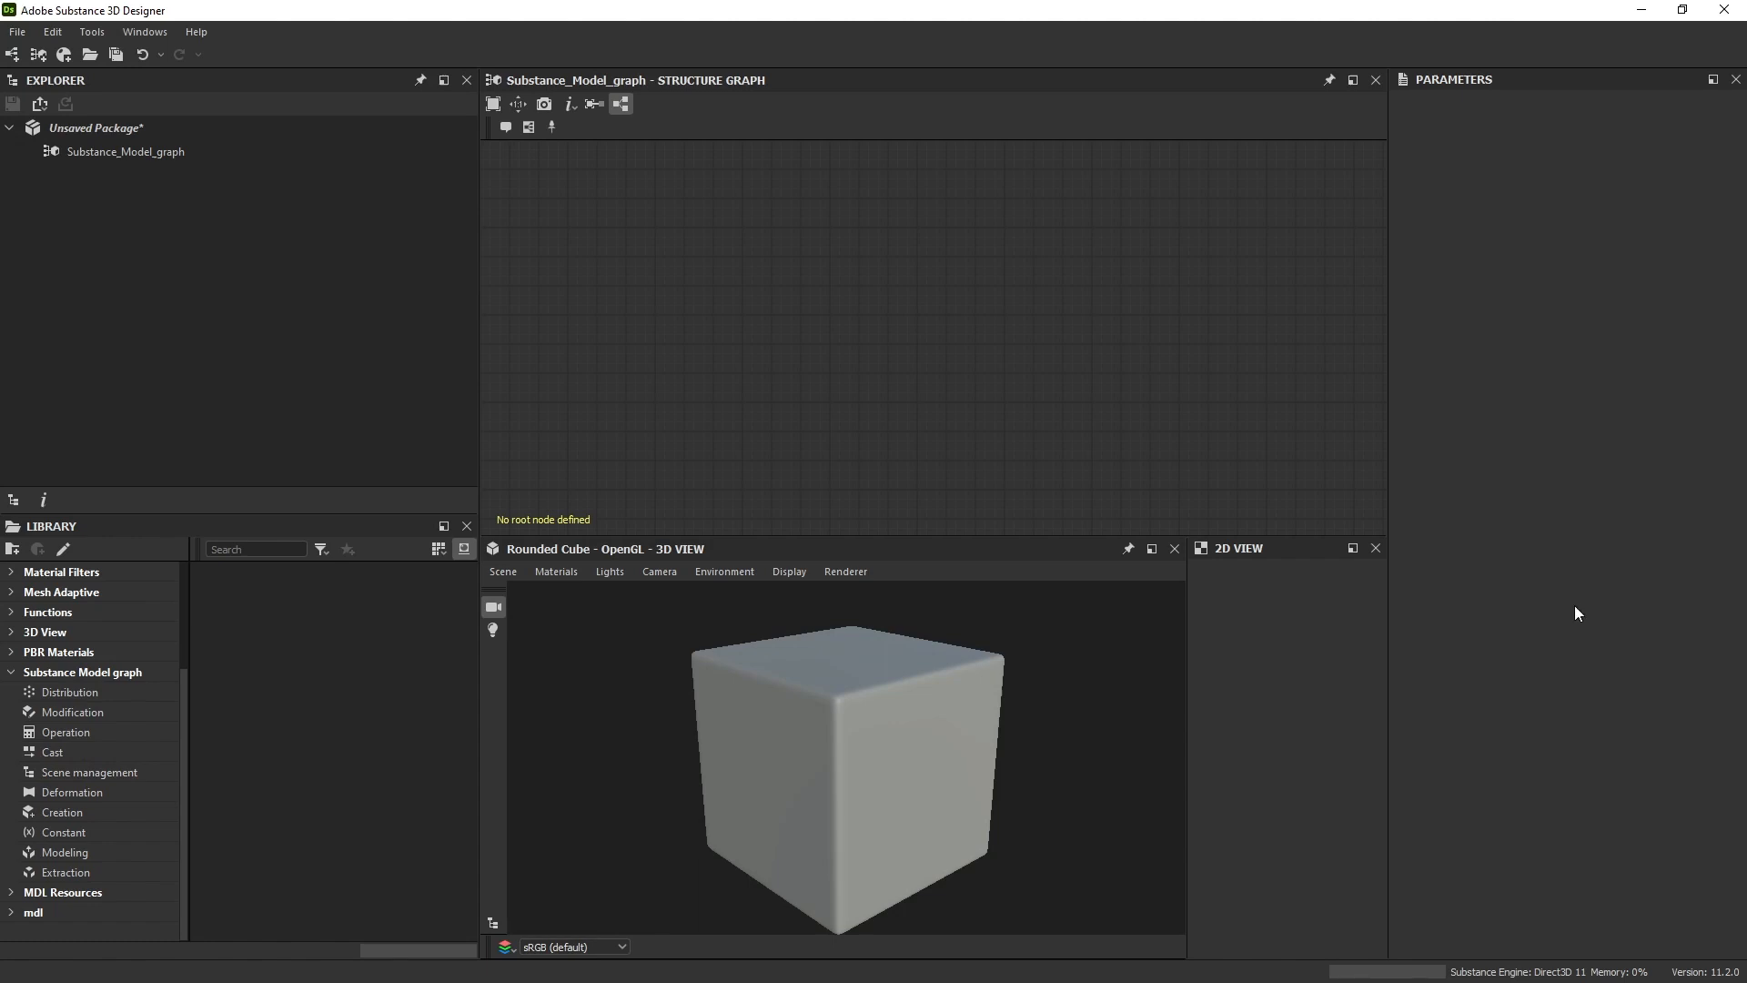
mouse_move(876, 287)
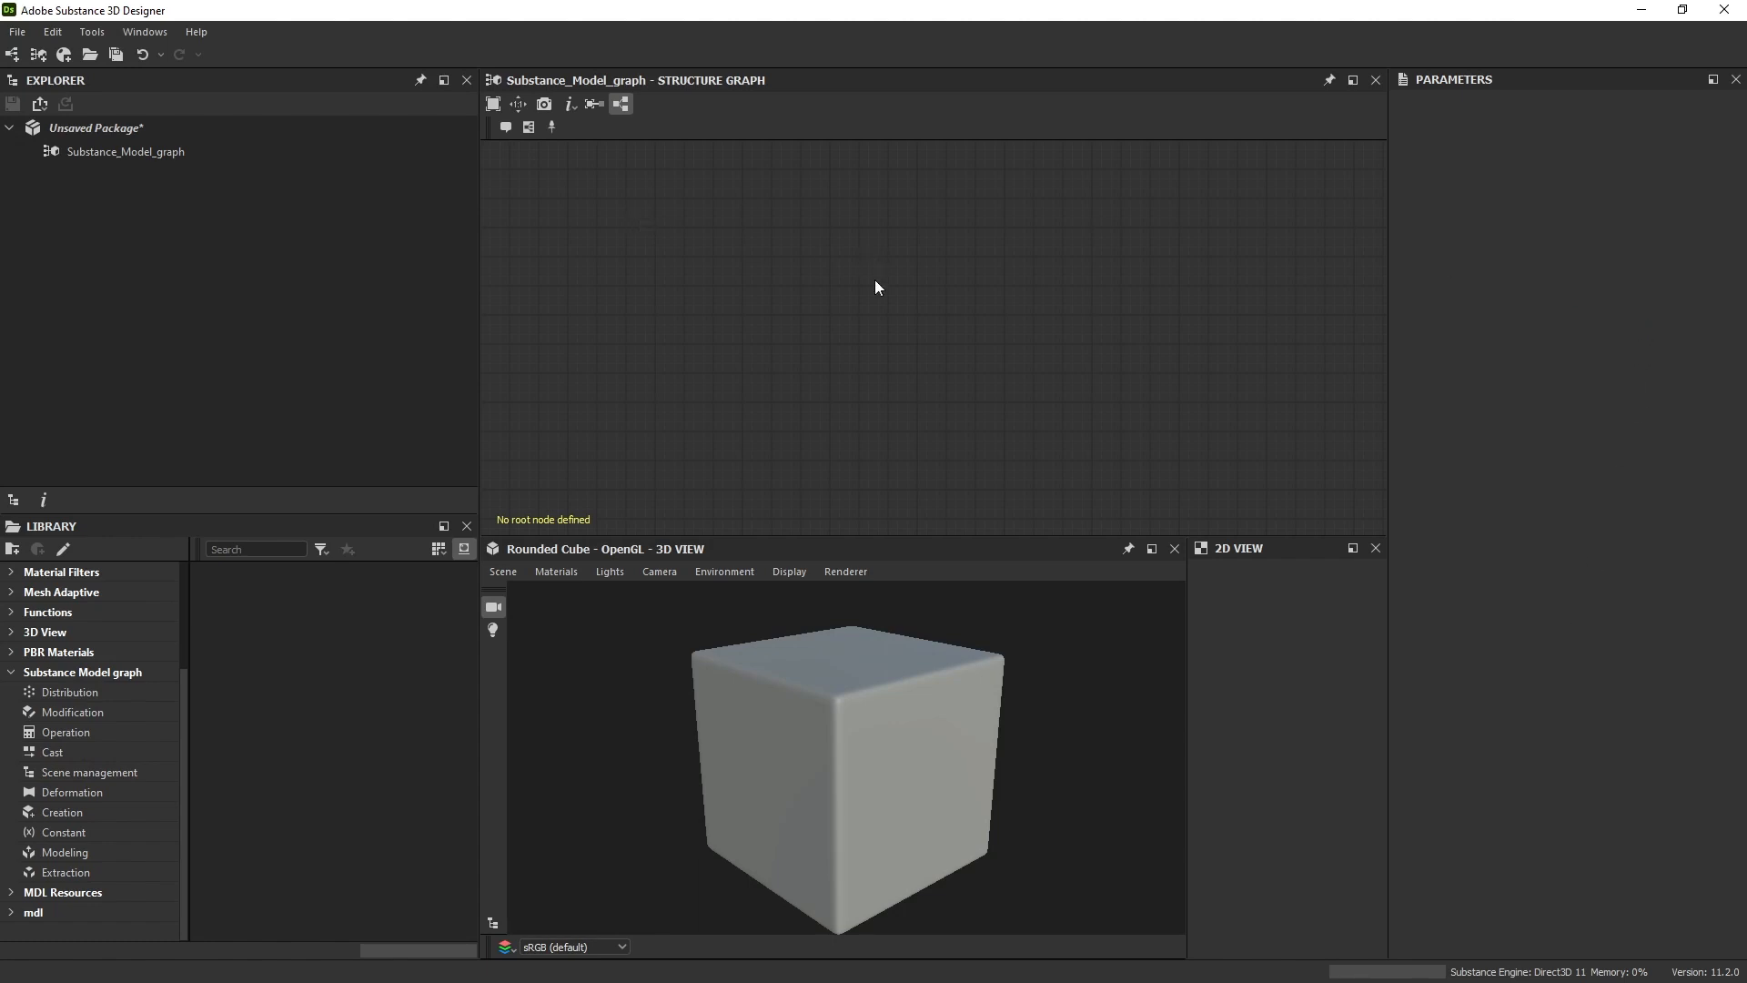
mouse_move(911, 445)
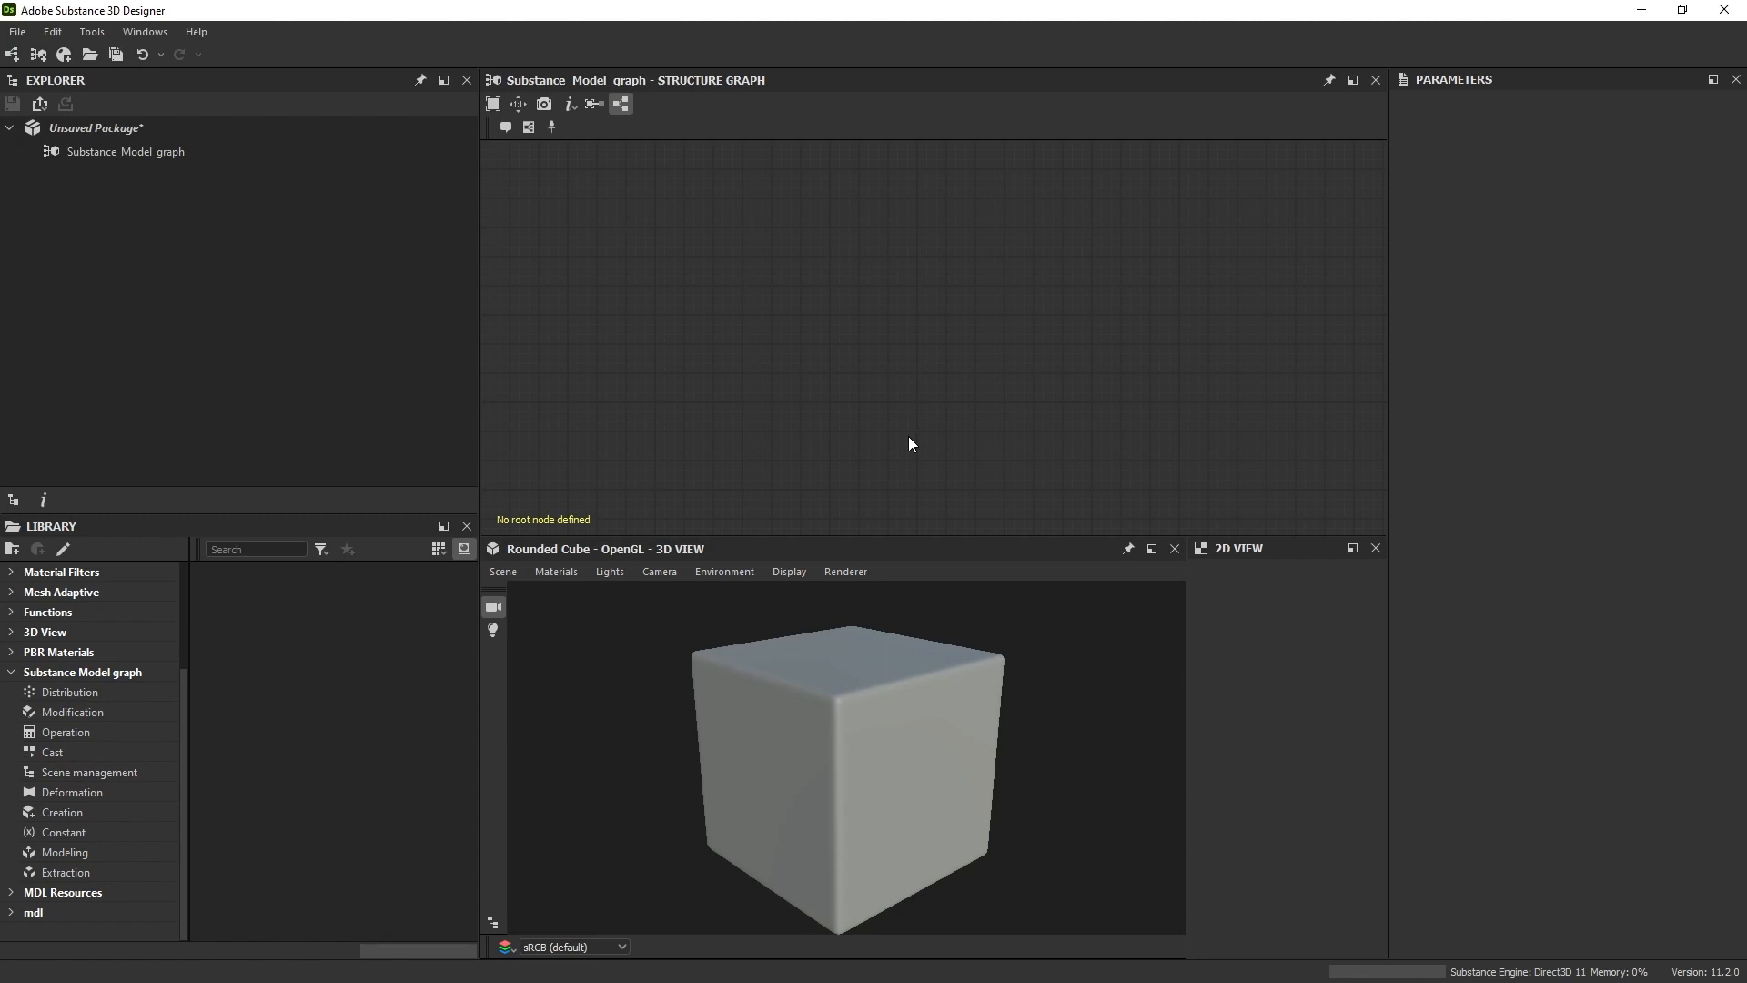
mouse_move(539, 259)
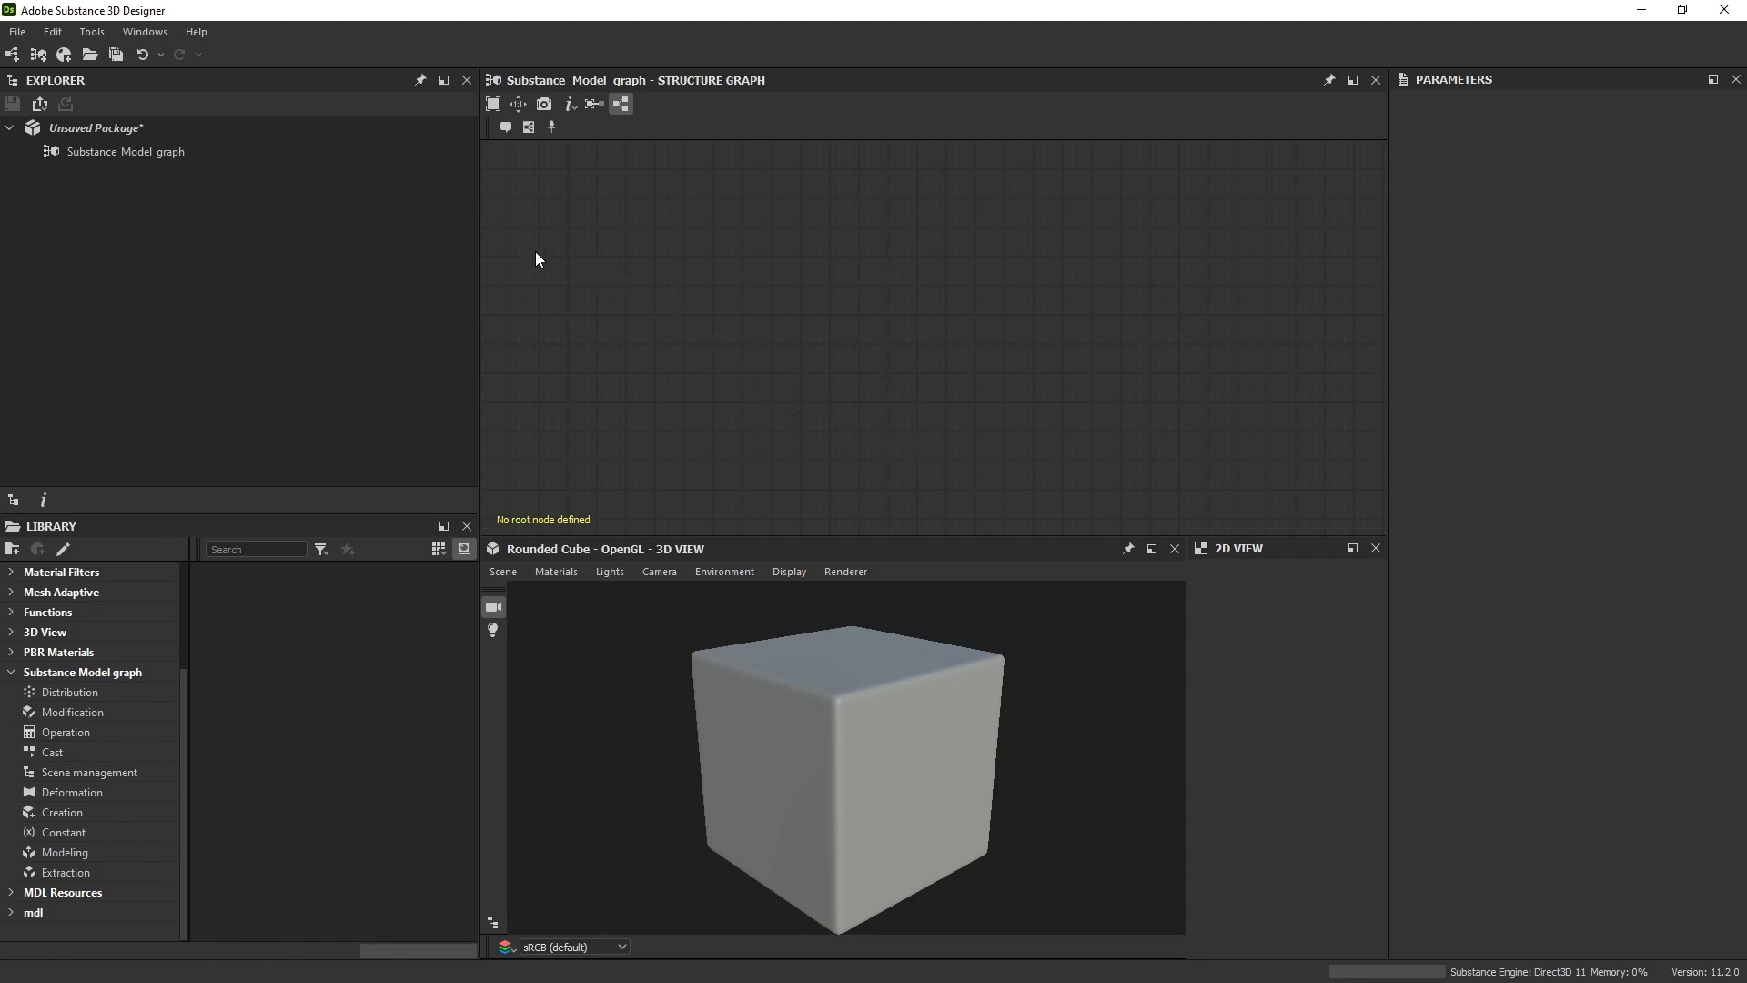
mouse_move(560, 240)
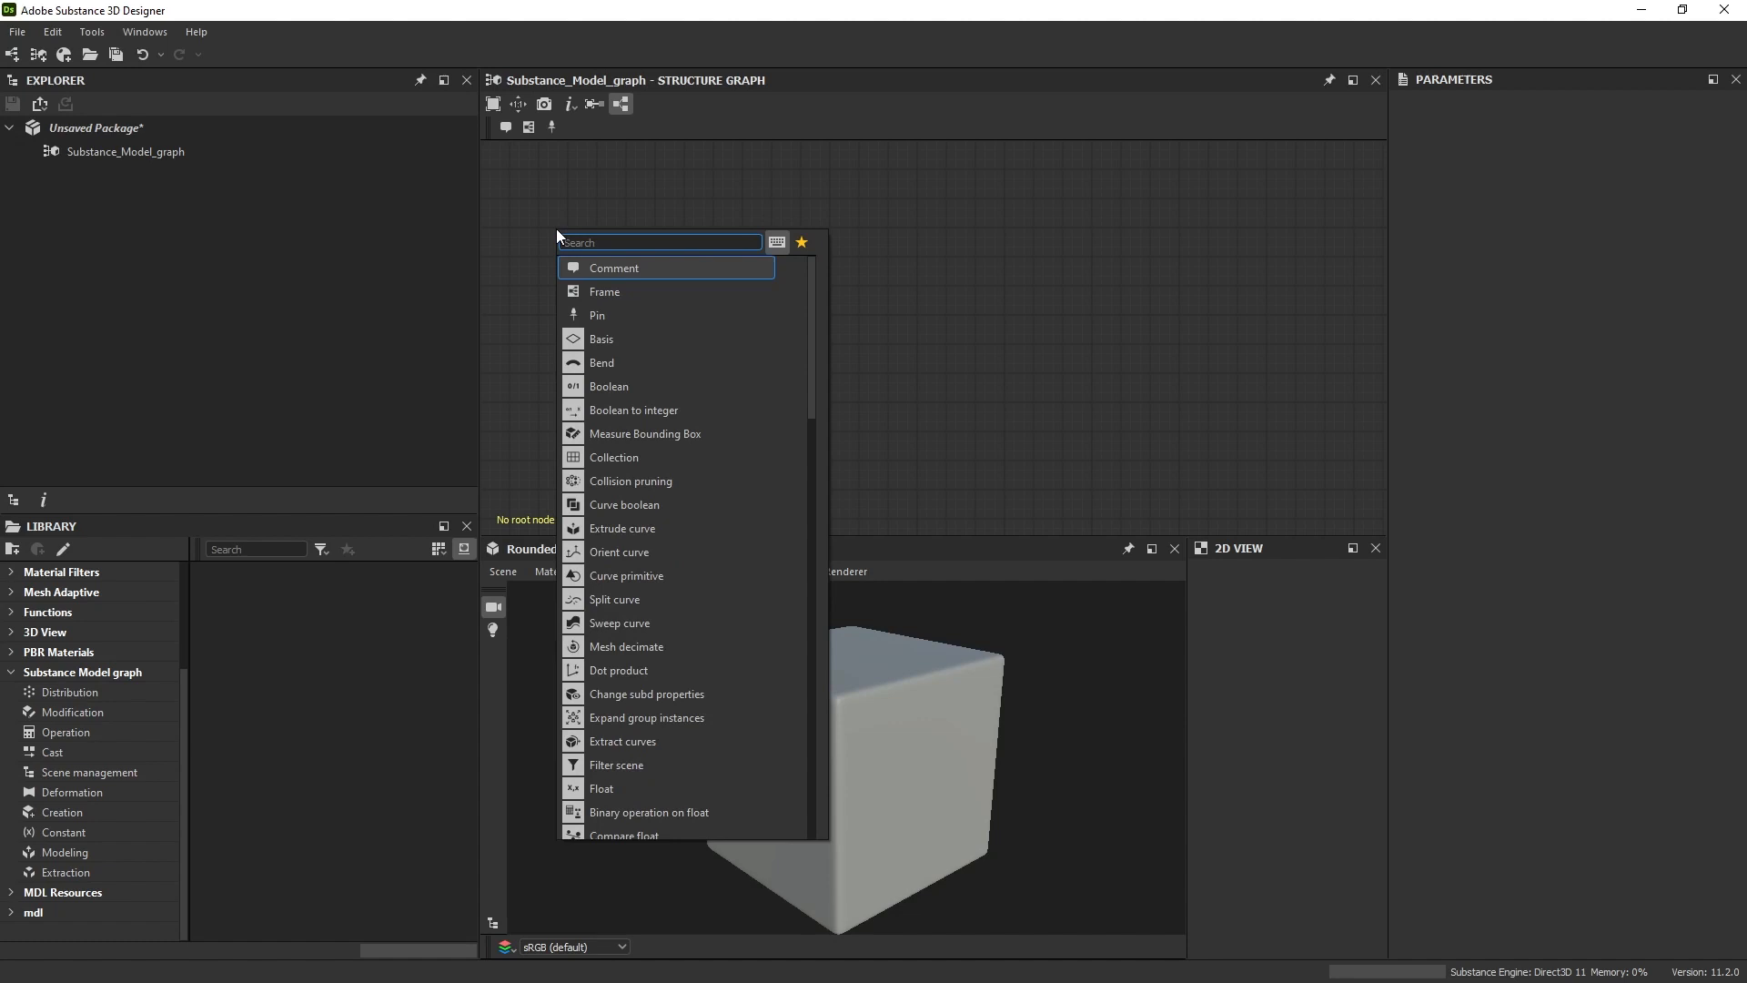
Step: Add a Primitive 3D node and set its primitive type to cube
text(primiti)
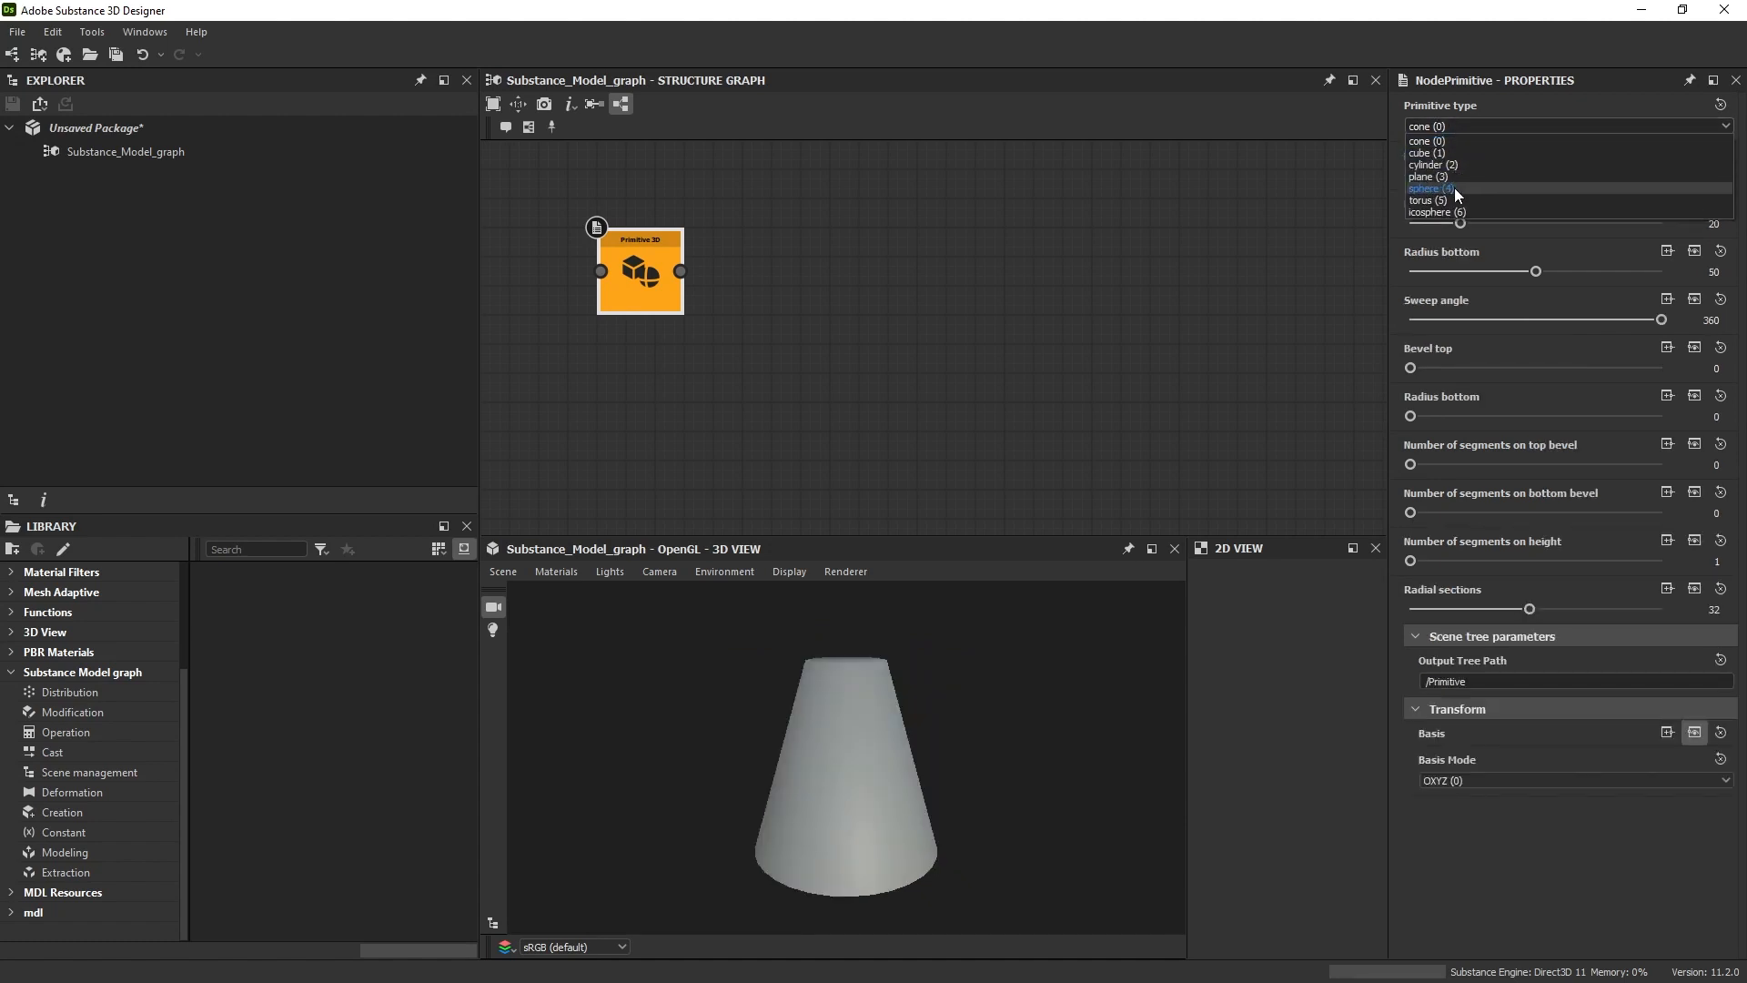
click(1432, 188)
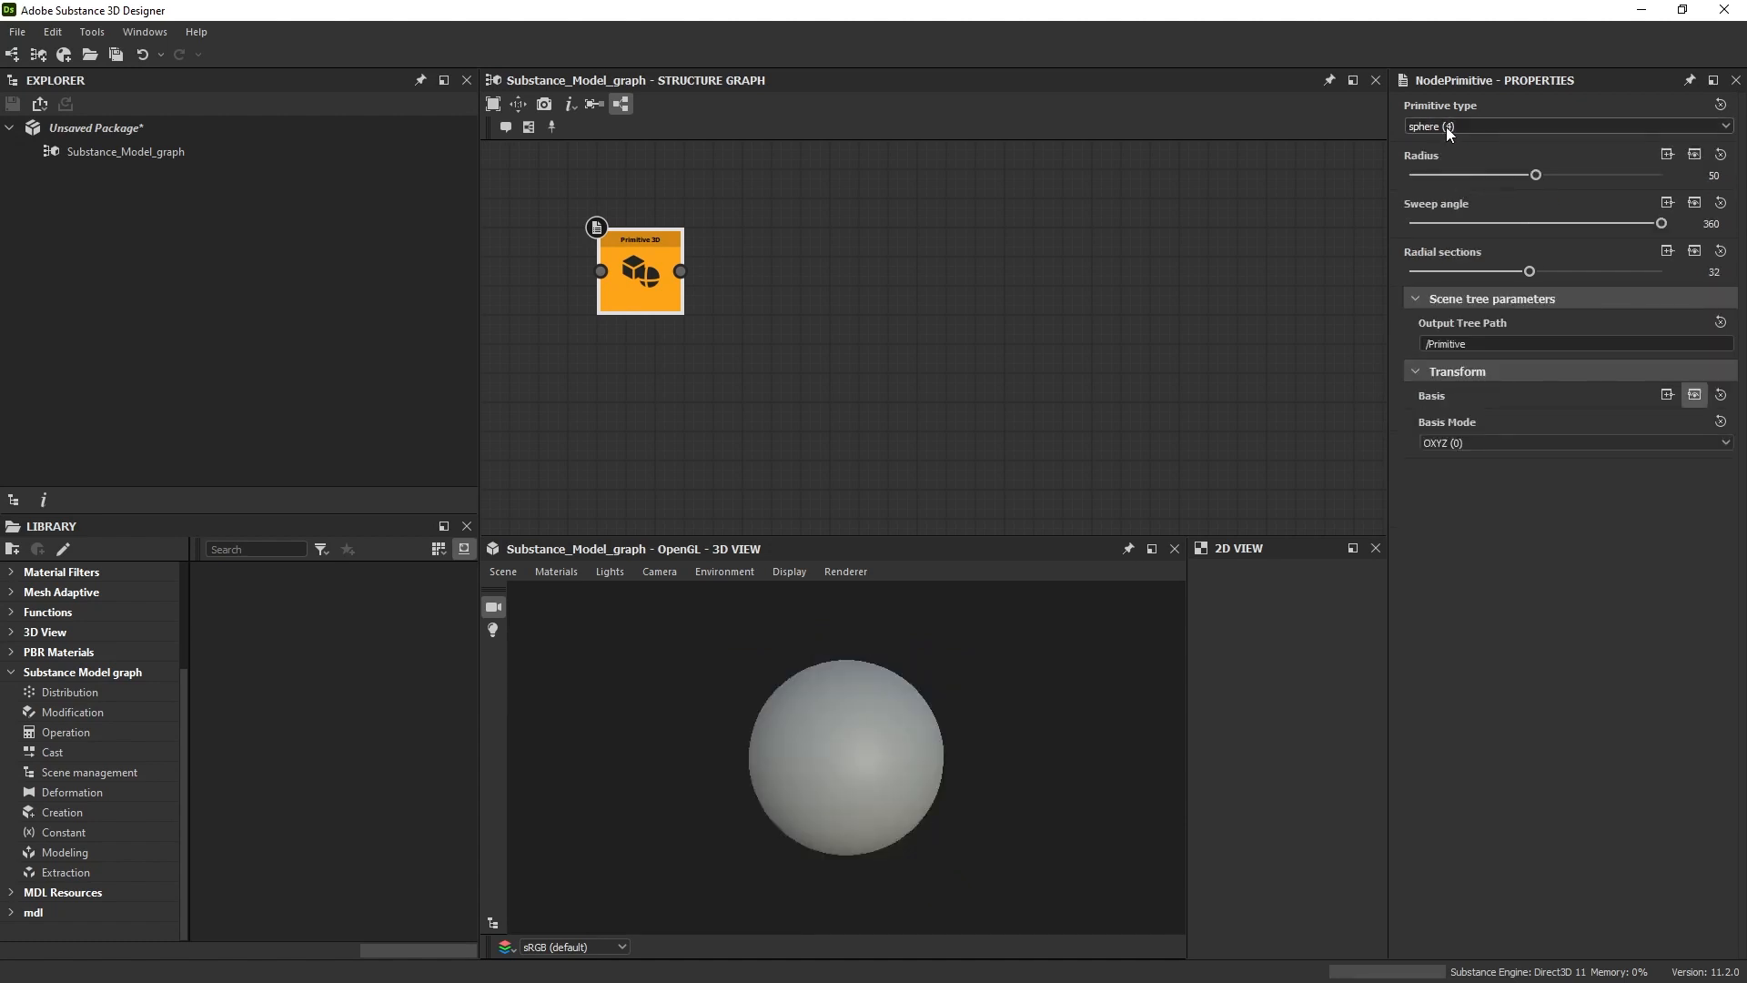
click(1568, 125)
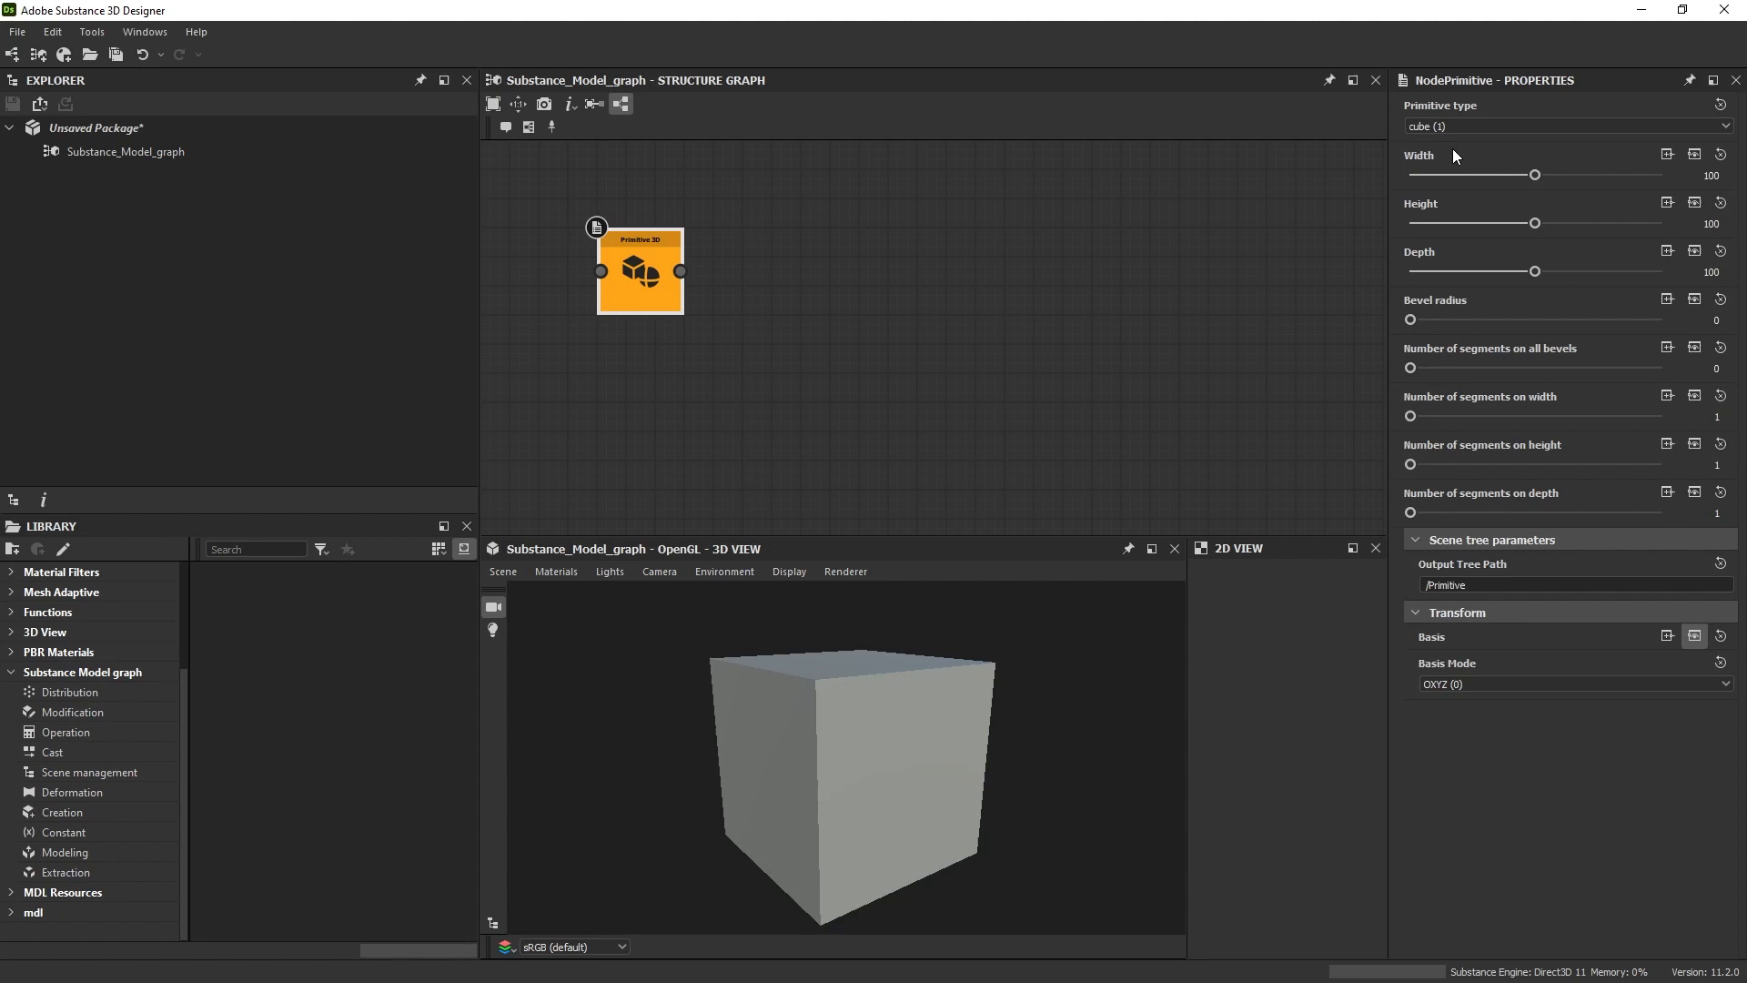
mouse_move(1511, 326)
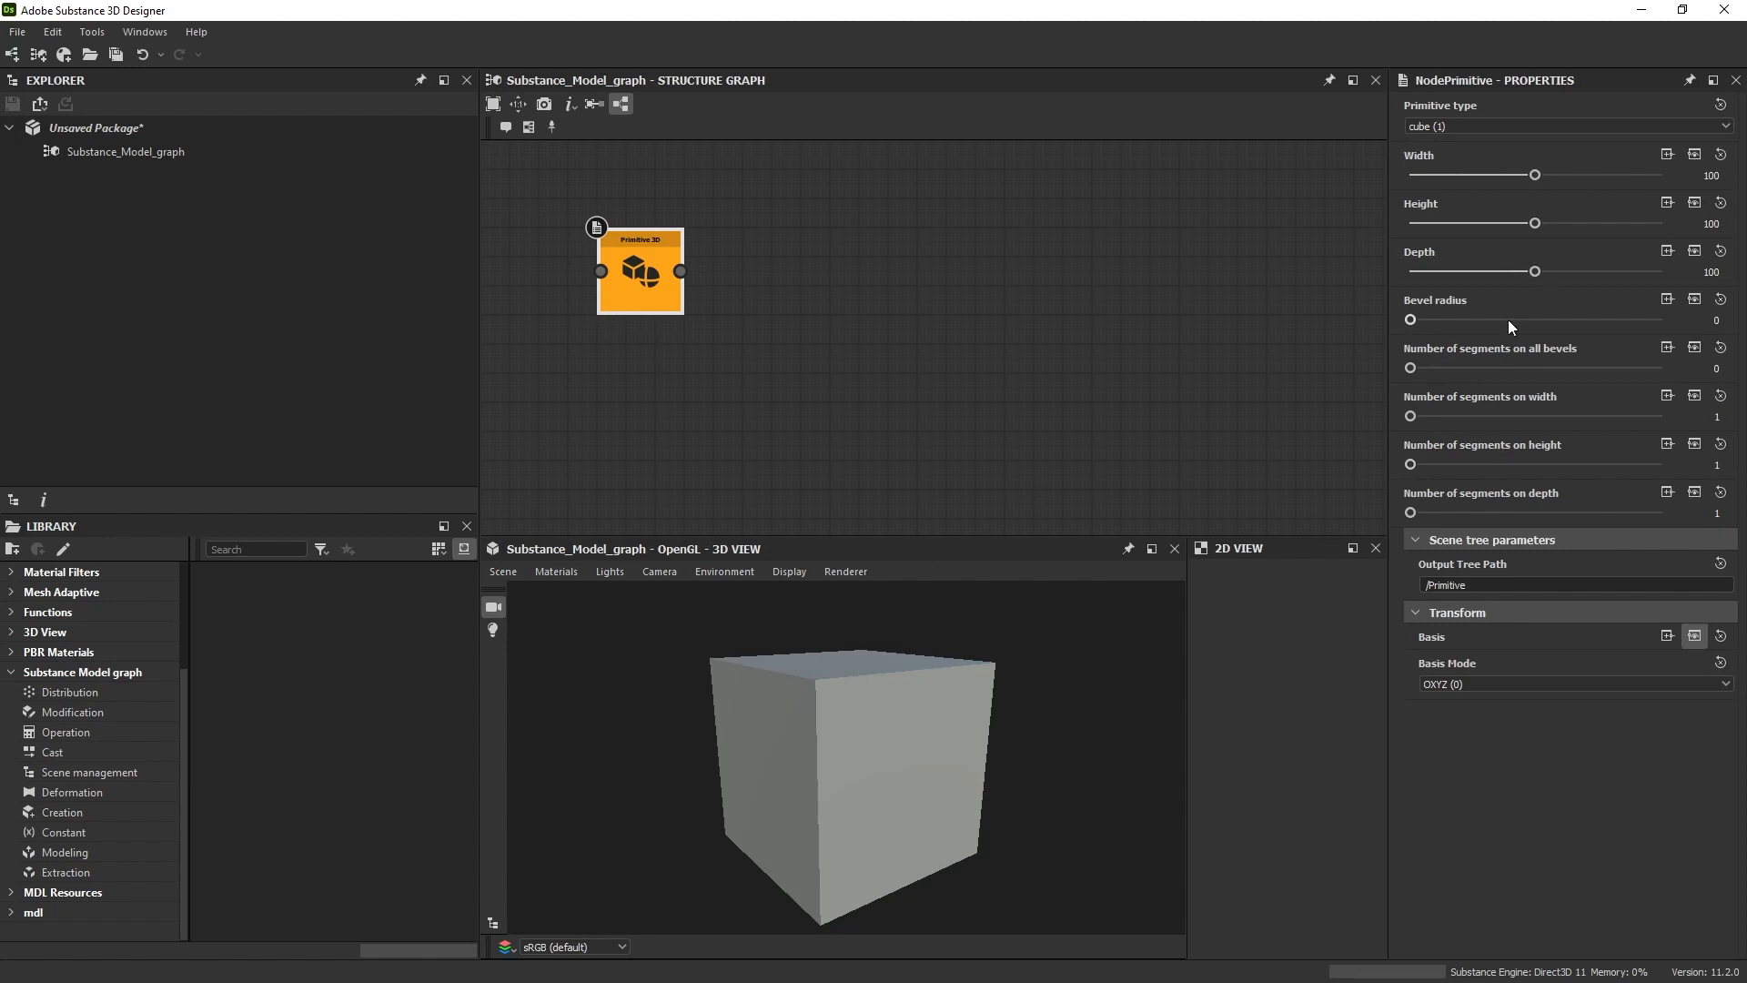
click(789, 570)
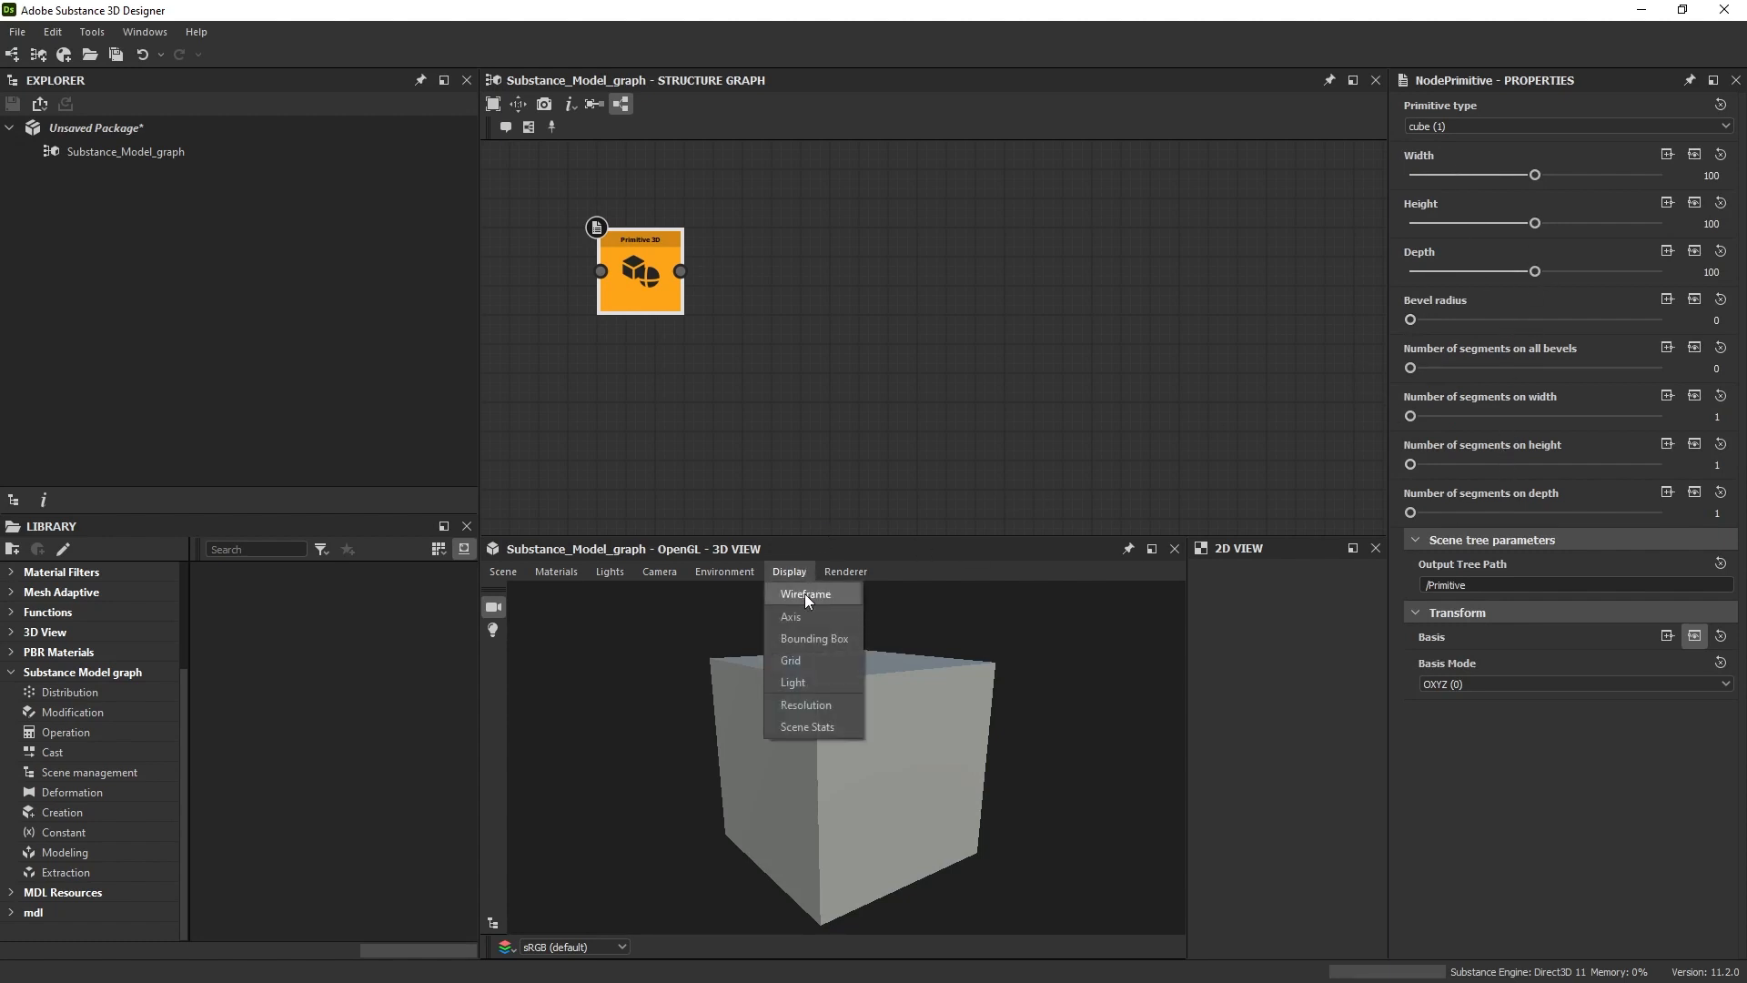
click(805, 593)
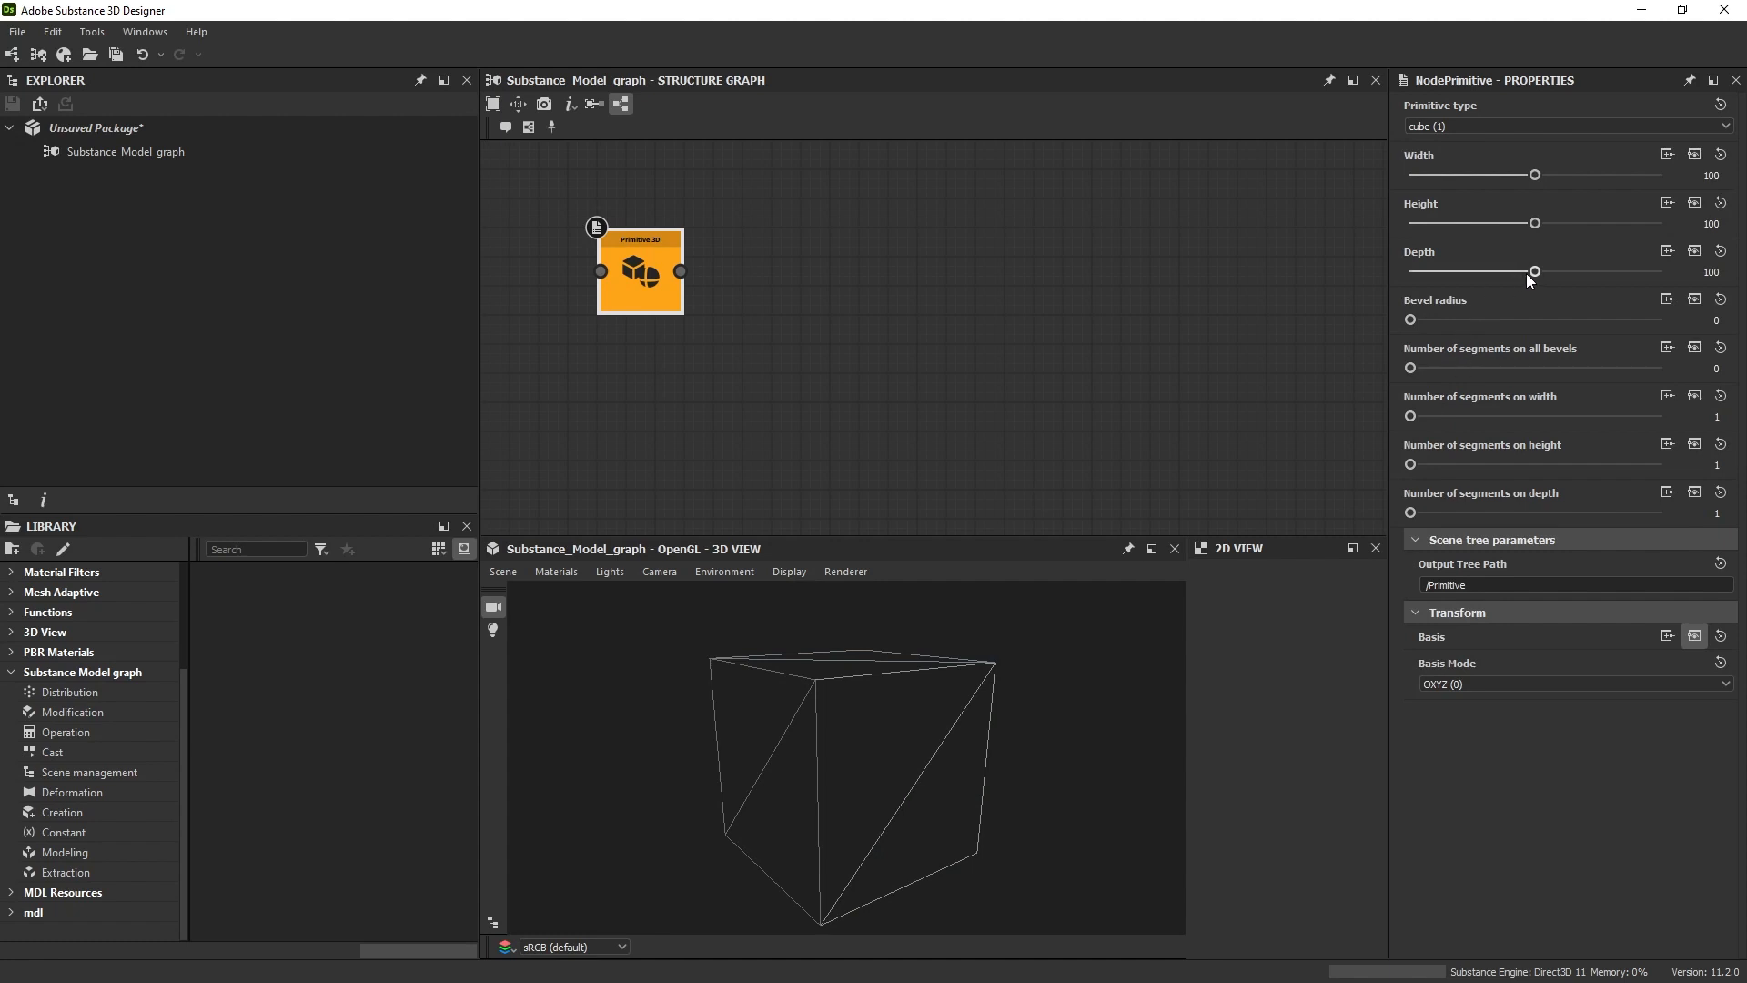
drag(1411, 416, 1632, 416)
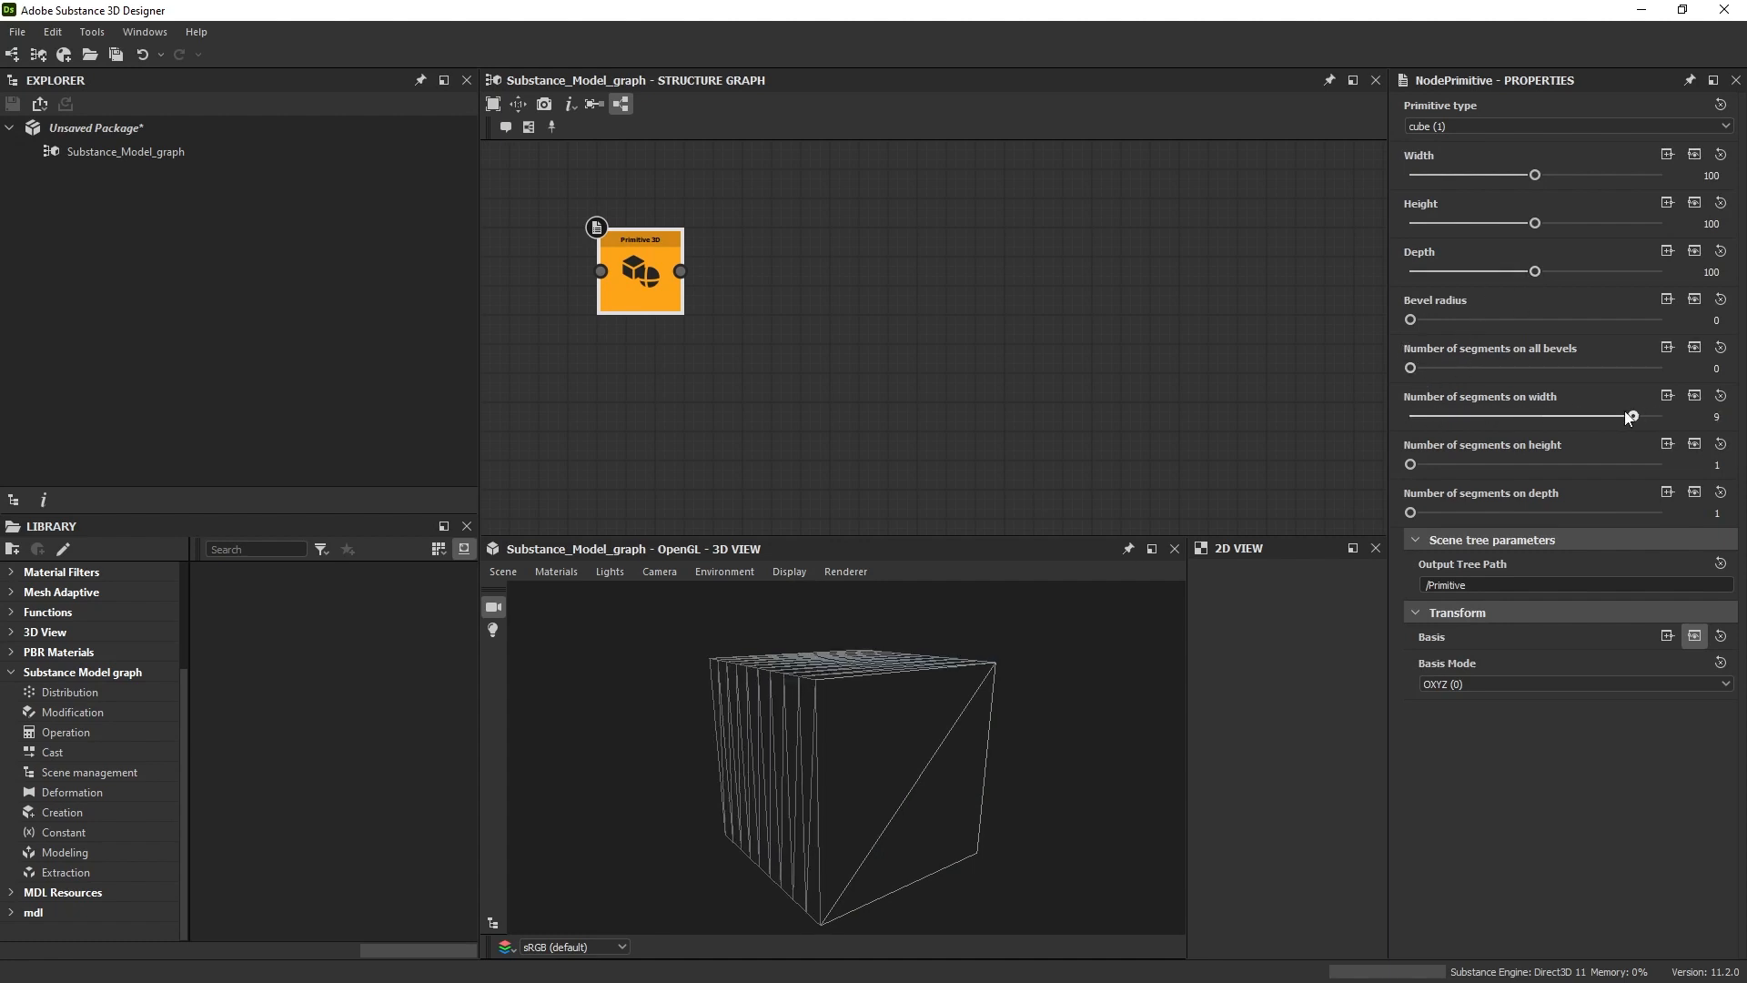
drag(1626, 416, 1411, 416)
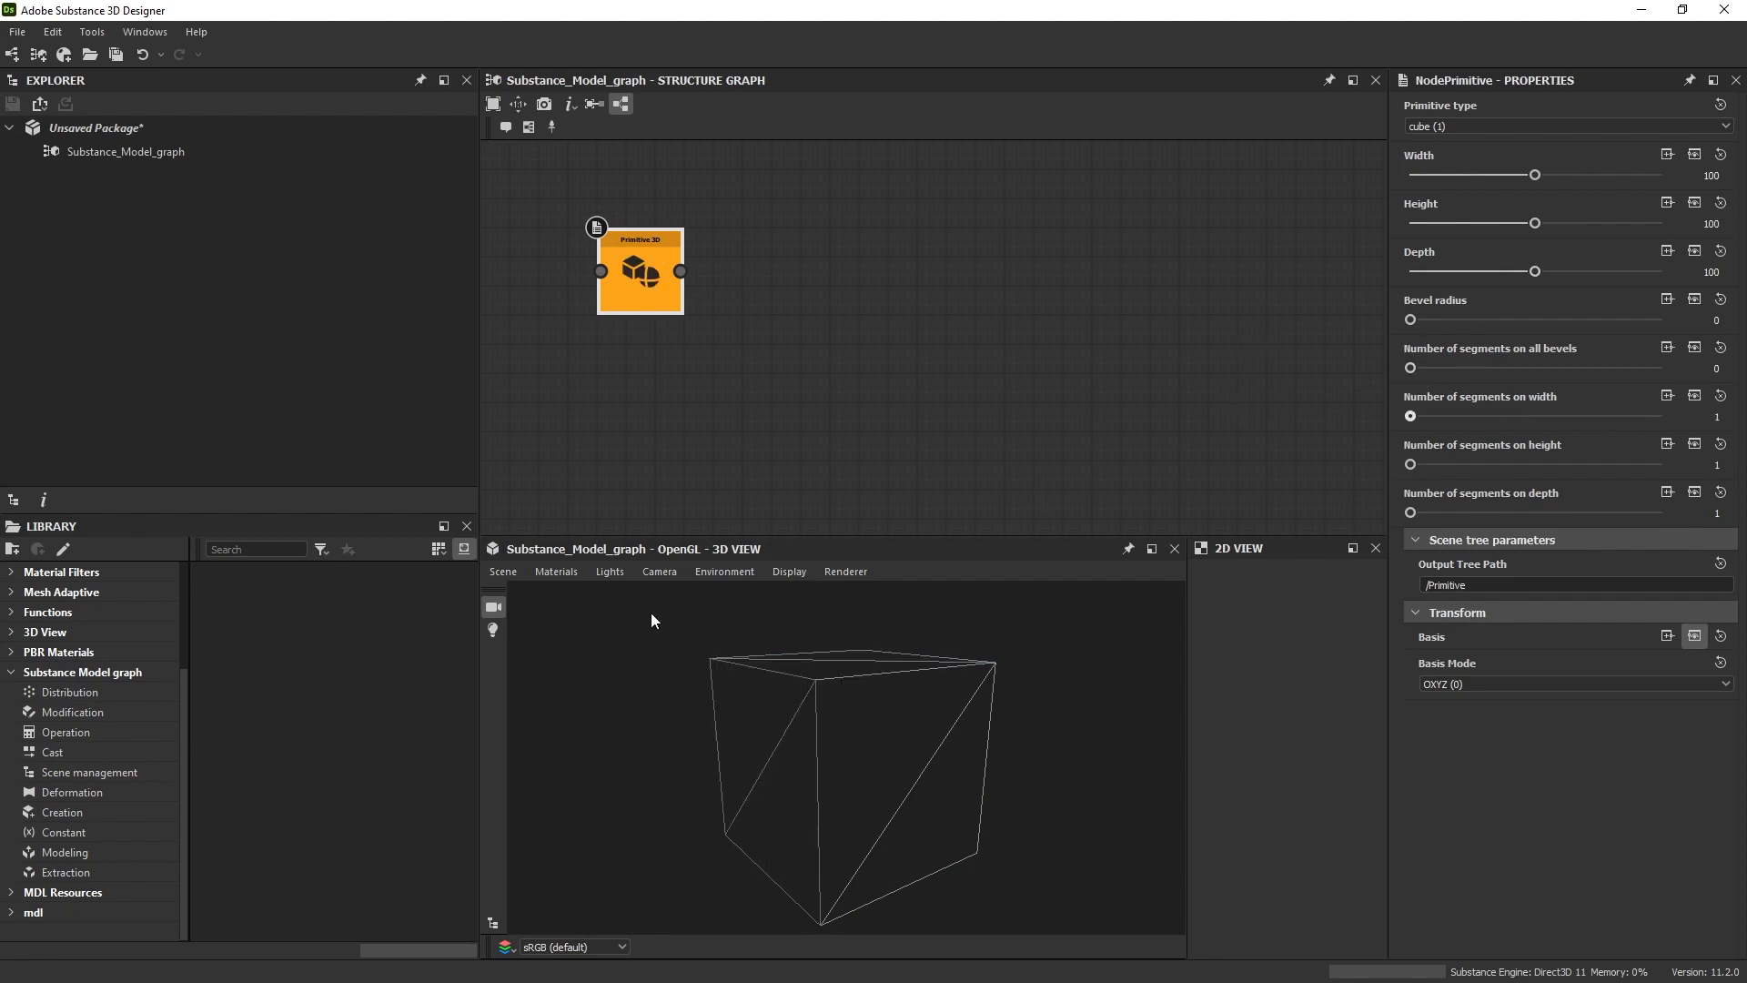
click(788, 570)
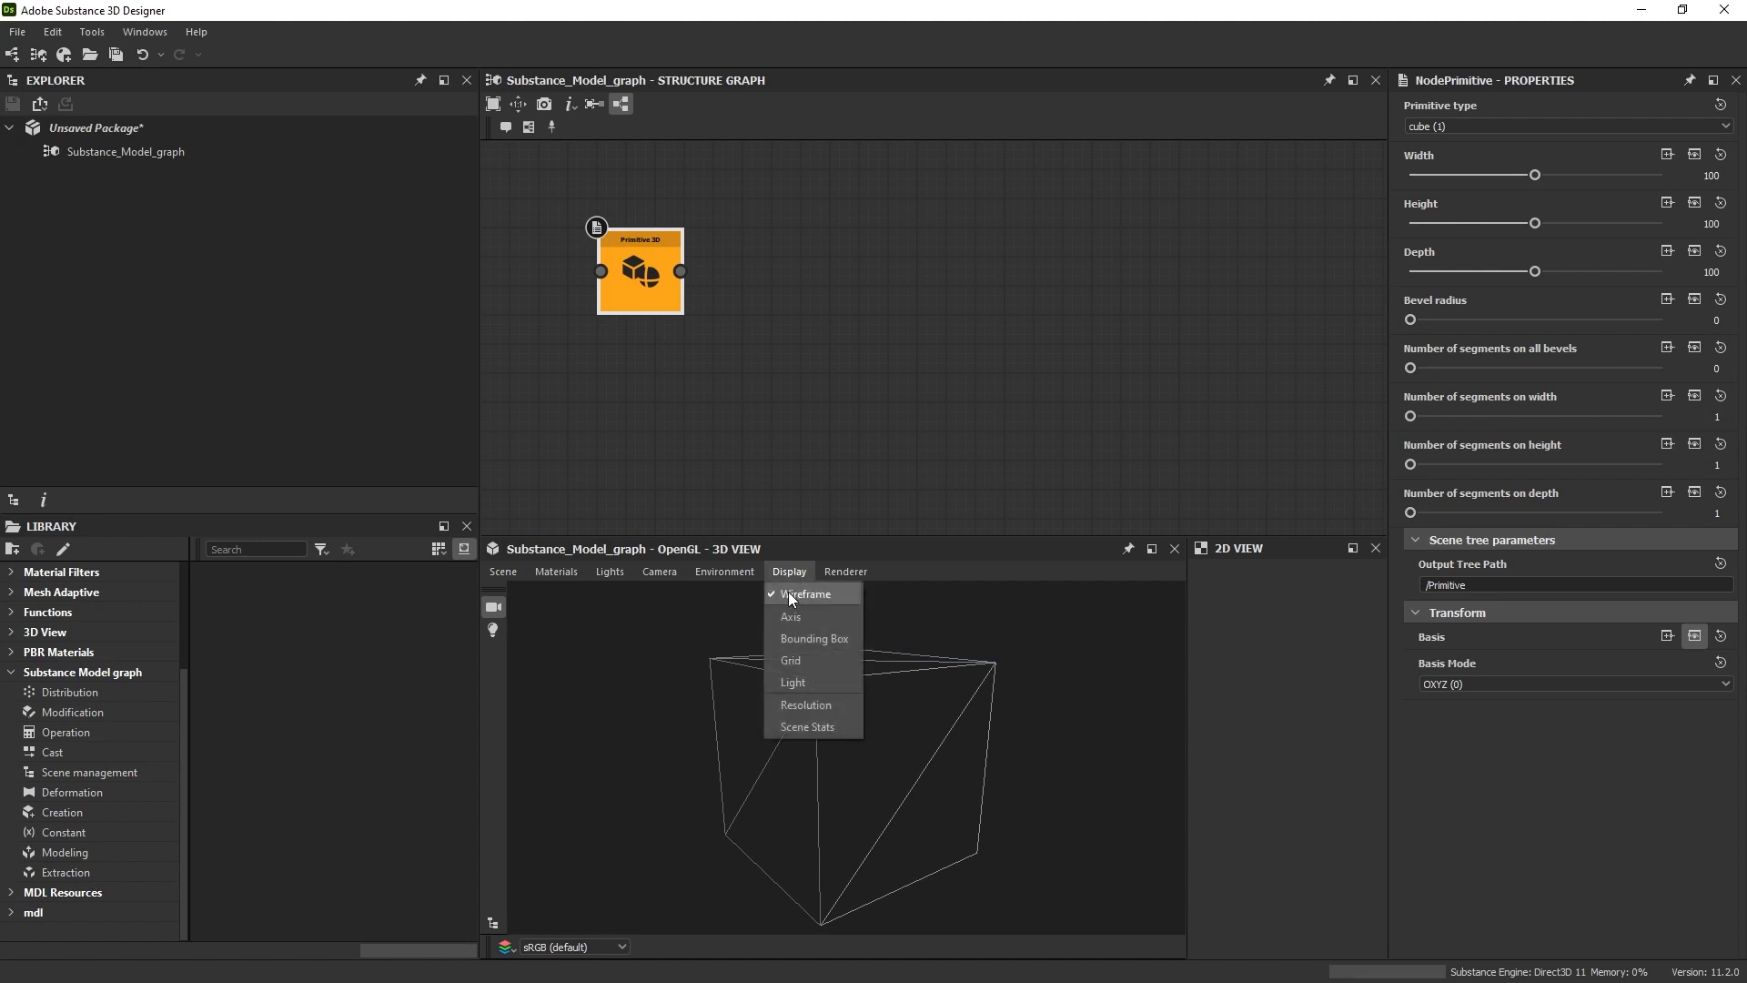
click(806, 594)
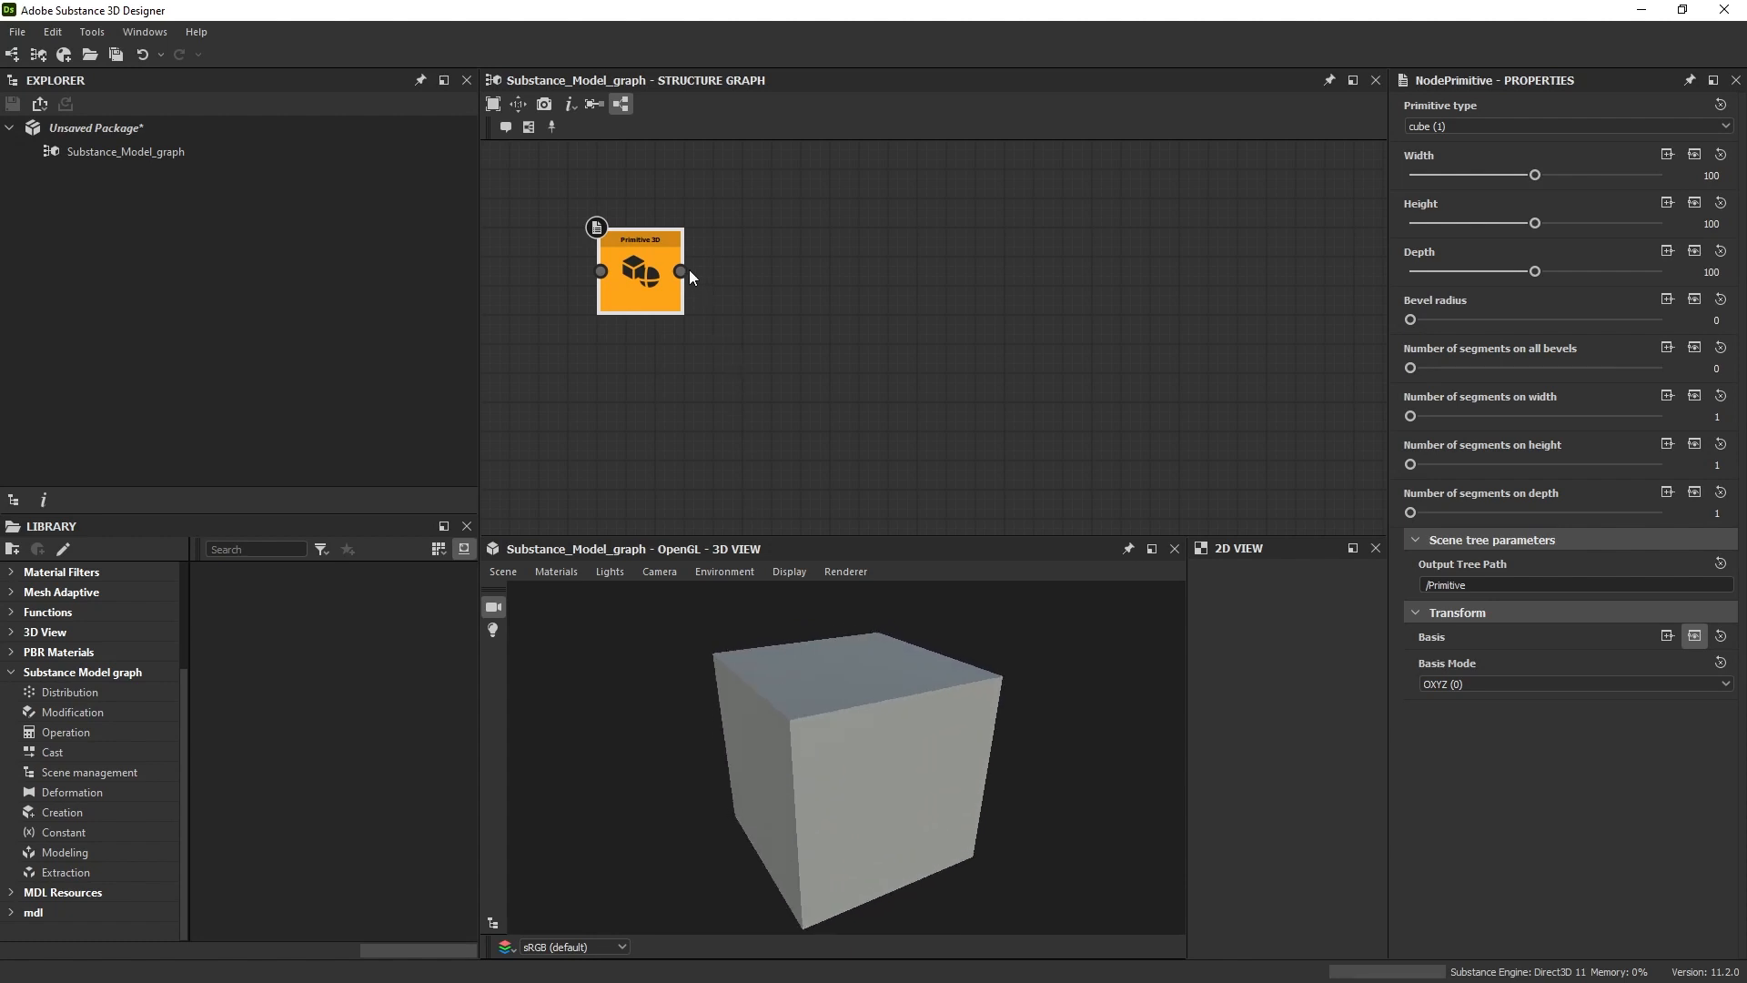
Step: Connect the cube's output to a new Array duplication node
drag(681, 271, 920, 260)
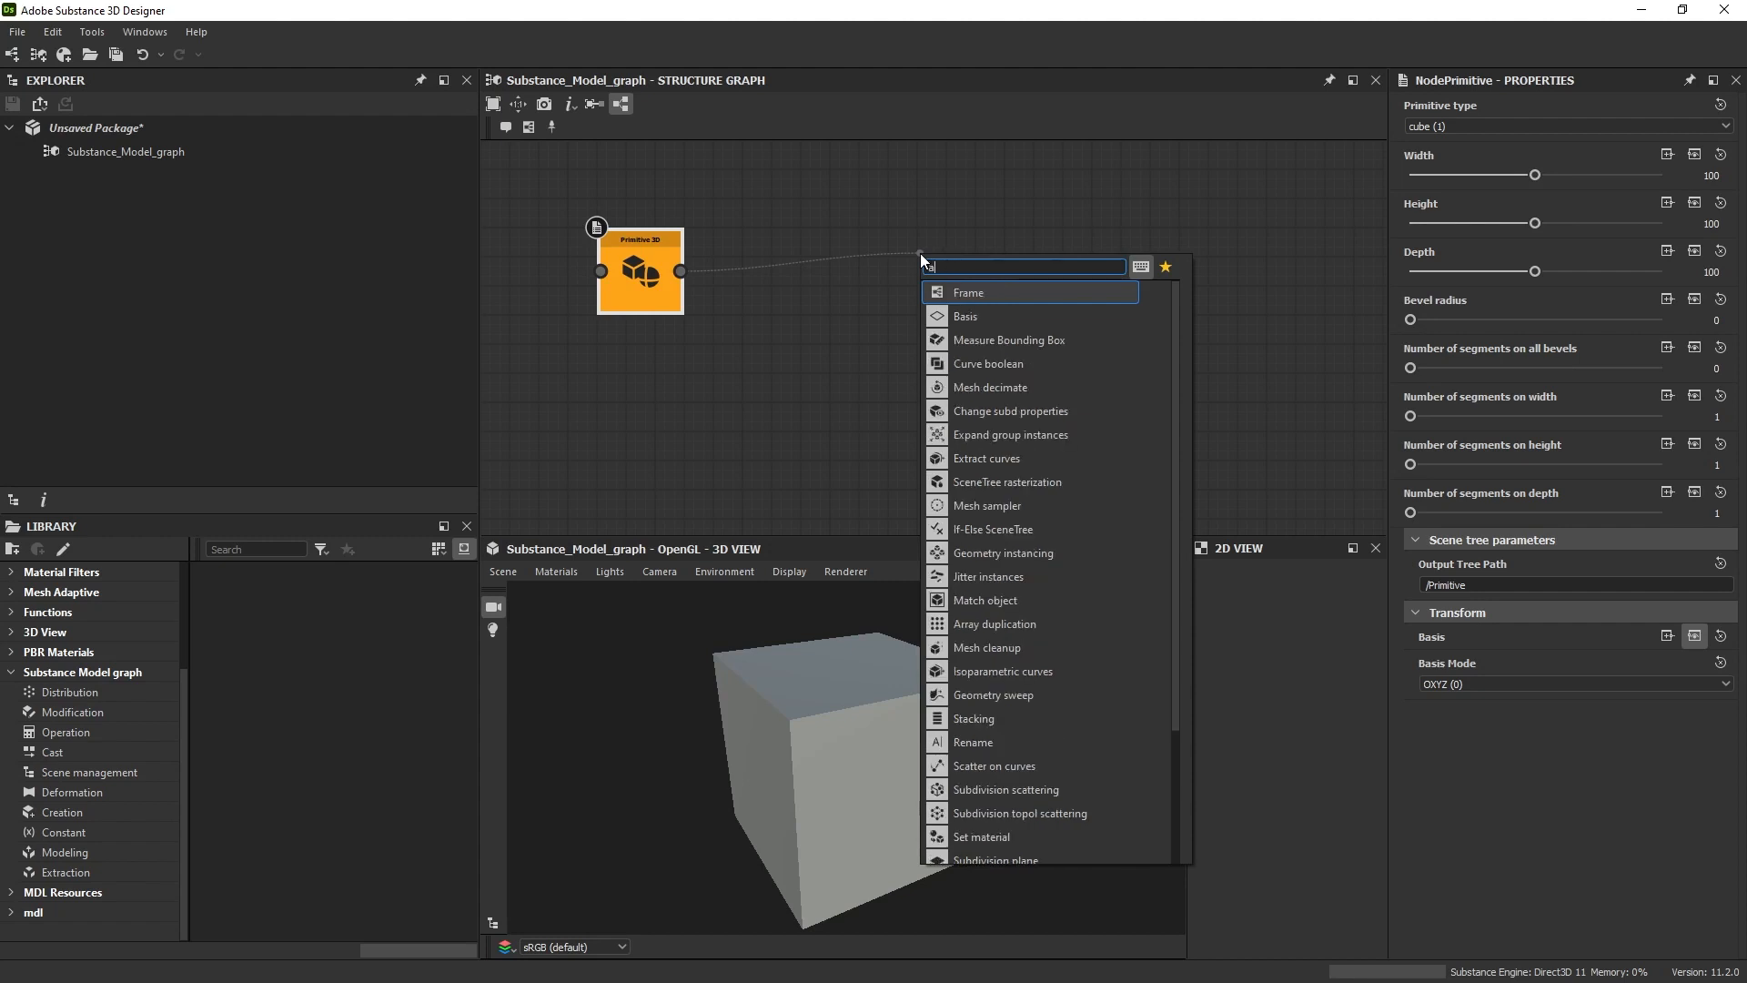
click(994, 623)
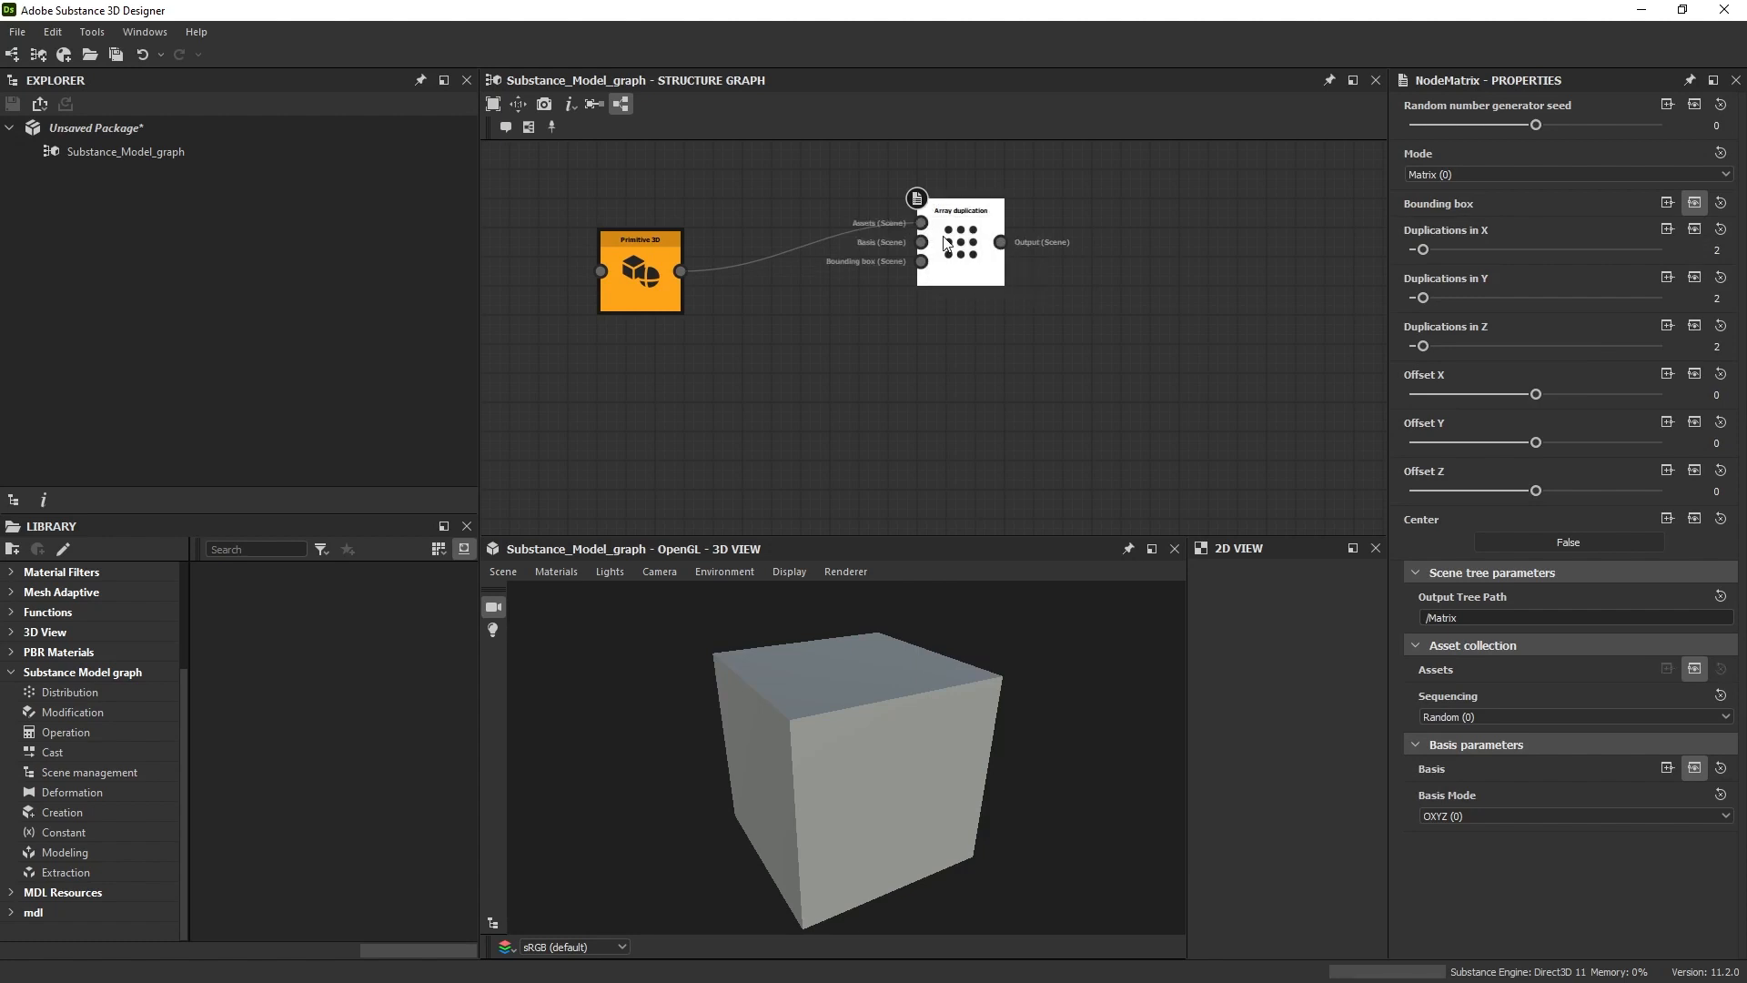
drag(958, 242, 814, 271)
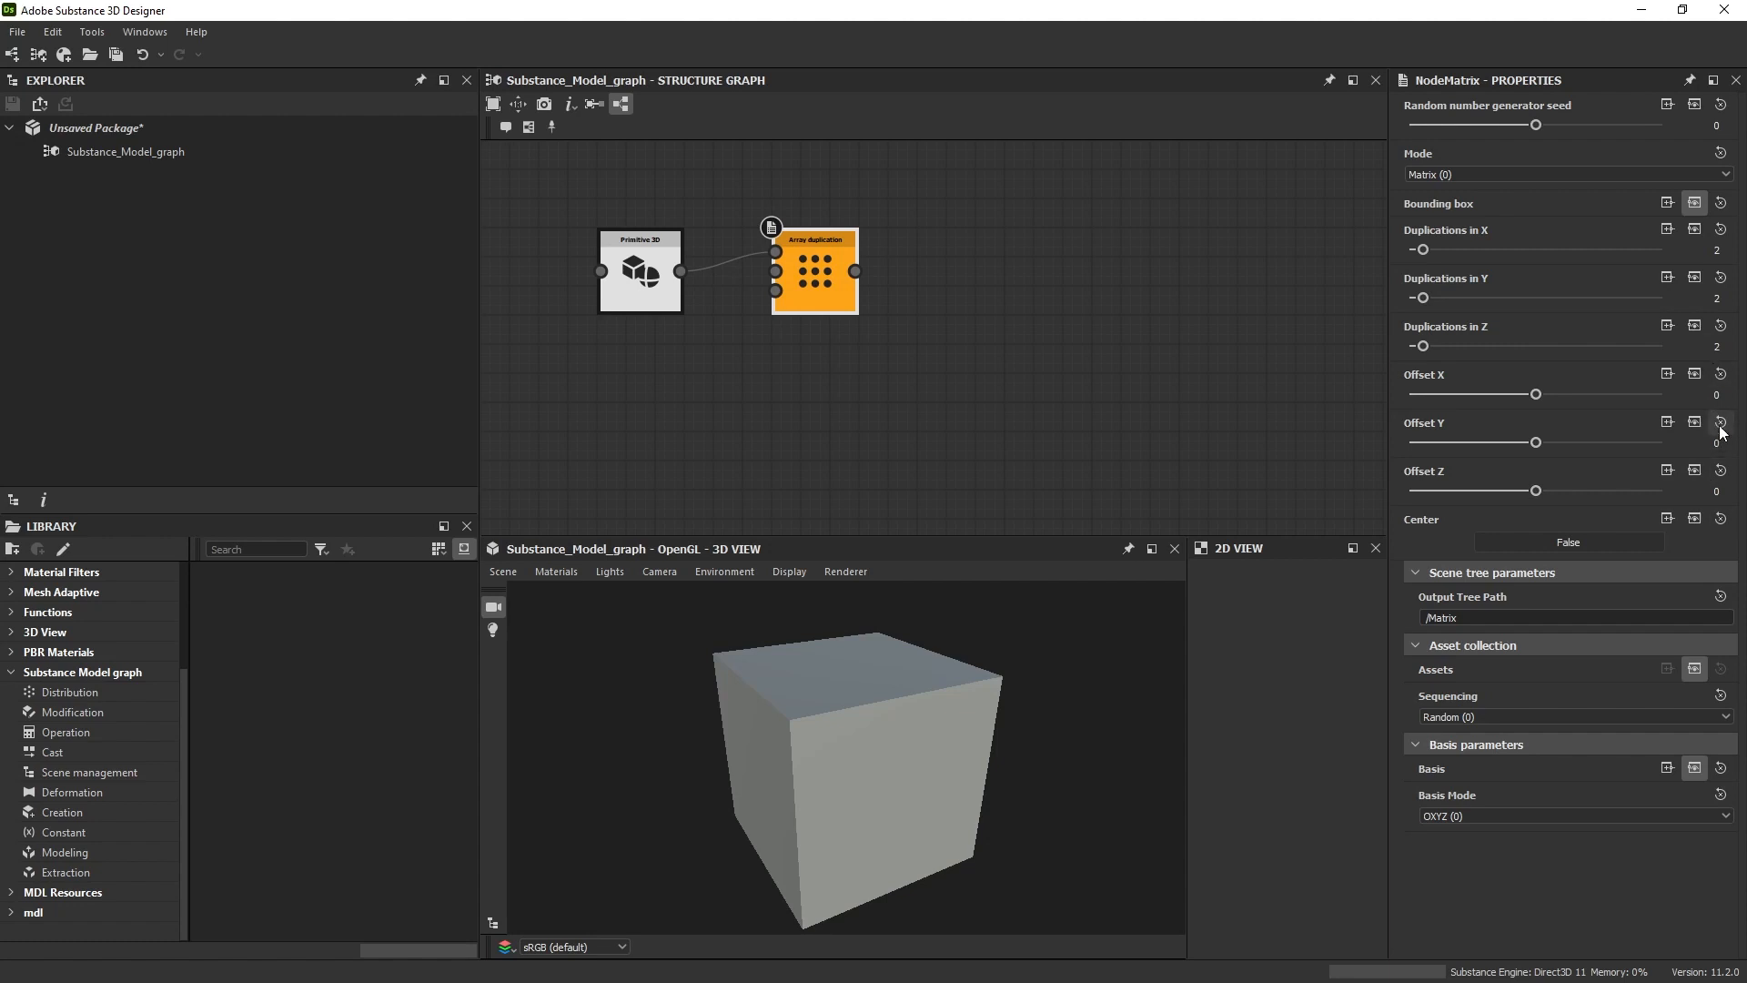
Step: Set the array offsets to 110 on X, Y and Z, checking in wireframe view
click(1714, 393)
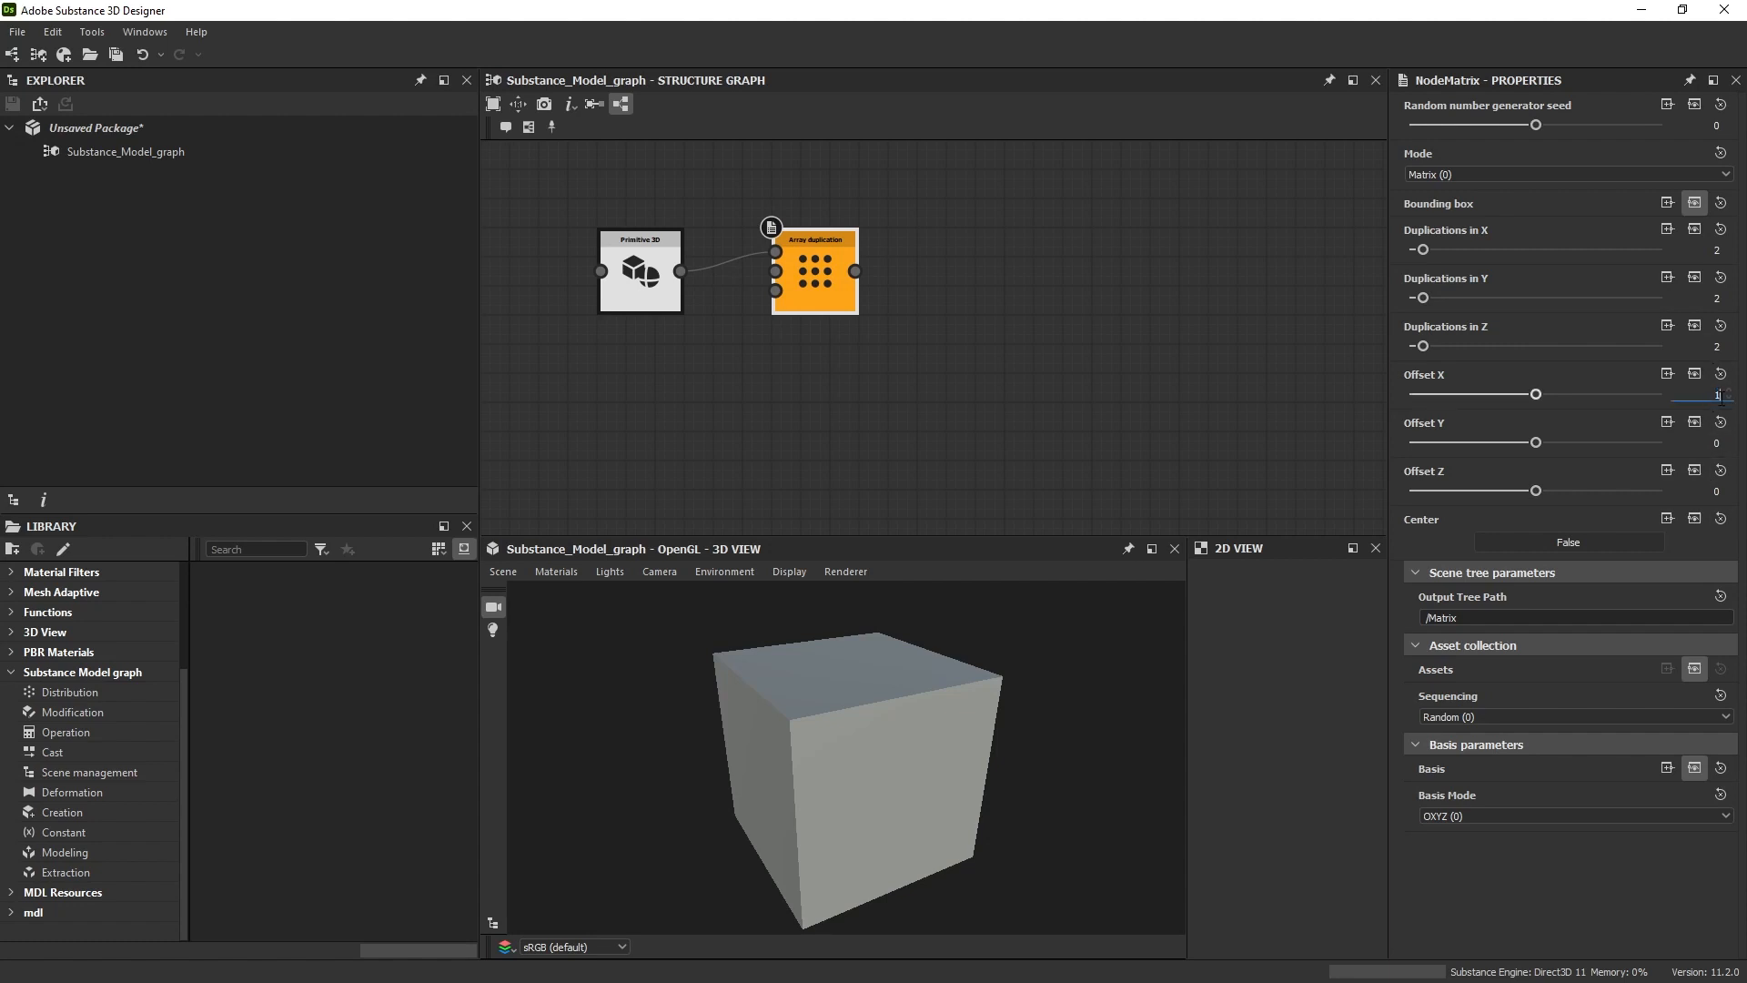
drag(1534, 393, 1662, 393)
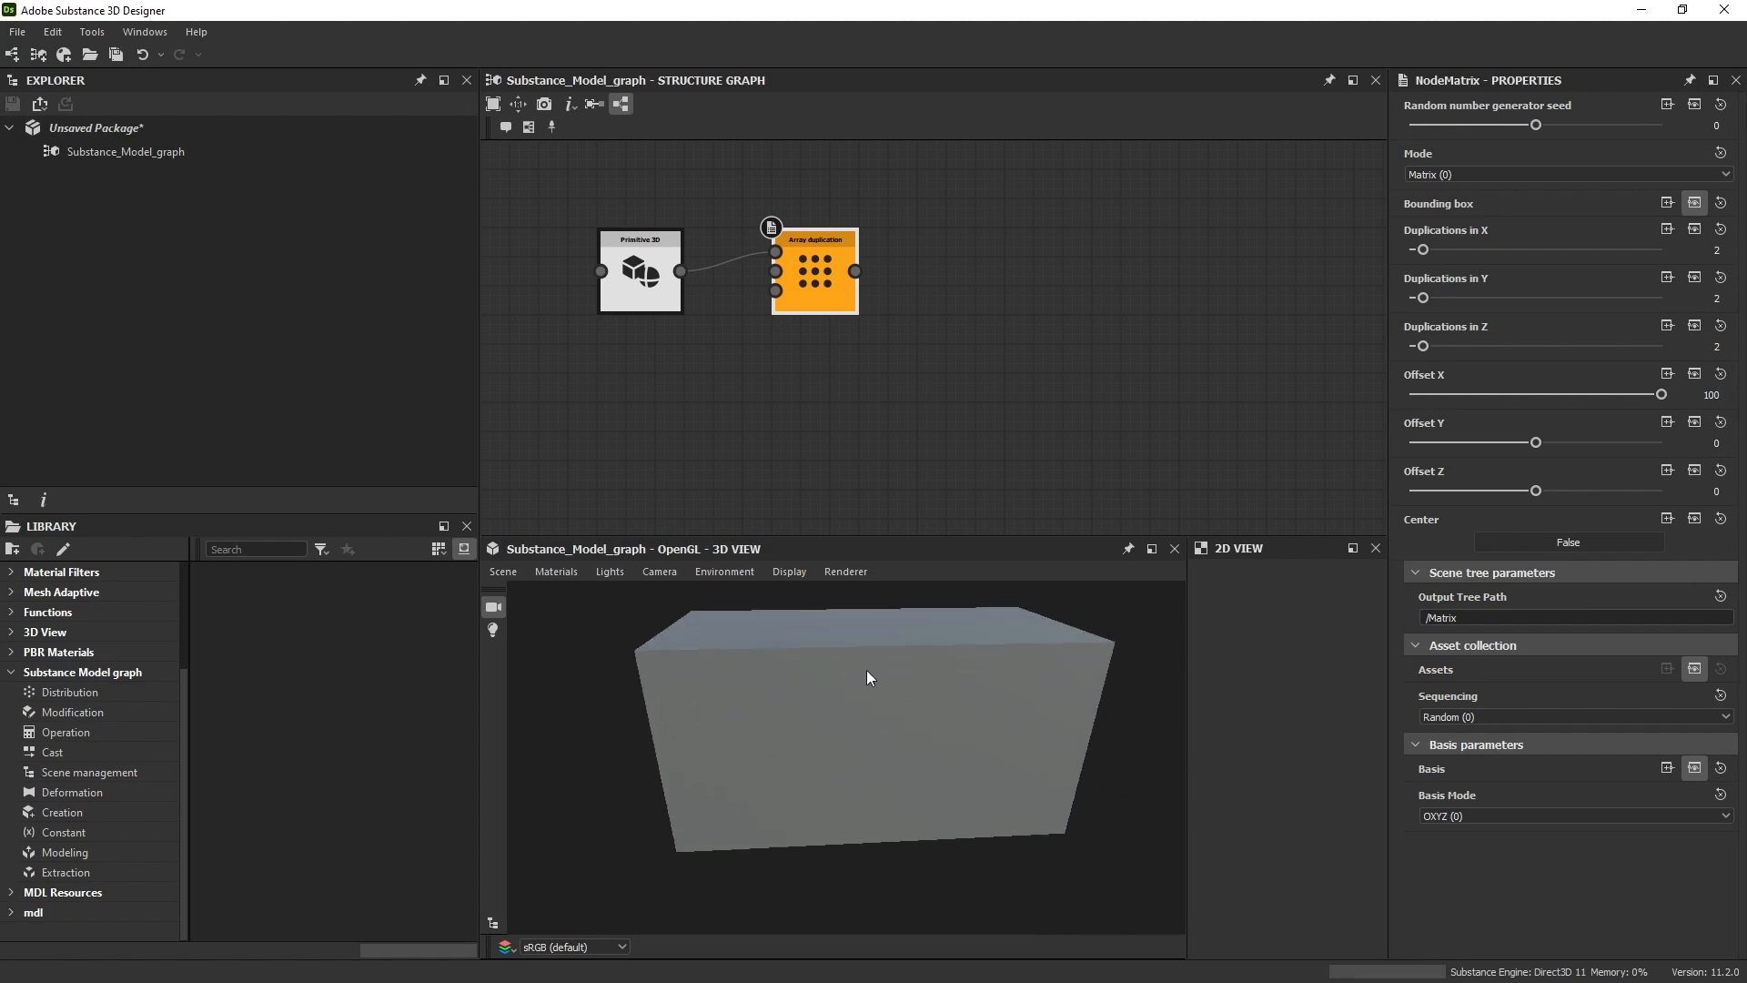
click(789, 571)
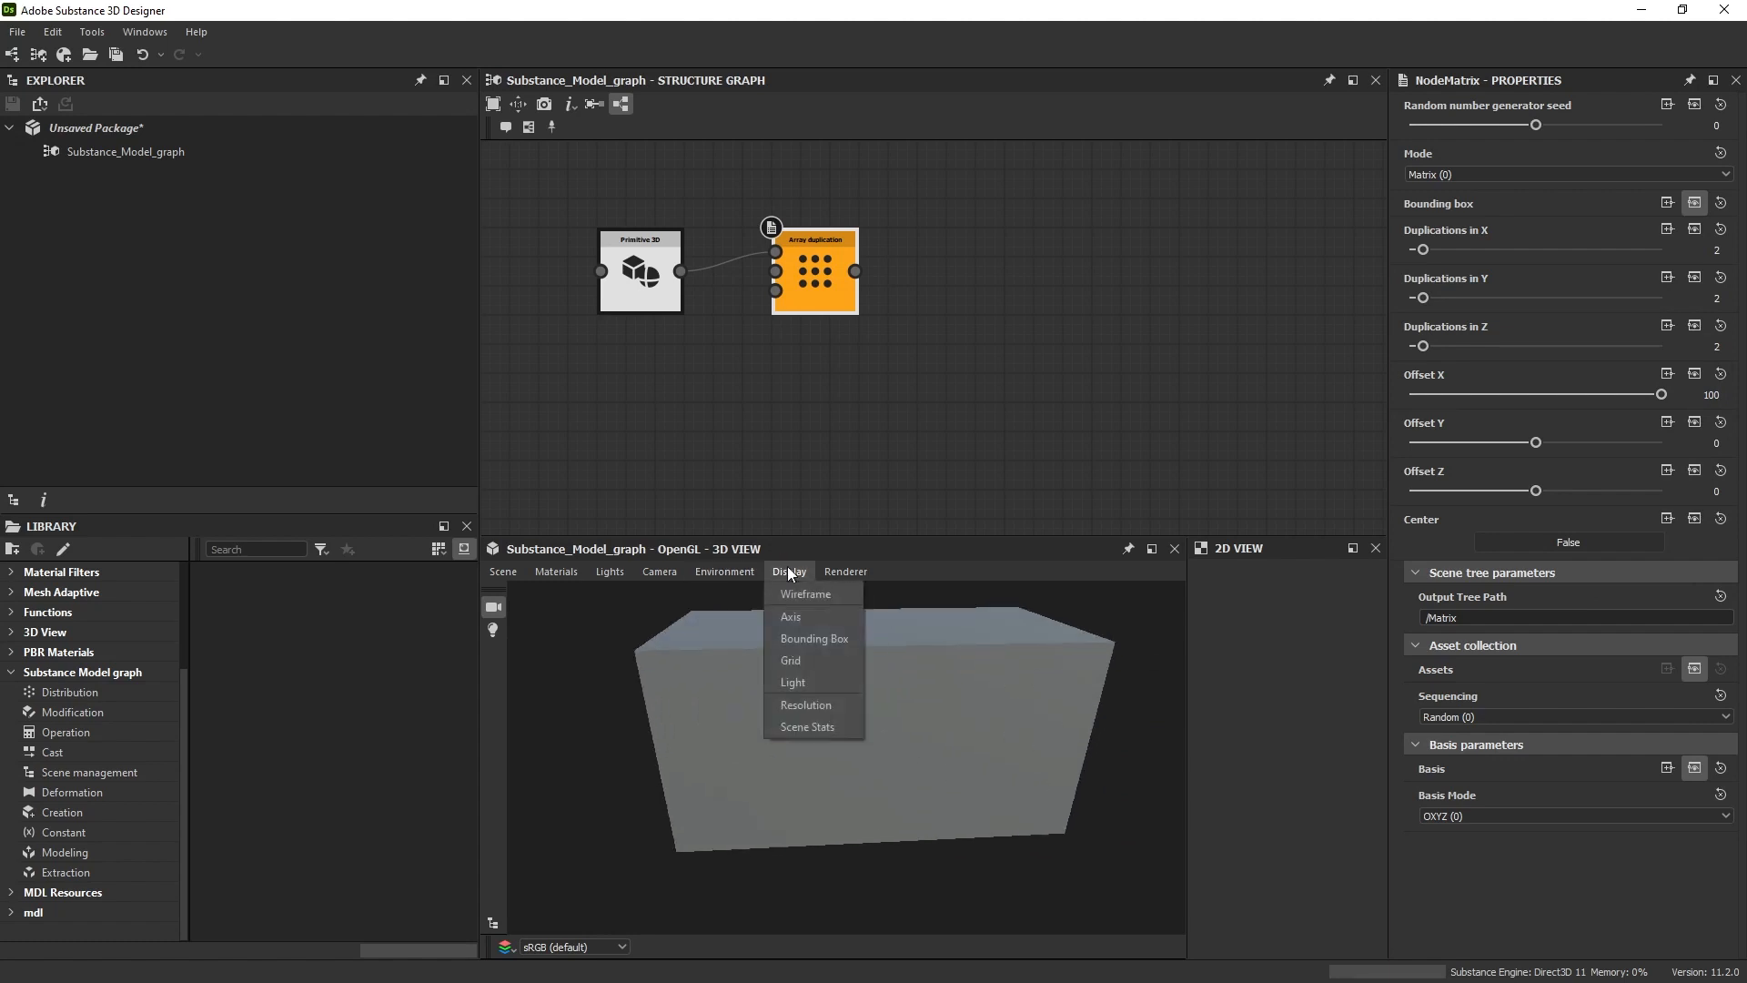
click(805, 594)
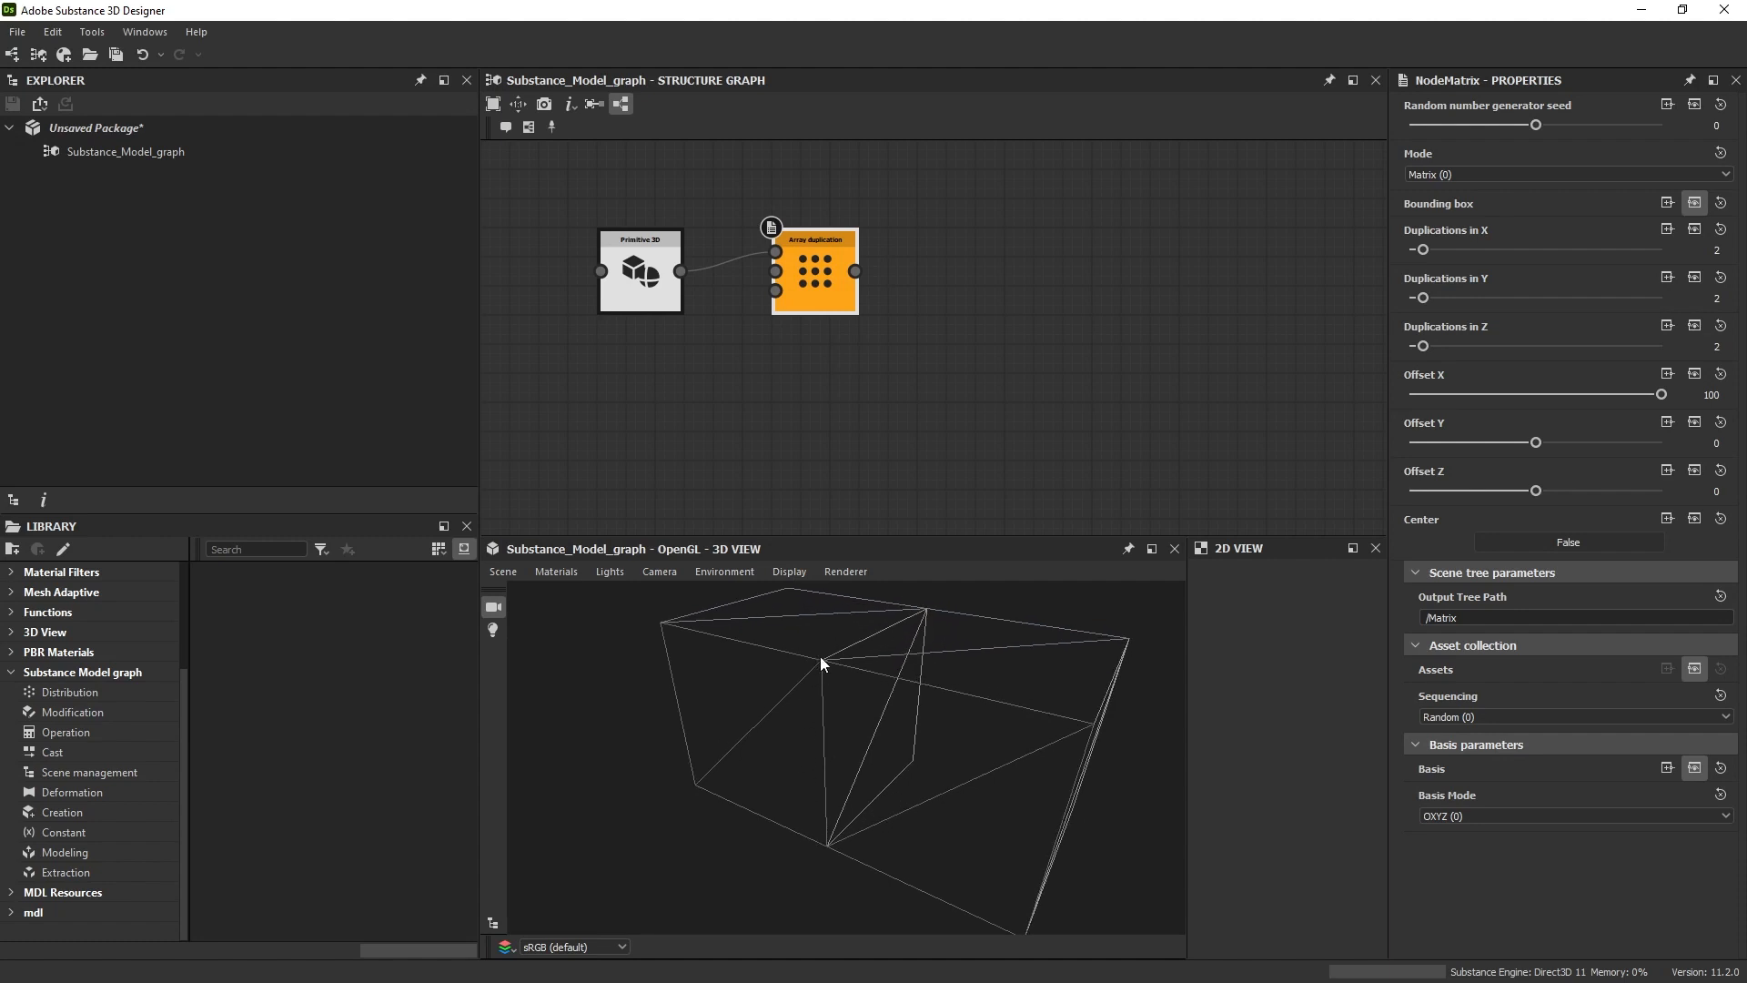
mouse_move(902, 612)
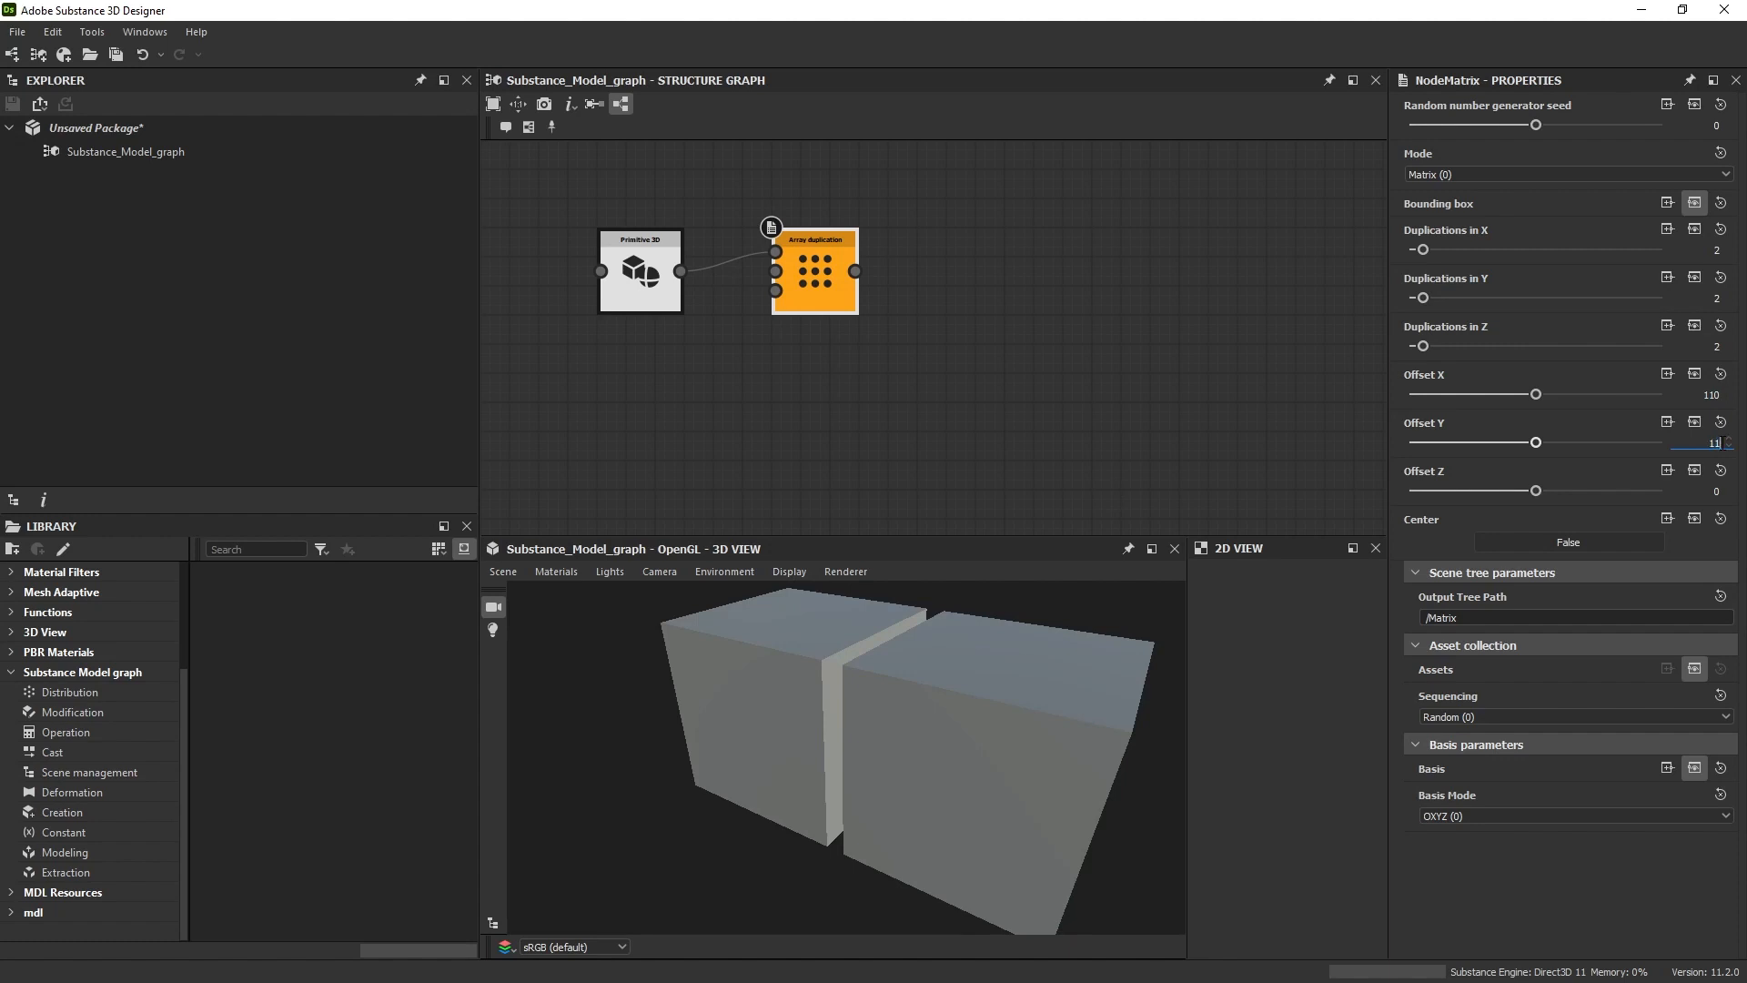
text(110)
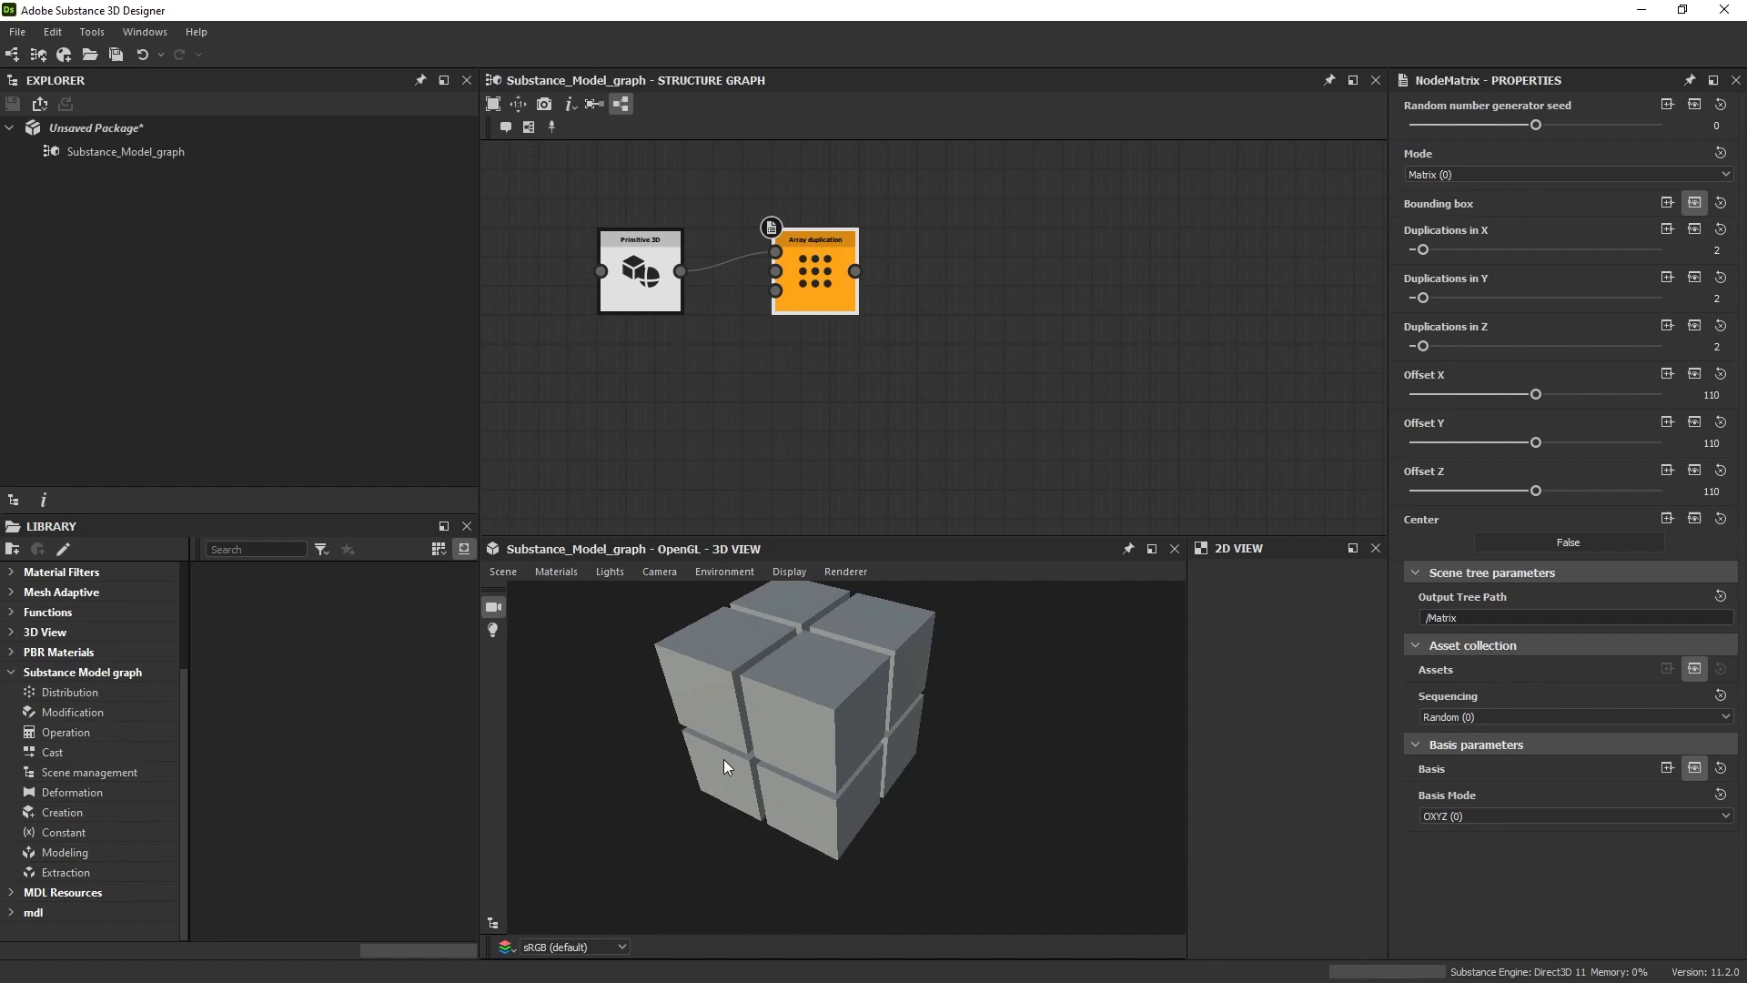
drag(724, 766, 835, 749)
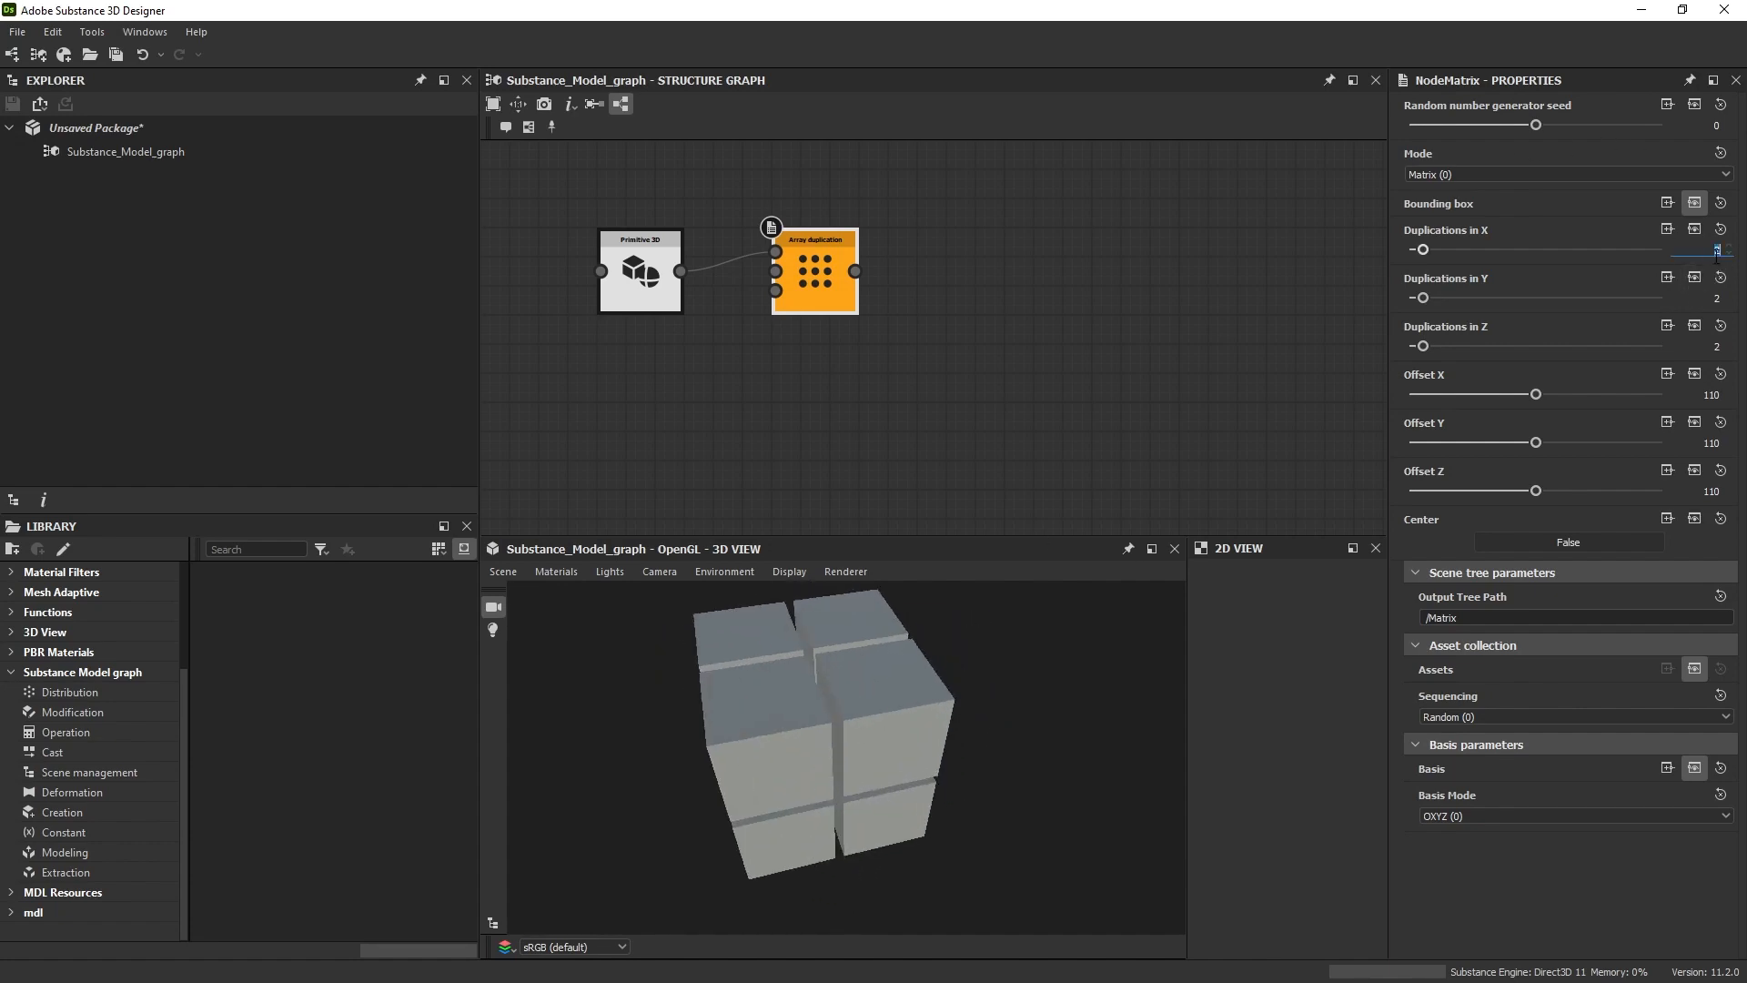
Step: Enter 10 for Duplications X, Y and Z on the Array node
text(10)
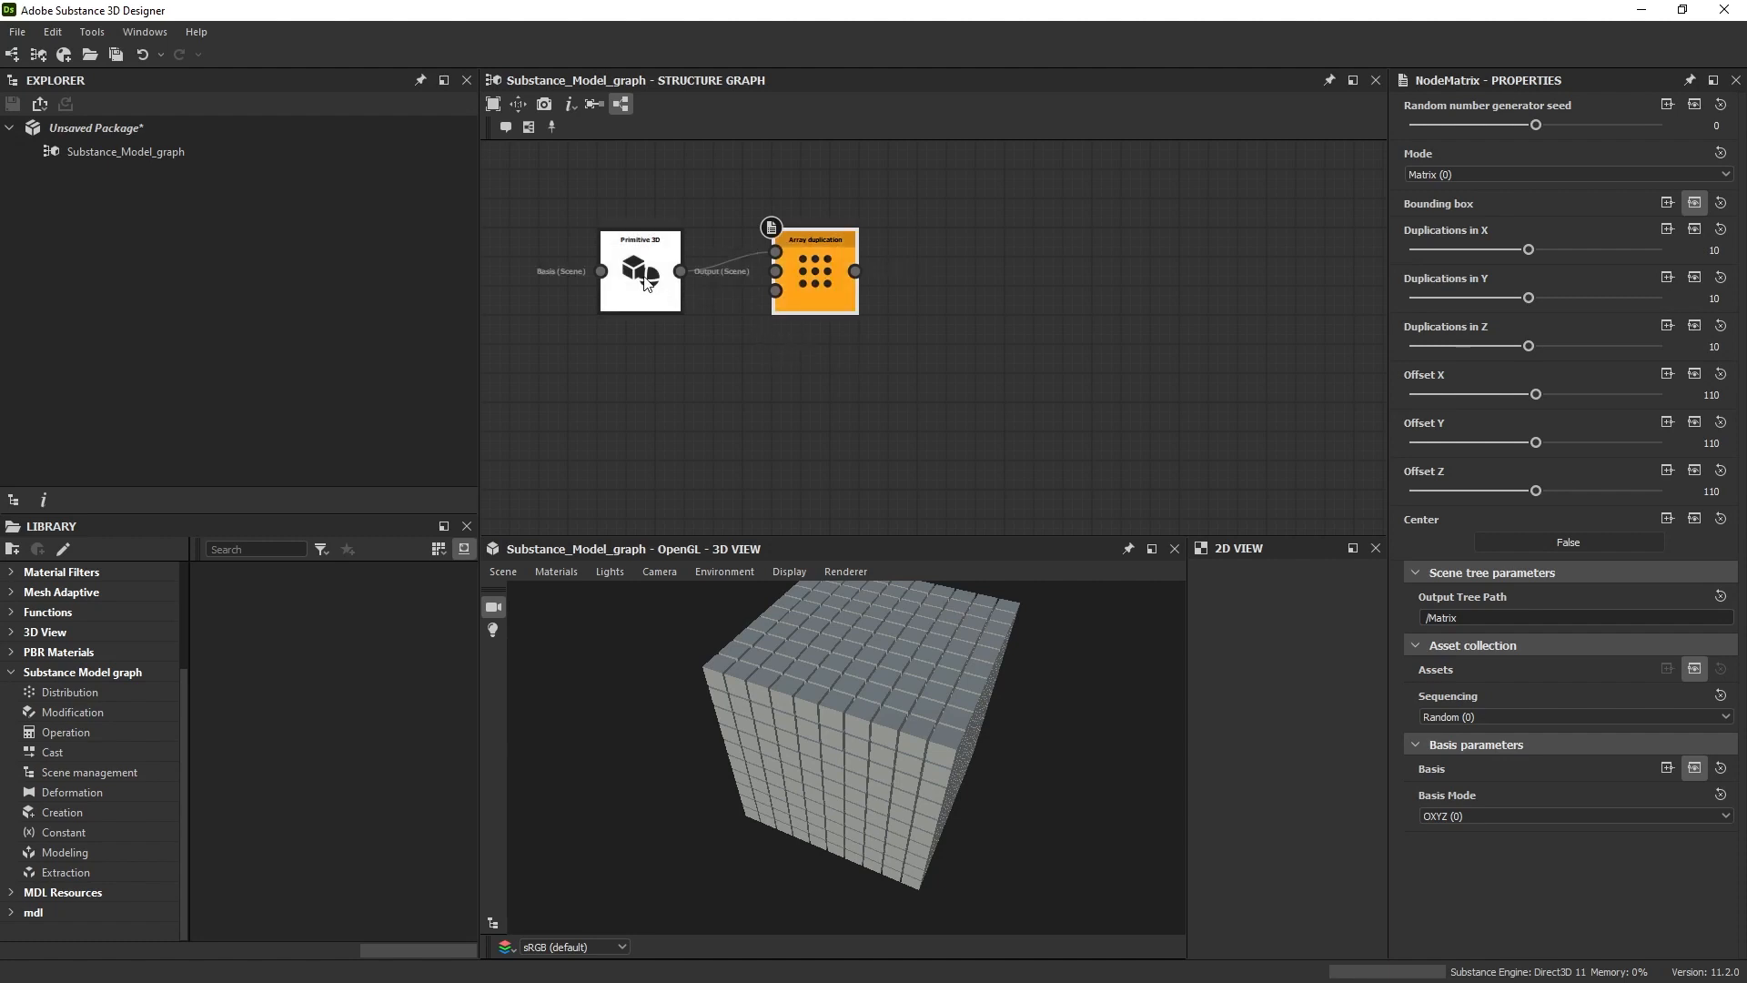
click(639, 272)
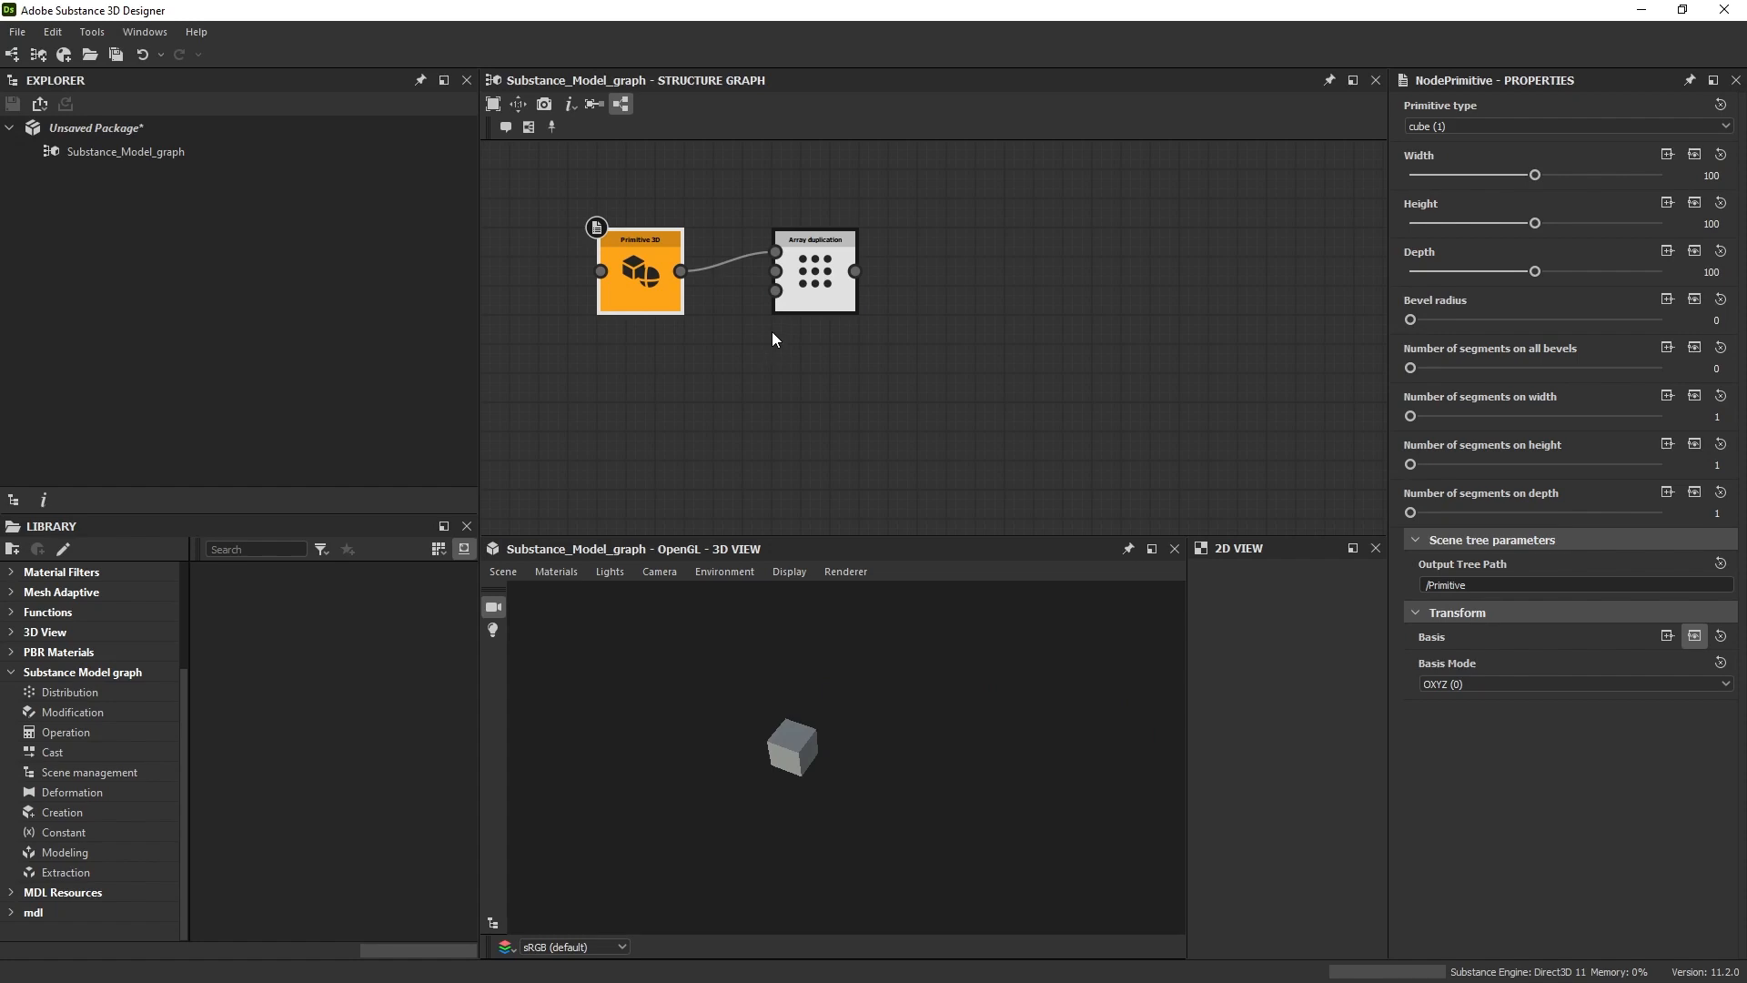
click(816, 273)
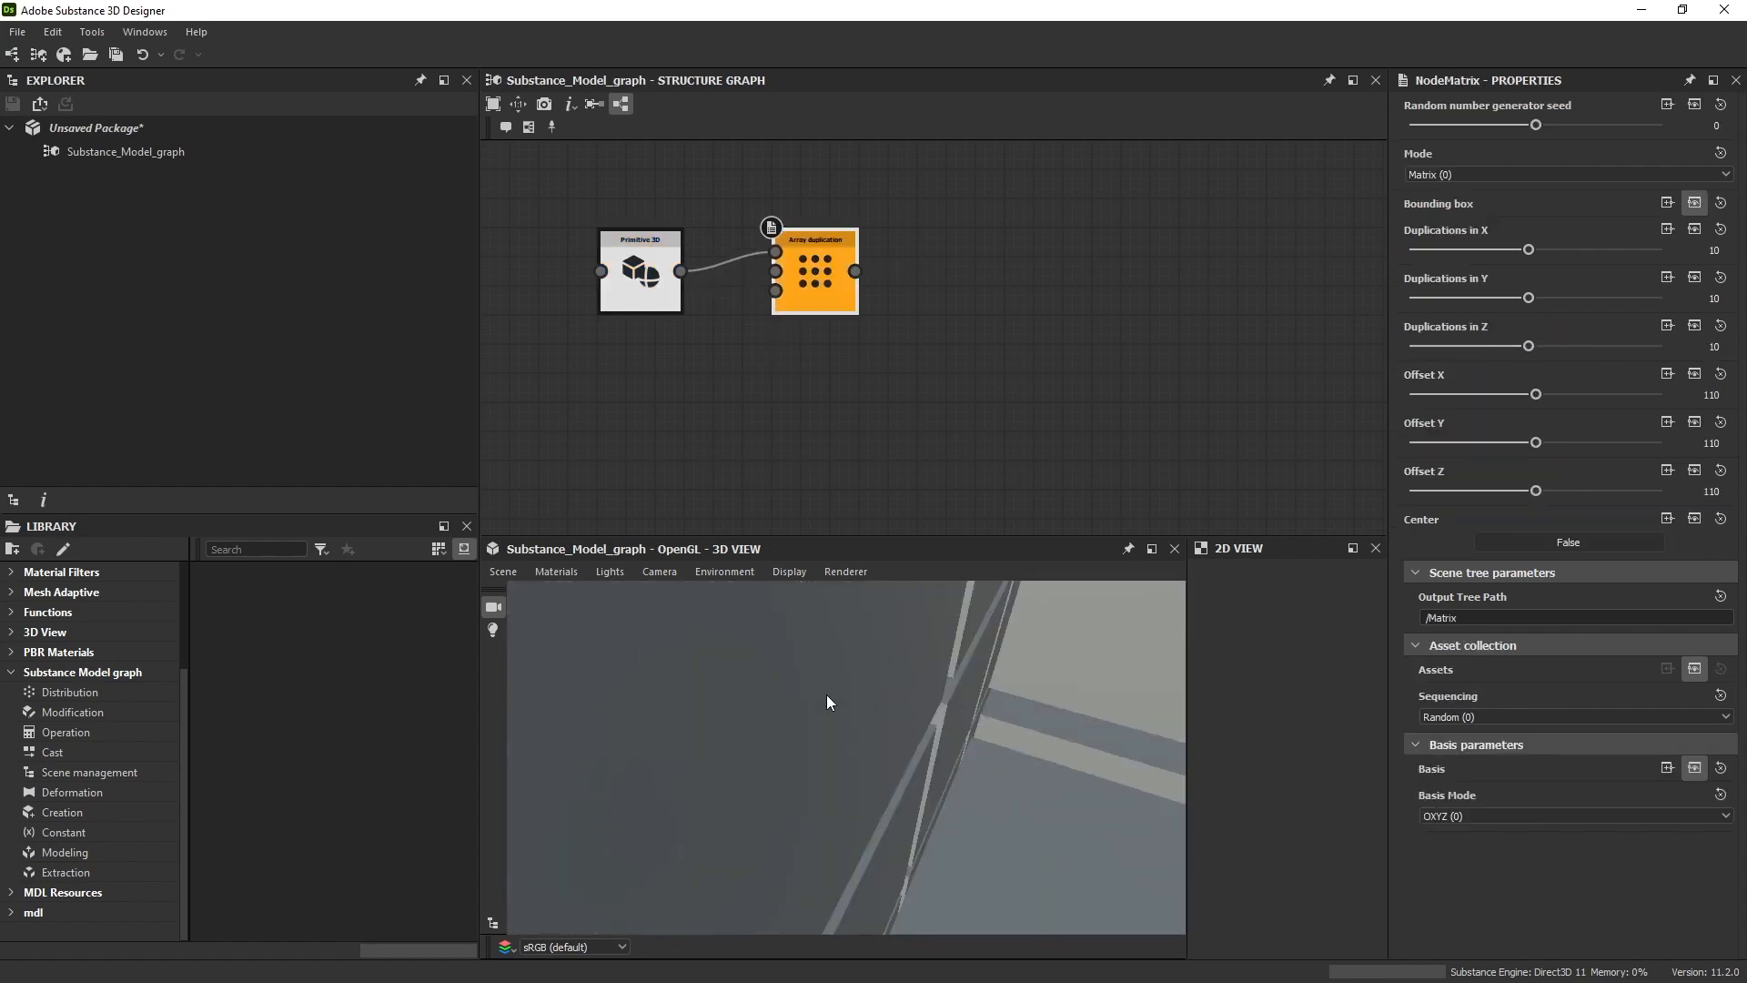
drag(828, 701, 878, 785)
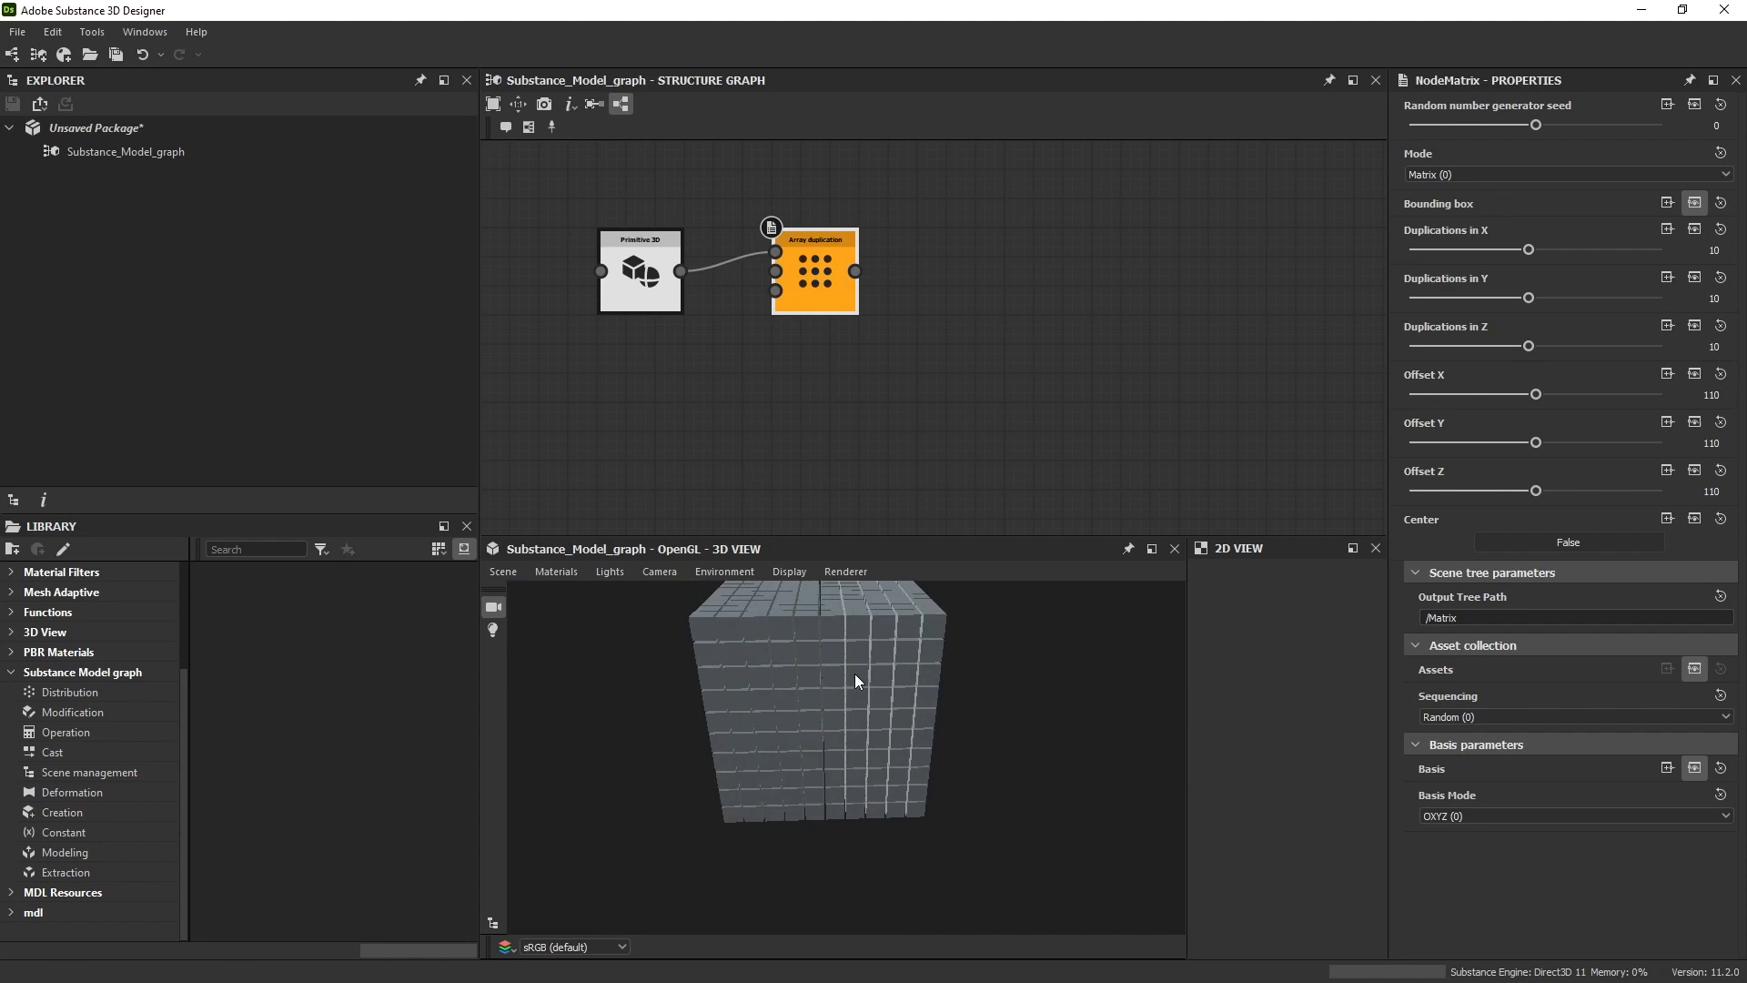
drag(855, 680, 900, 741)
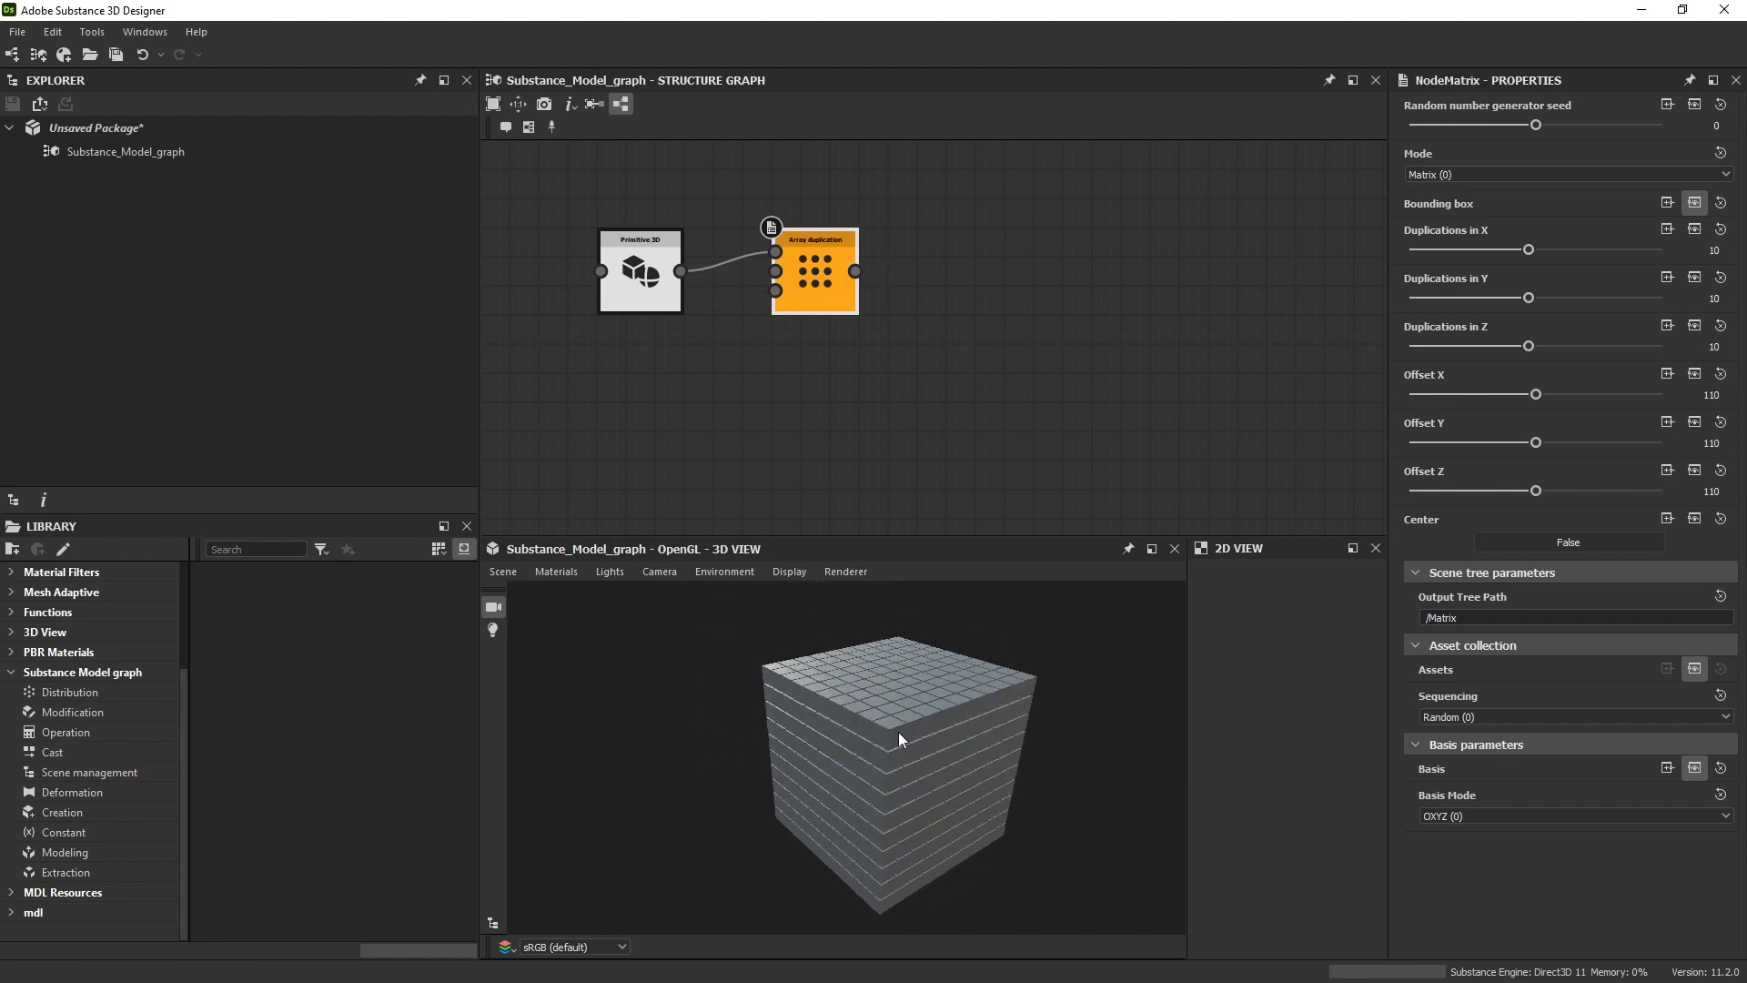
mouse_move(1012, 854)
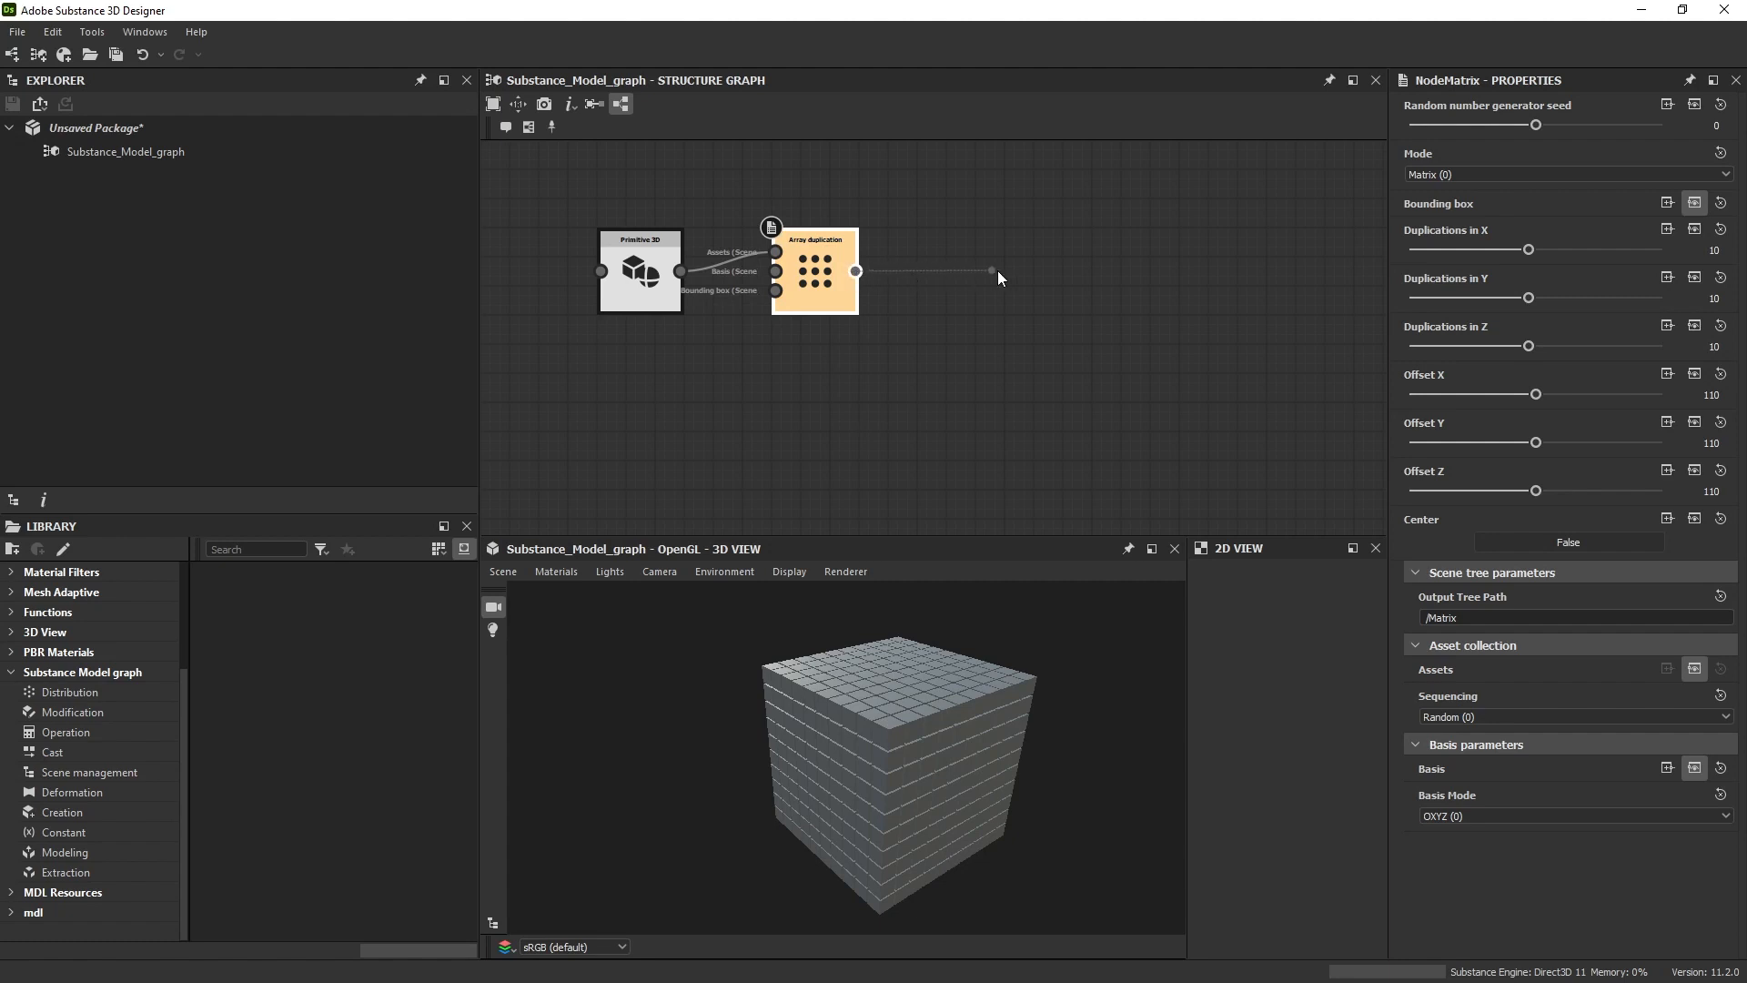
Step: Add a Transform node fed by the Array output, placed beside the array
click(1001, 278)
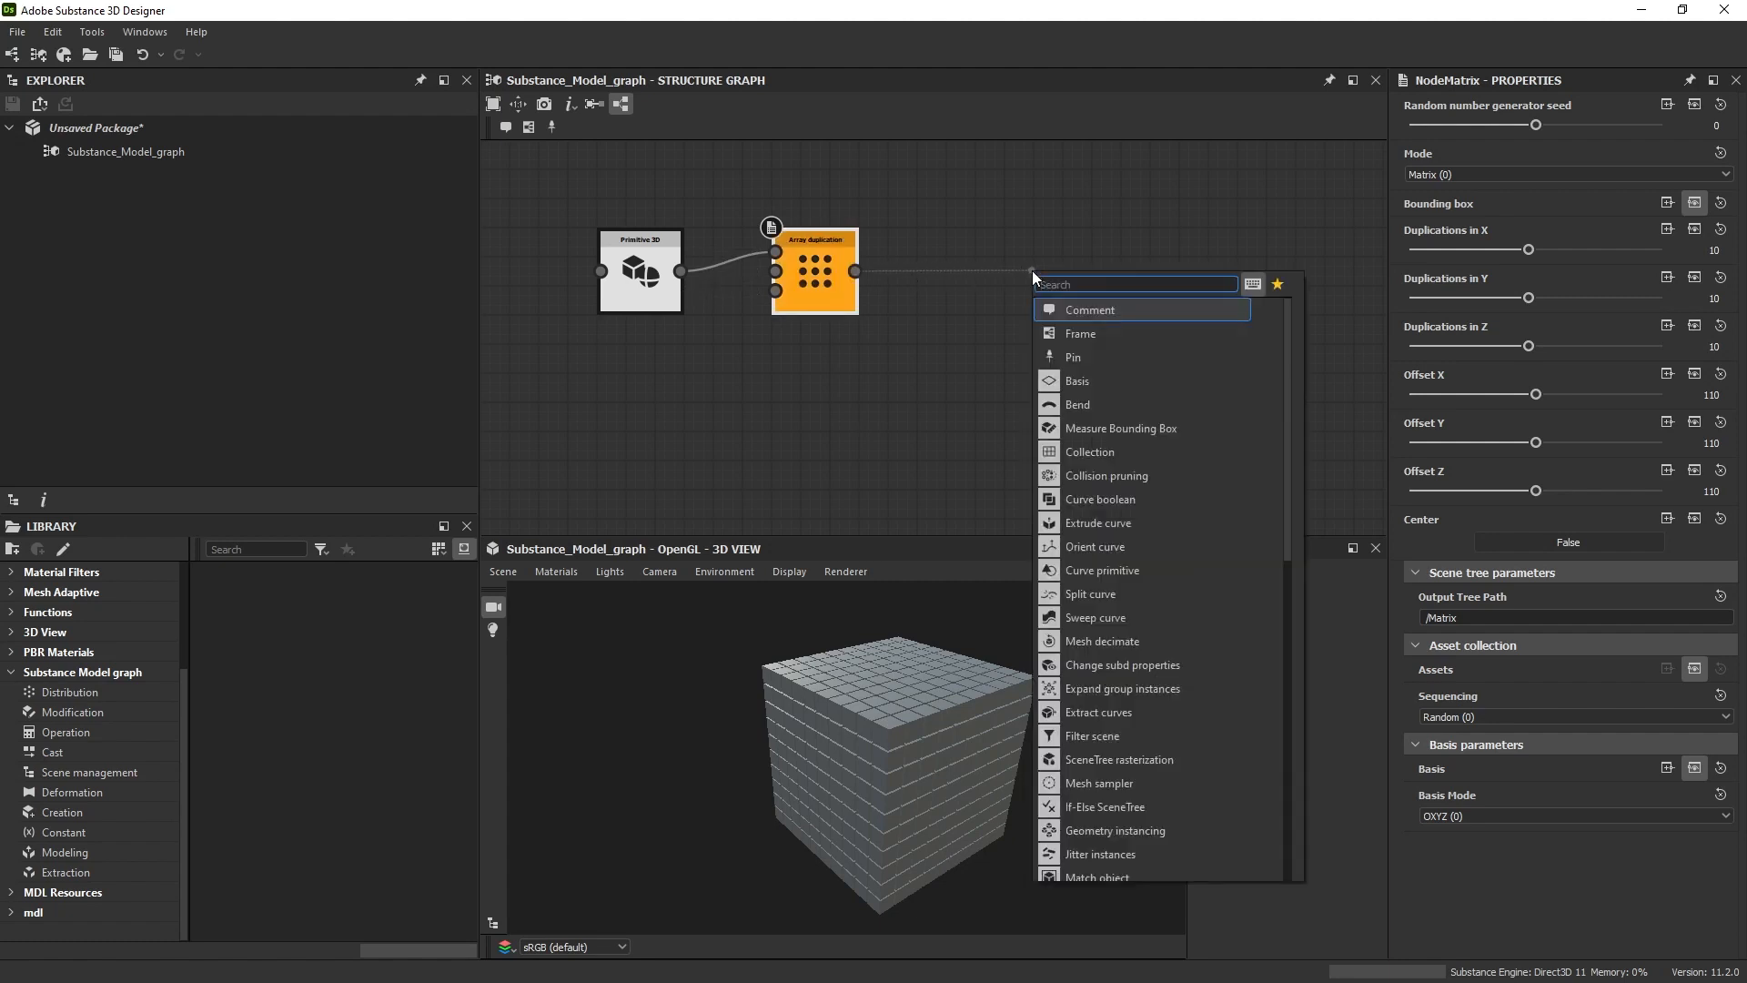
text(trans)
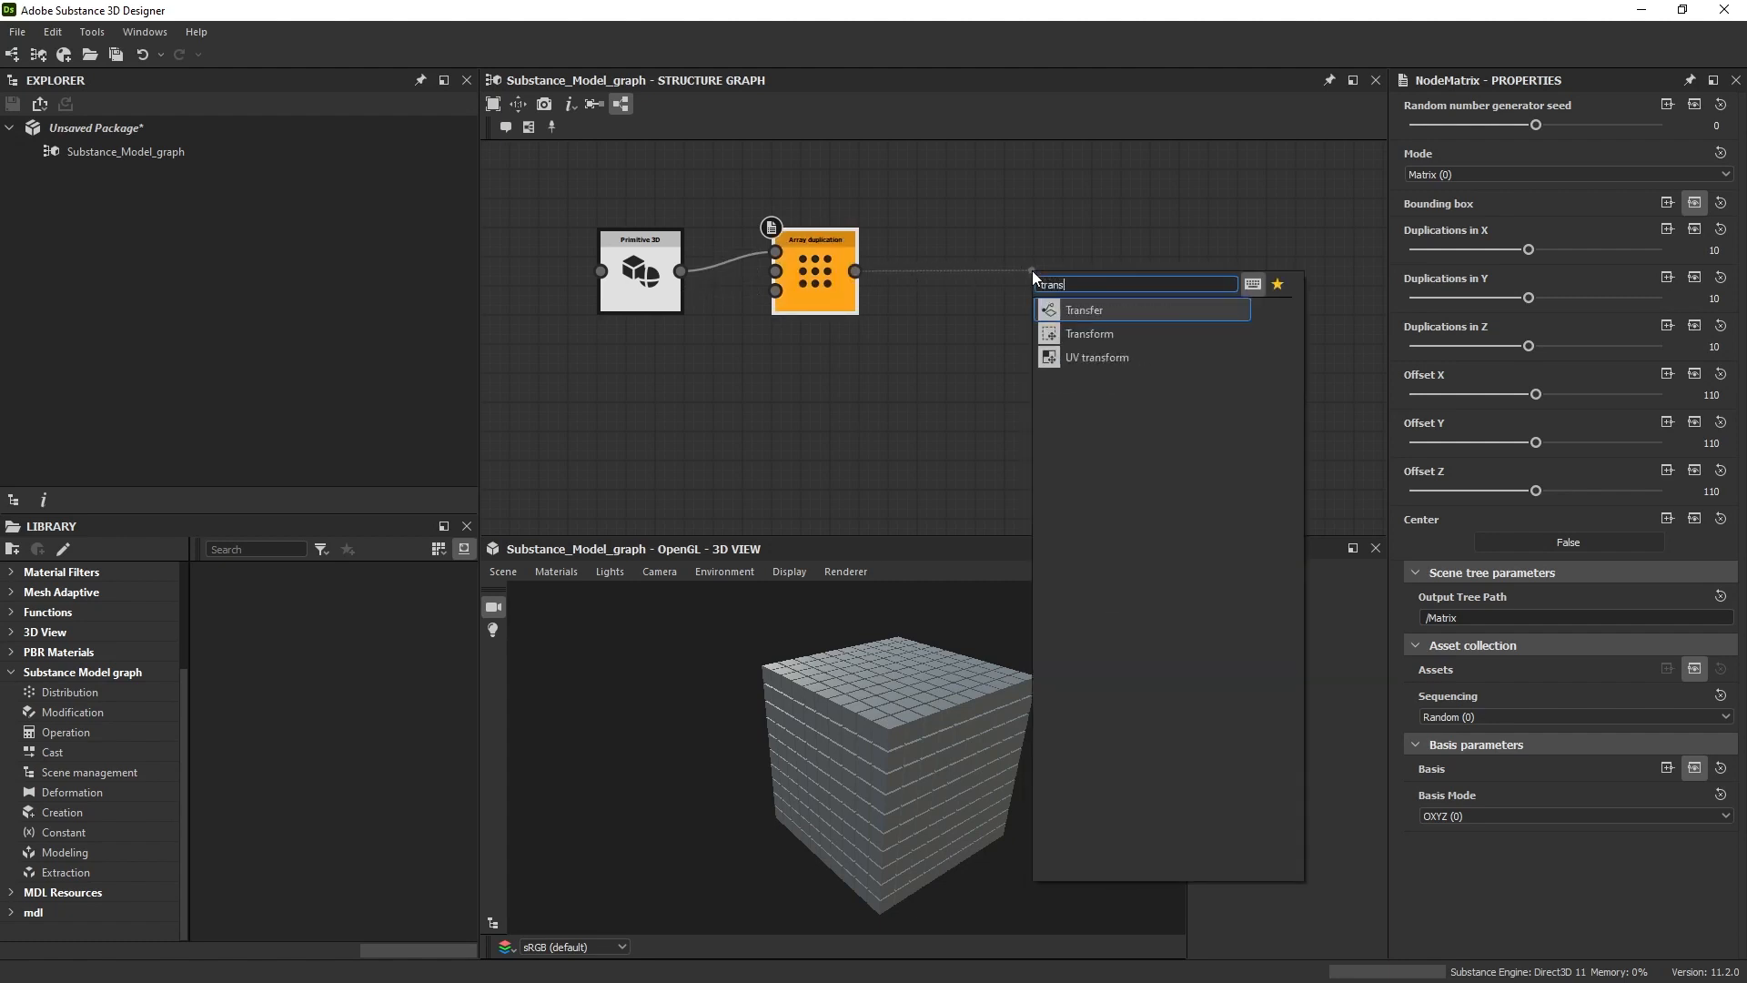
click(1089, 334)
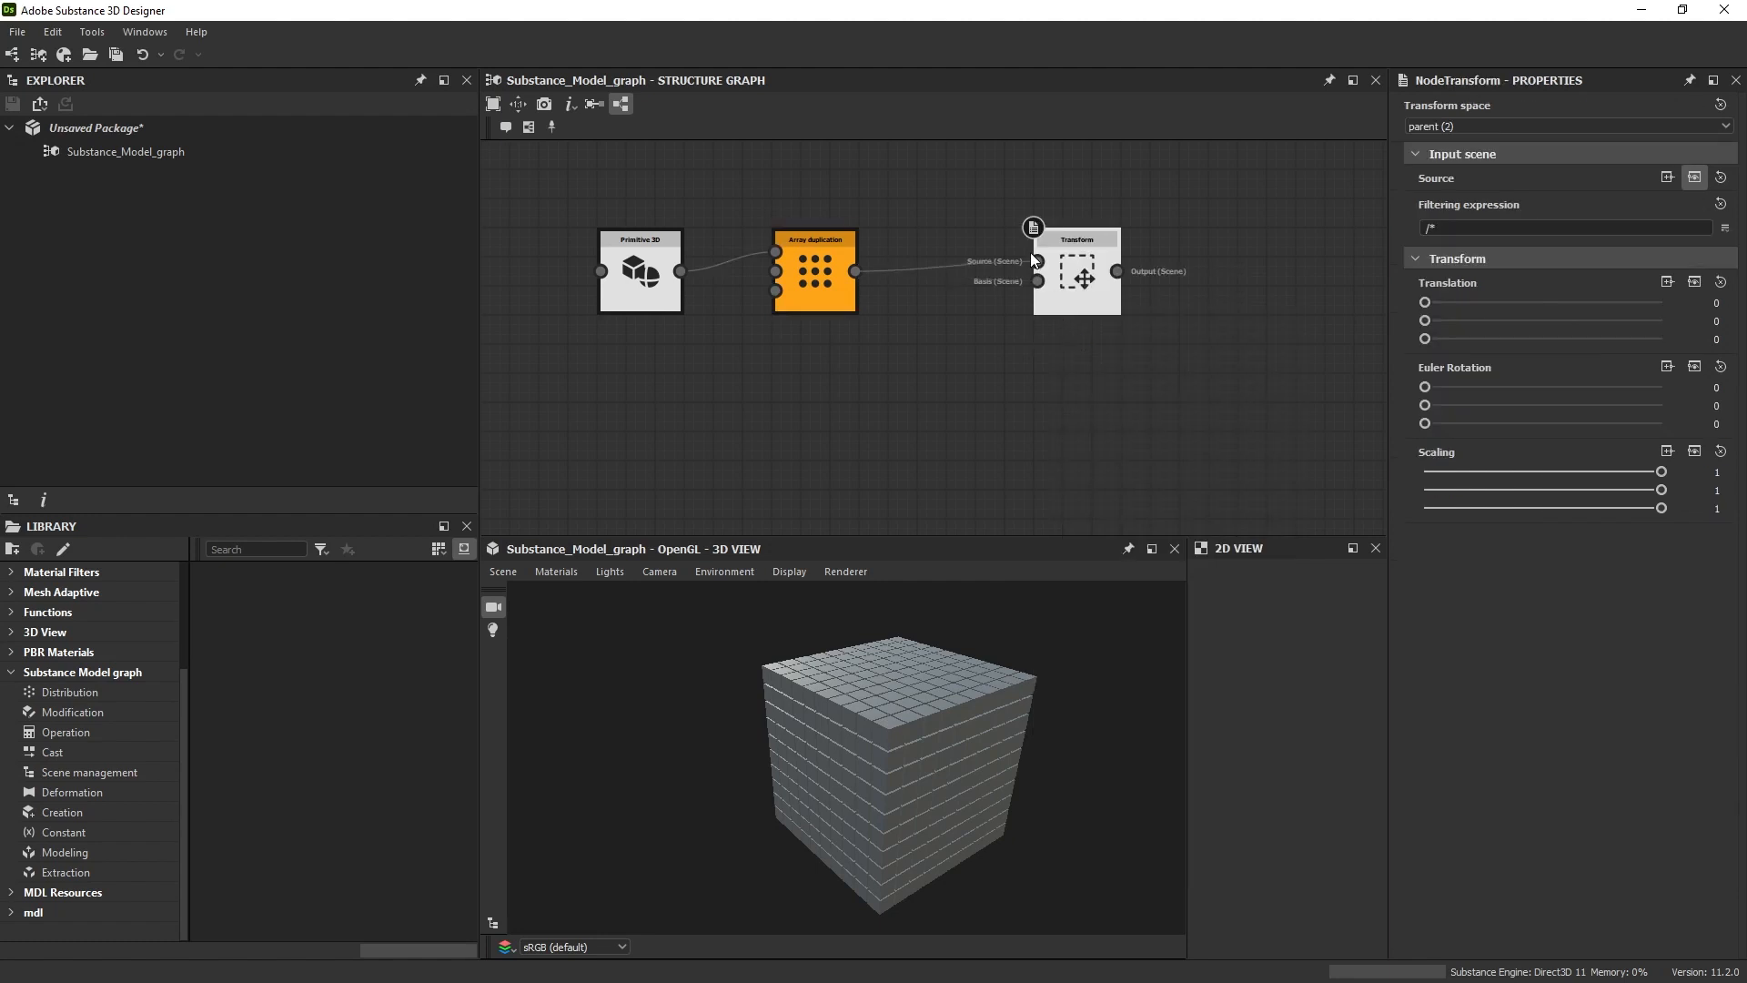
drag(1075, 271, 1017, 271)
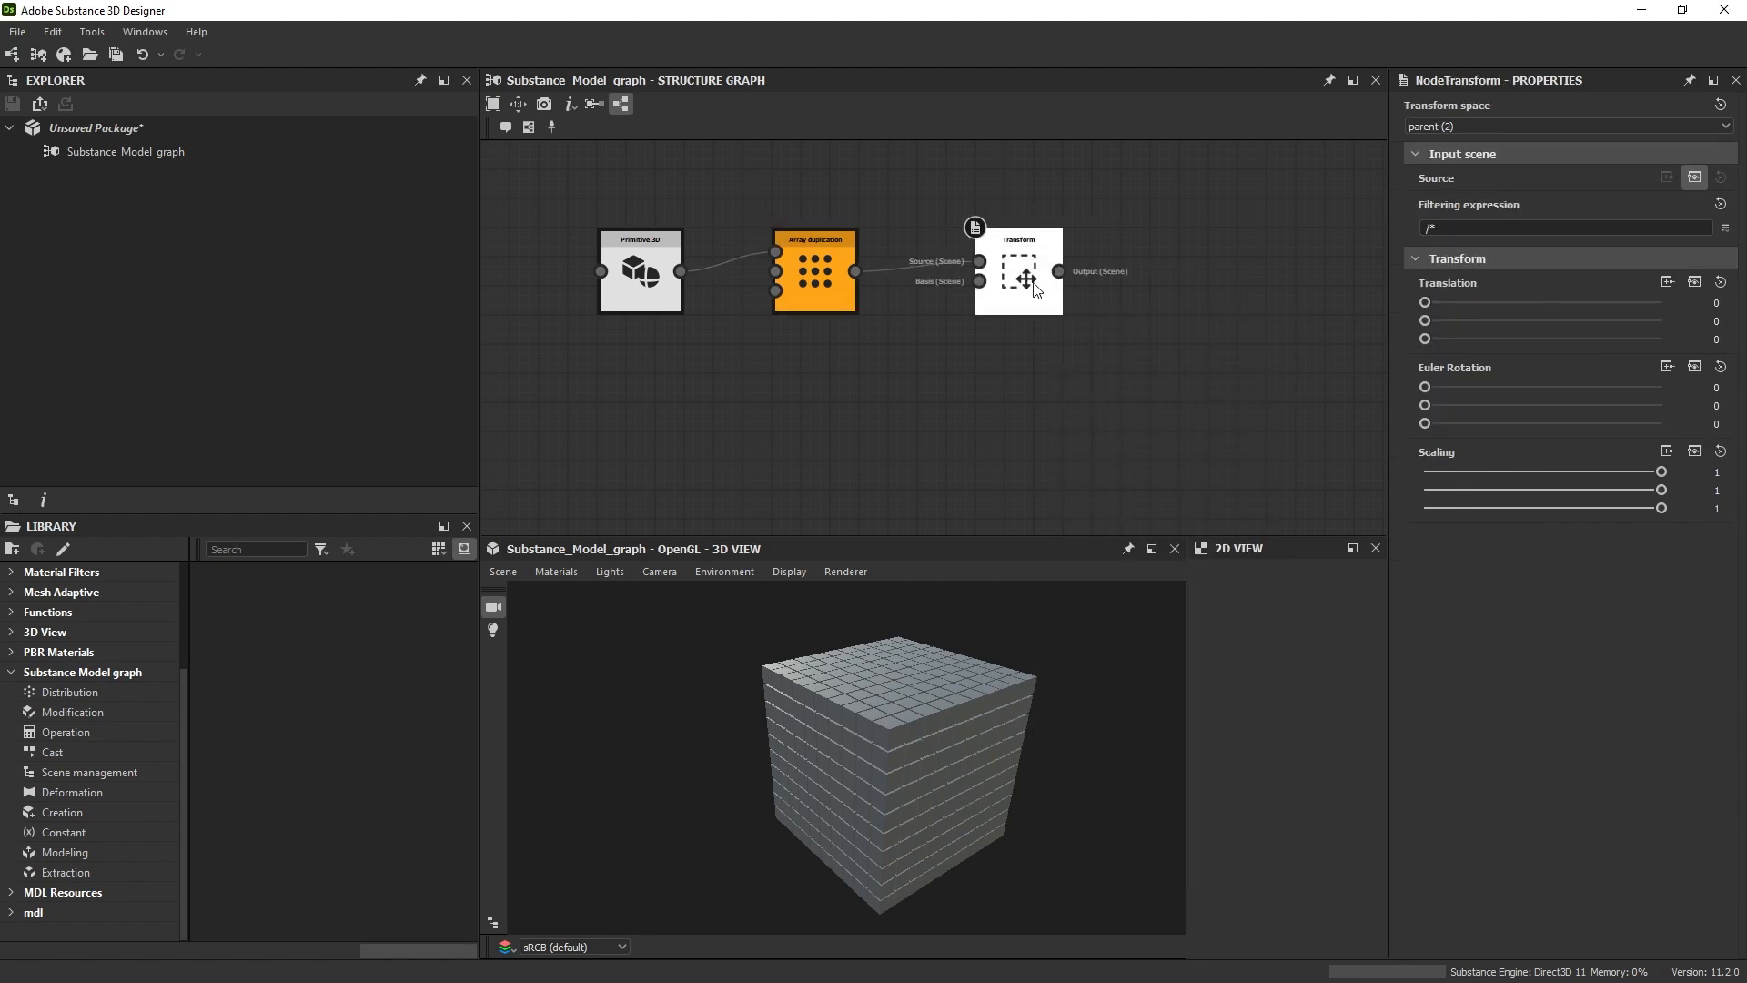
click(1019, 271)
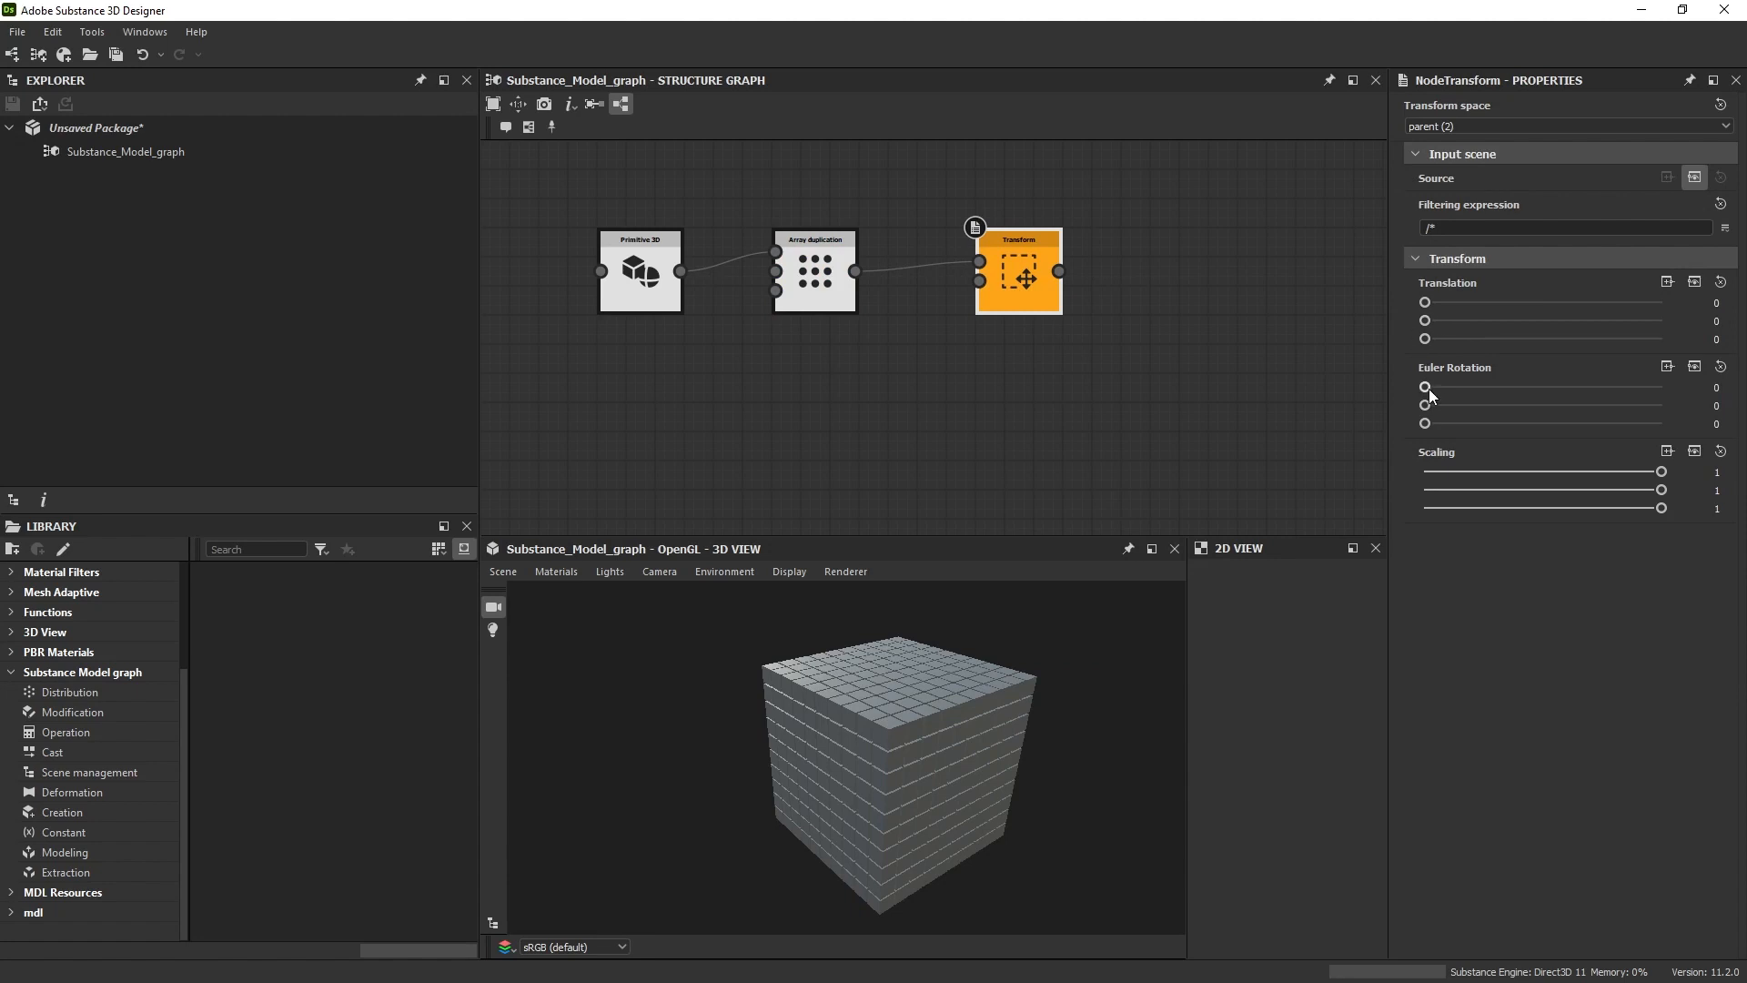
Step: Enter 45 for the Transform node's X, Y and Z Euler rotation
click(1715, 386)
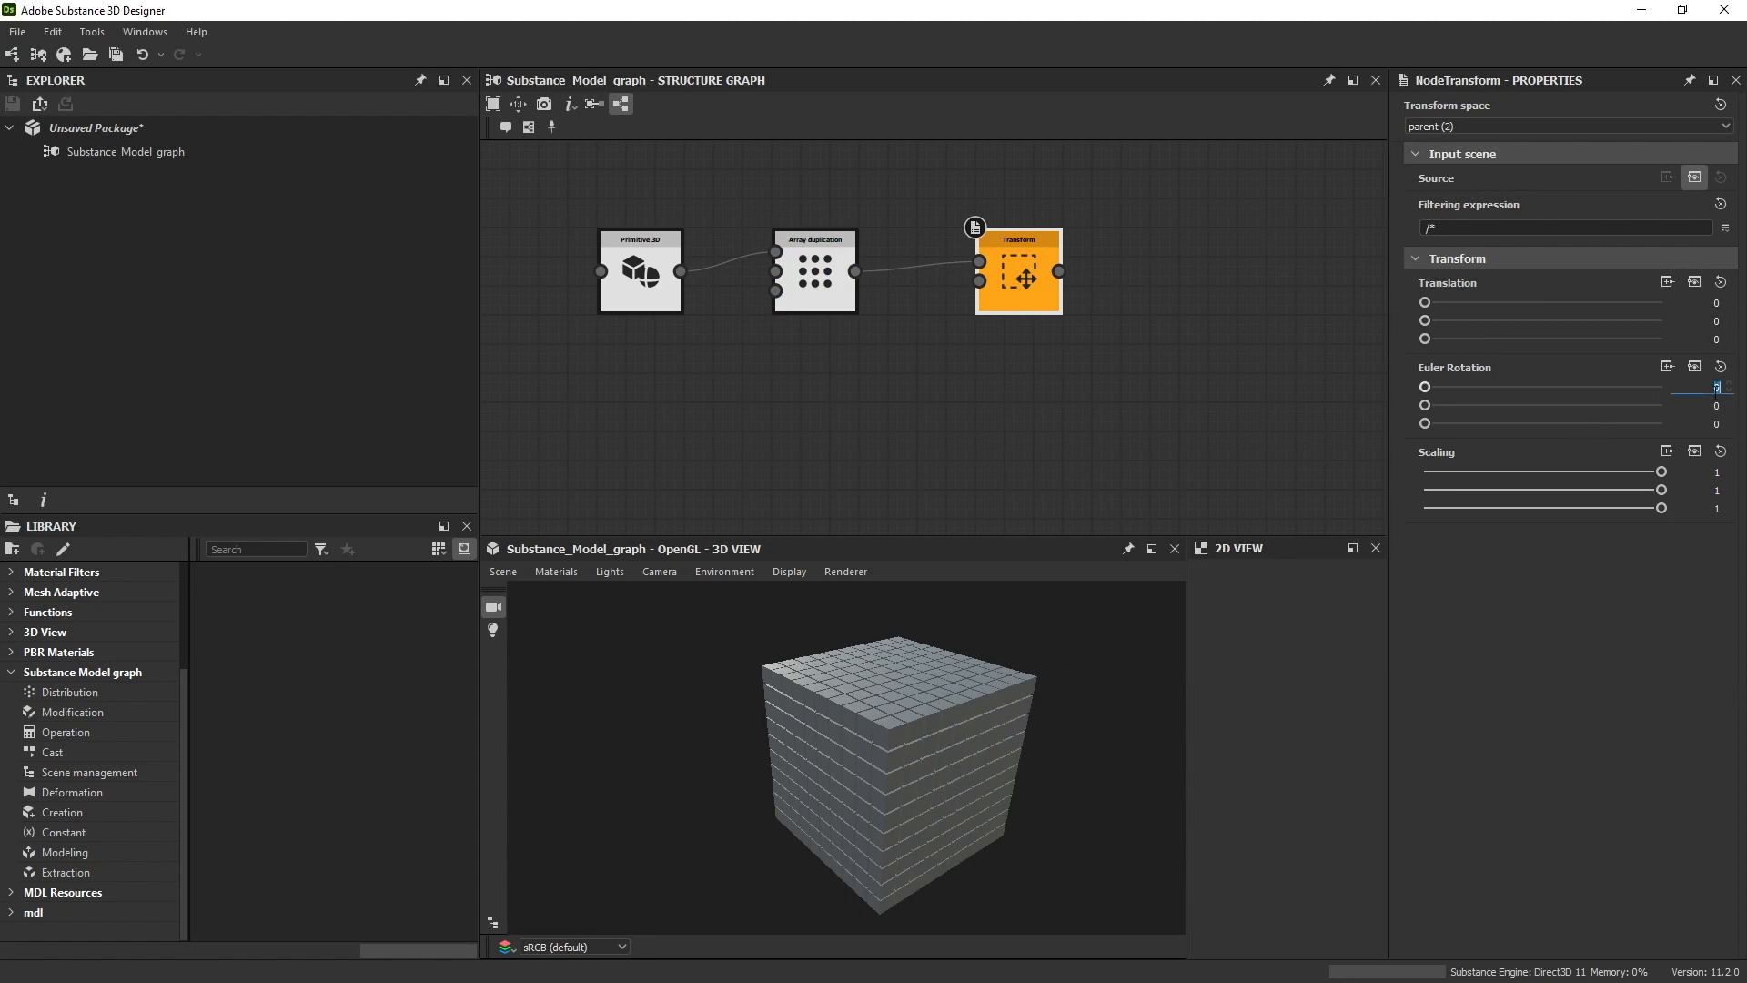
drag(1423, 386, 1543, 387)
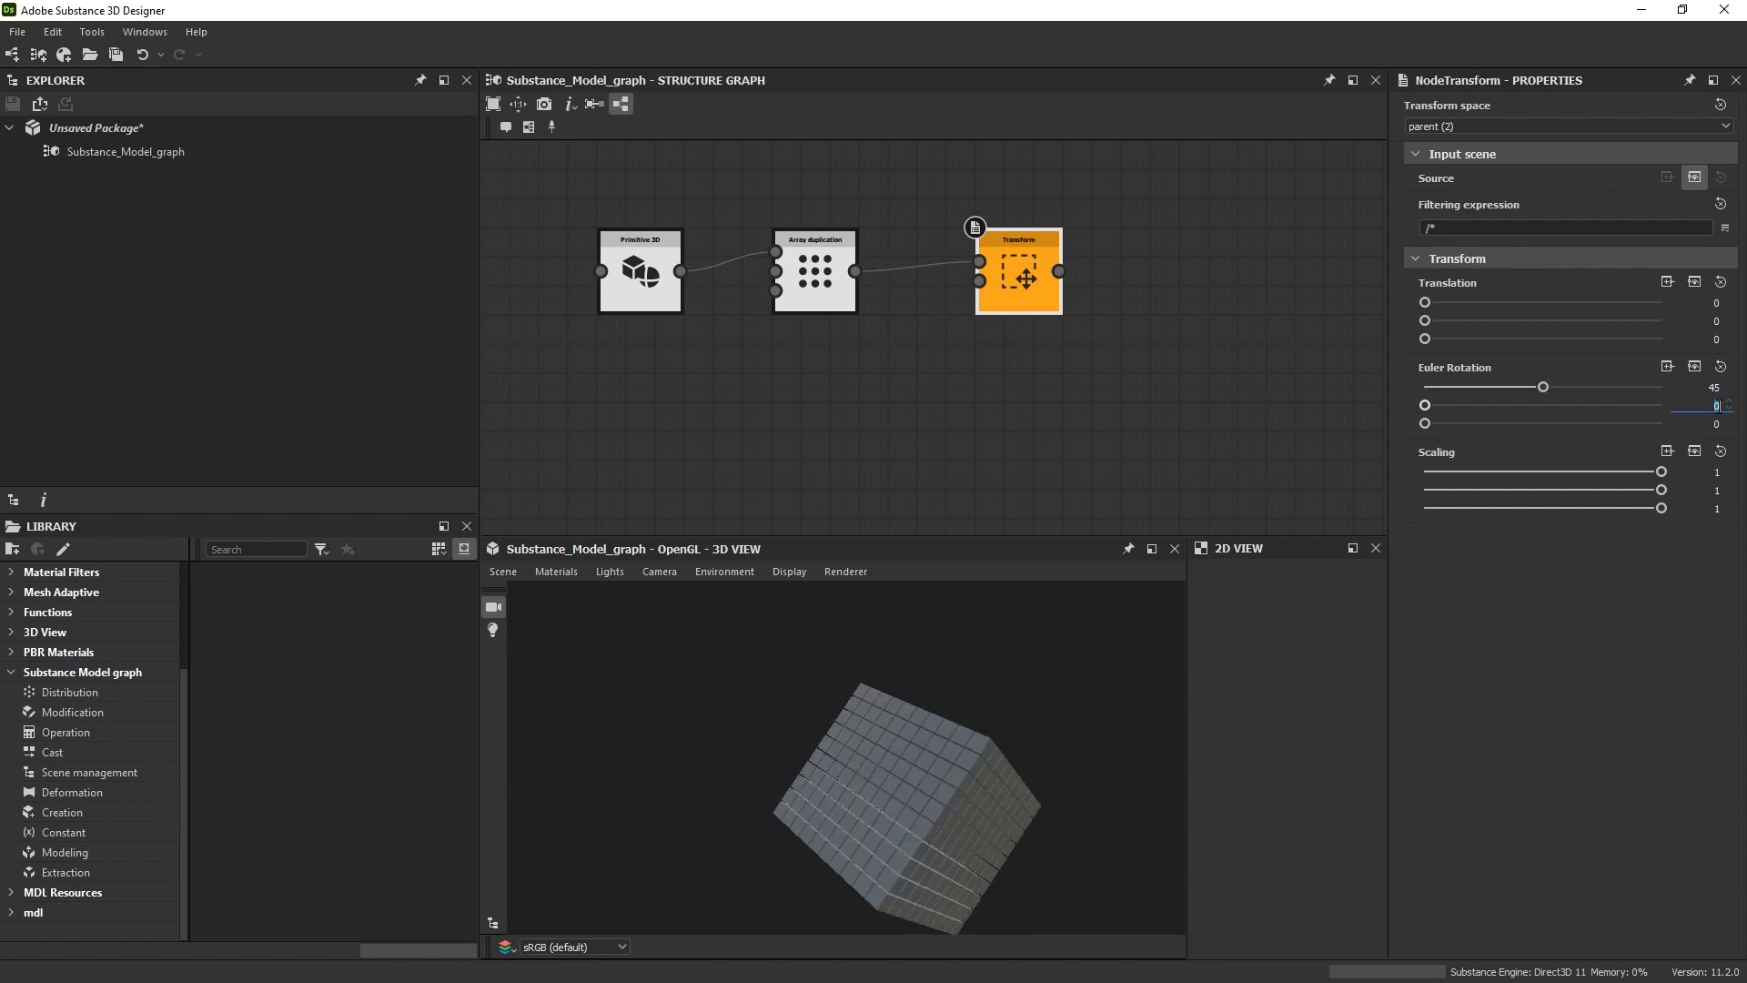
text(45)
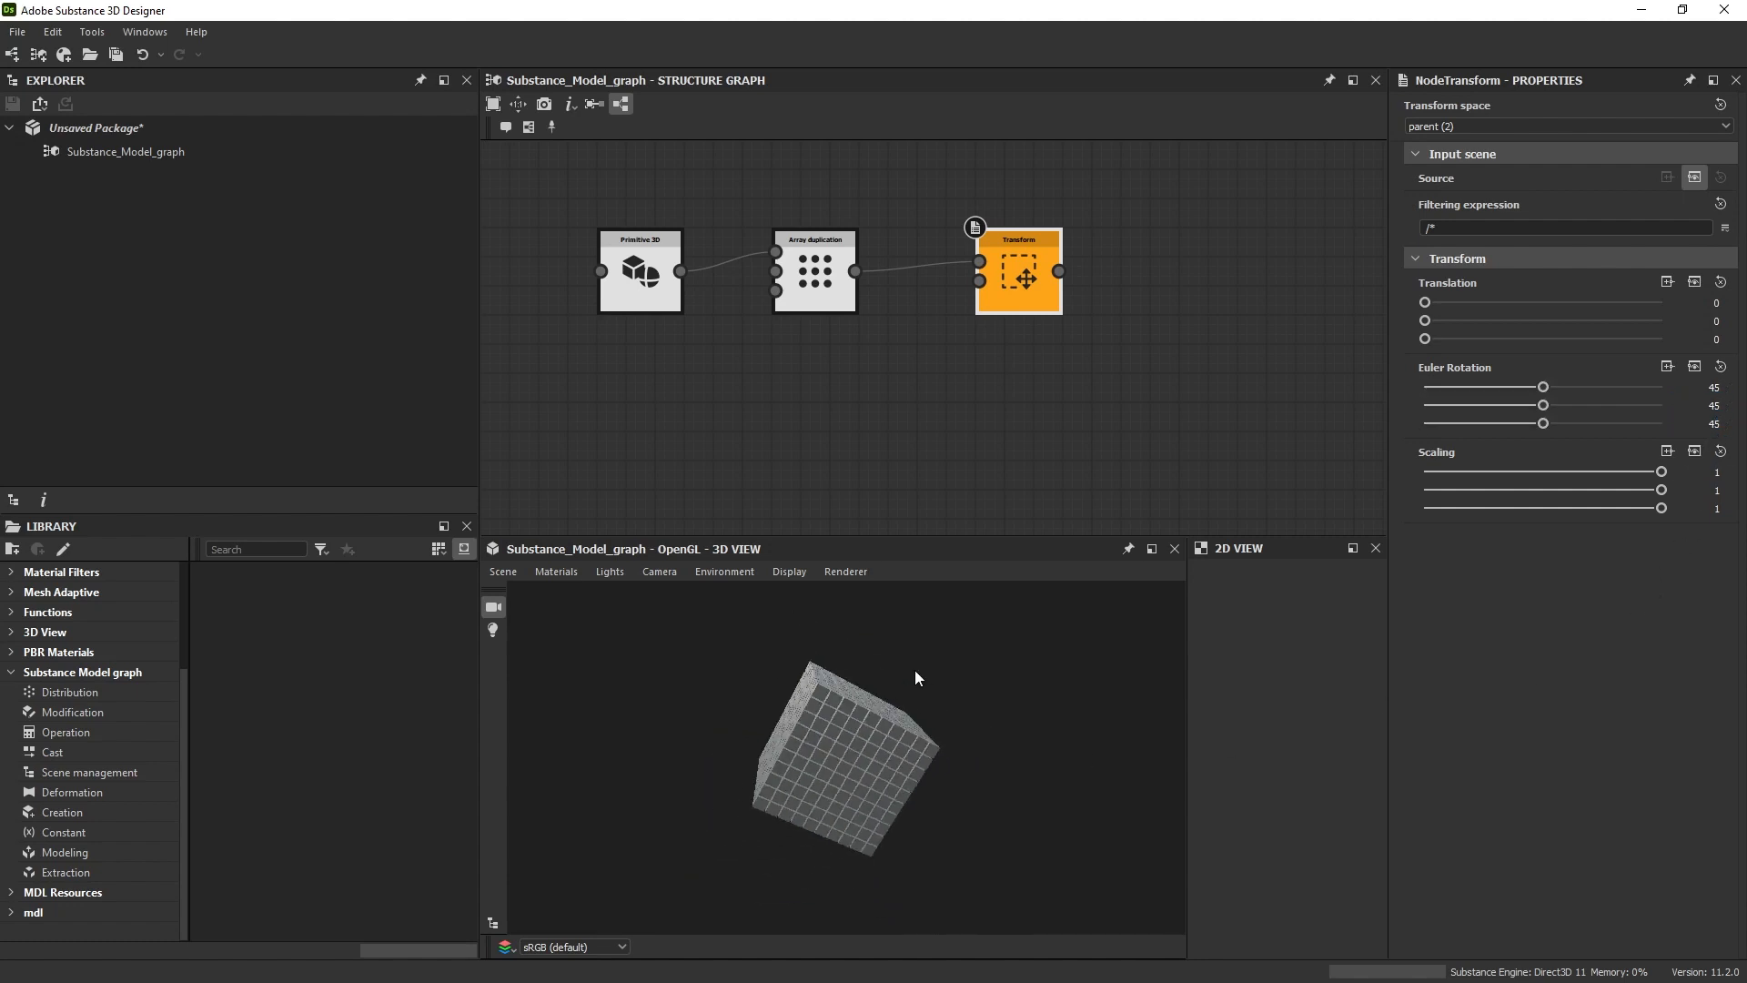
drag(917, 677, 889, 731)
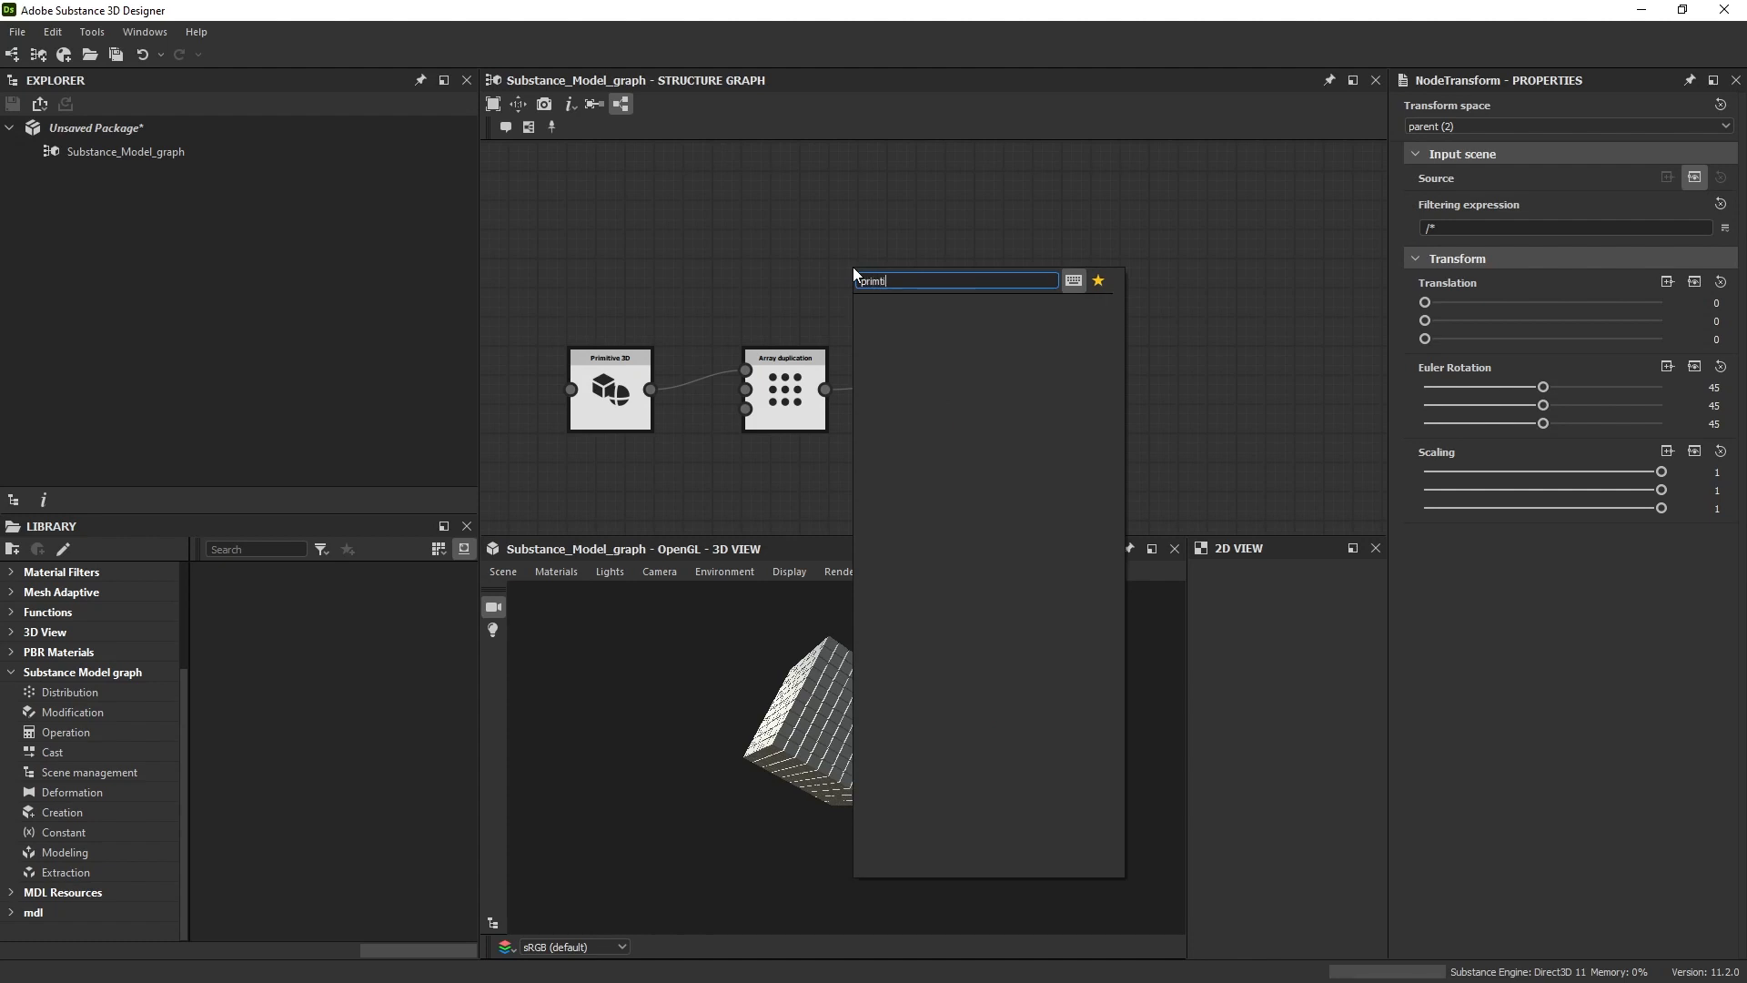
Step: Add a second Primitive 3D node as a 5000×5000 plane, placed above Transform
text(prim)
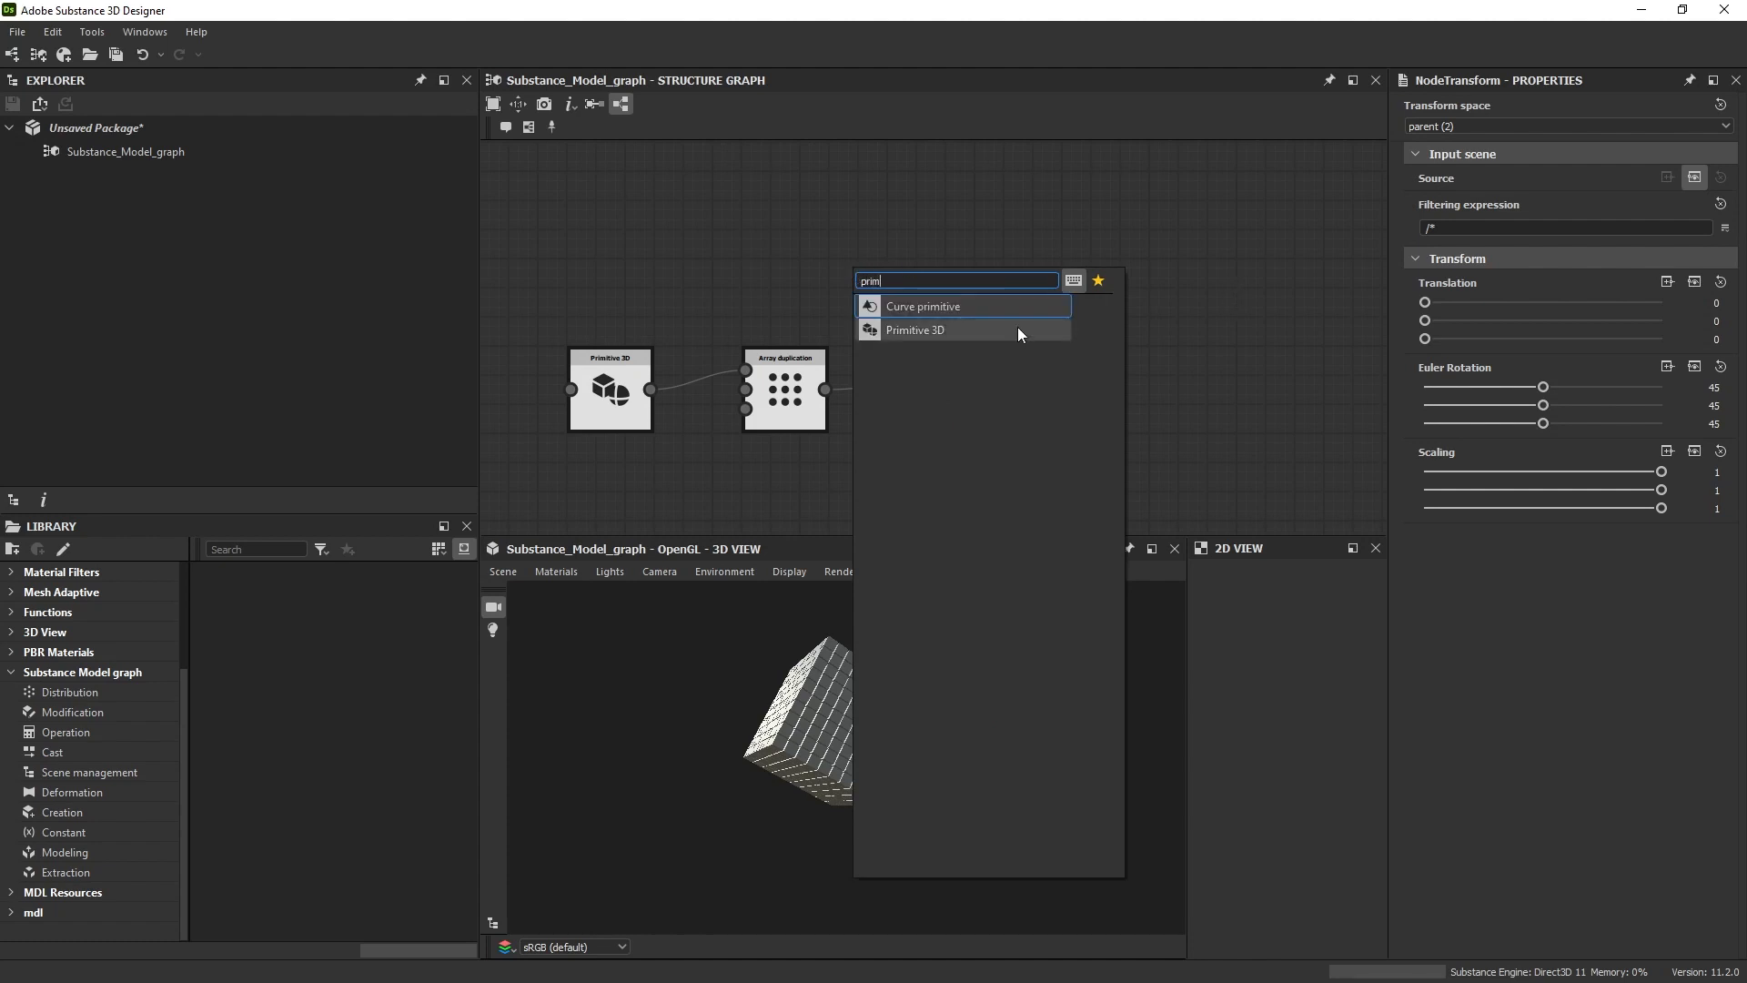
click(914, 330)
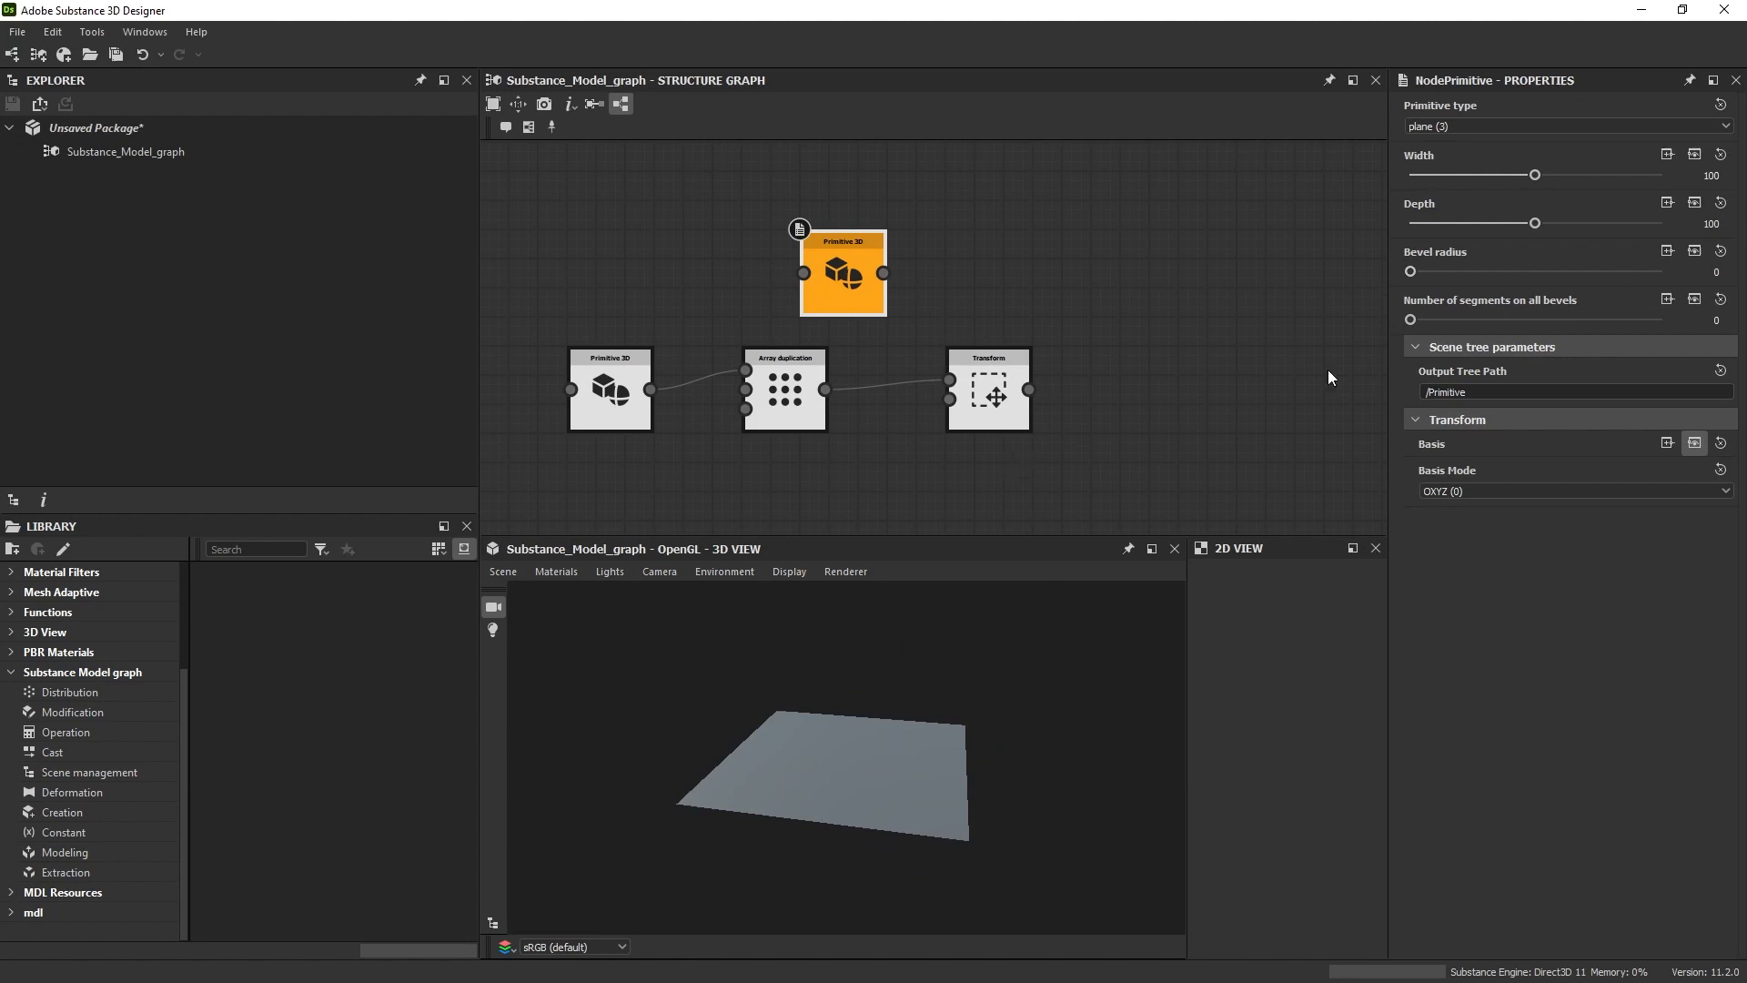
mouse_move(1624, 207)
text(5000)
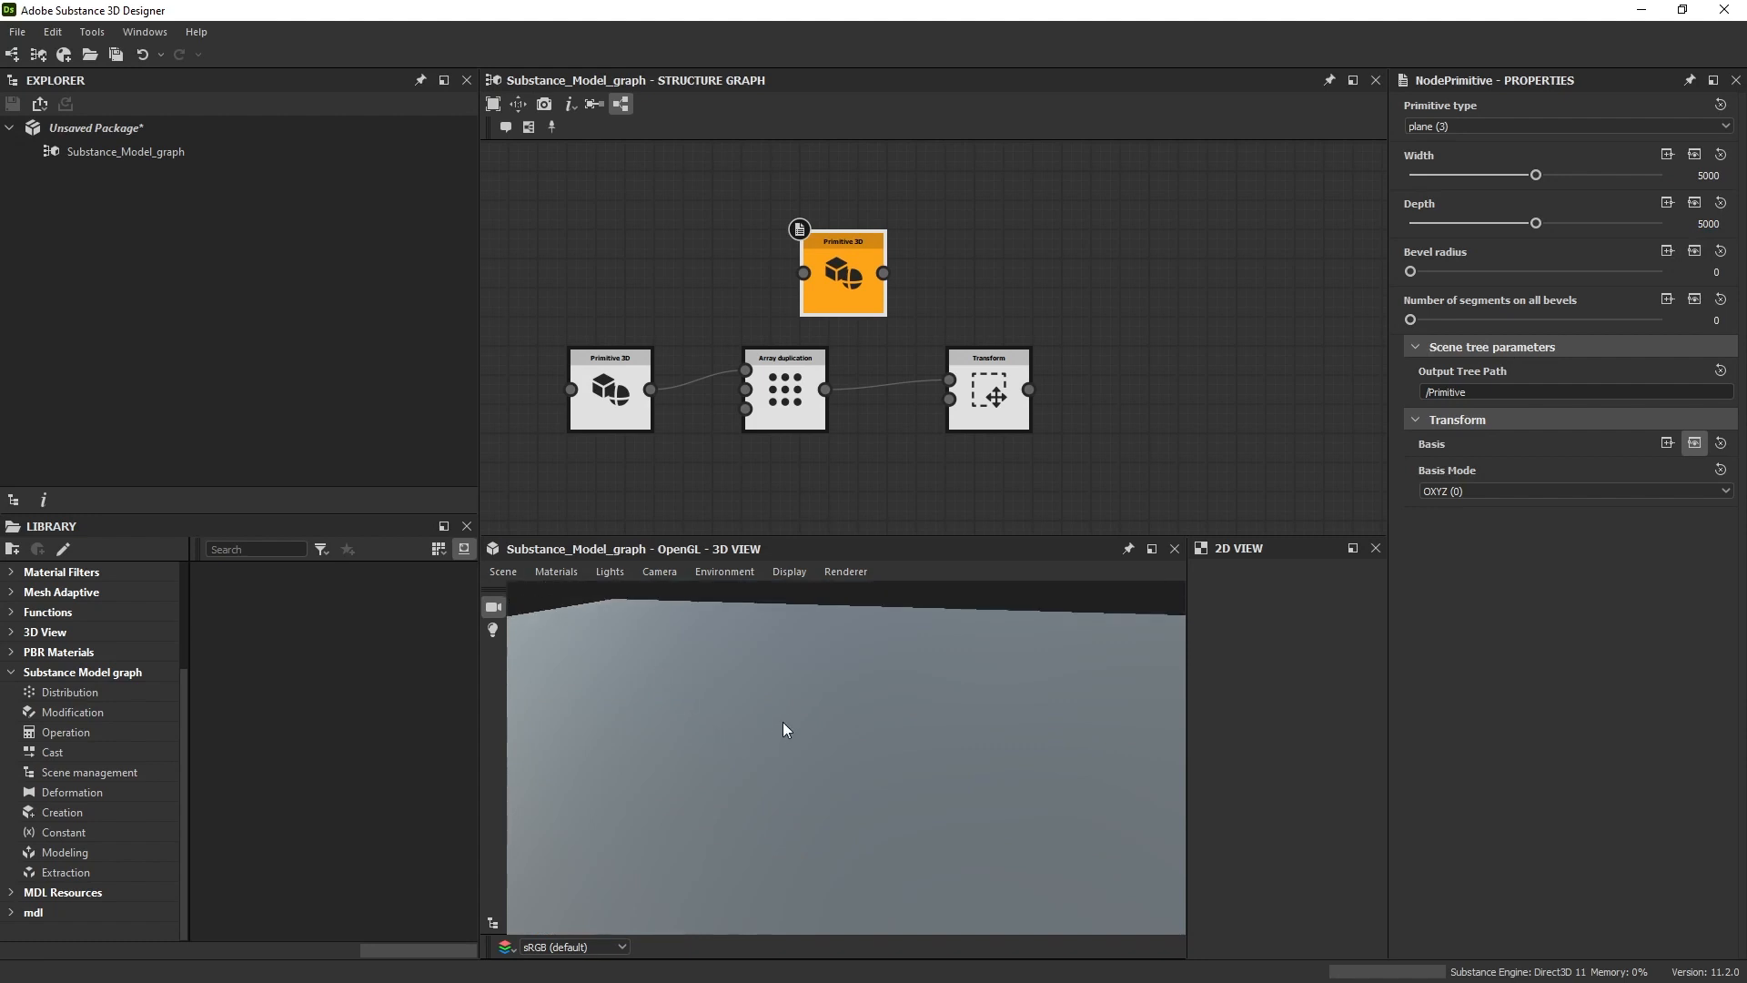
mouse_move(1007, 402)
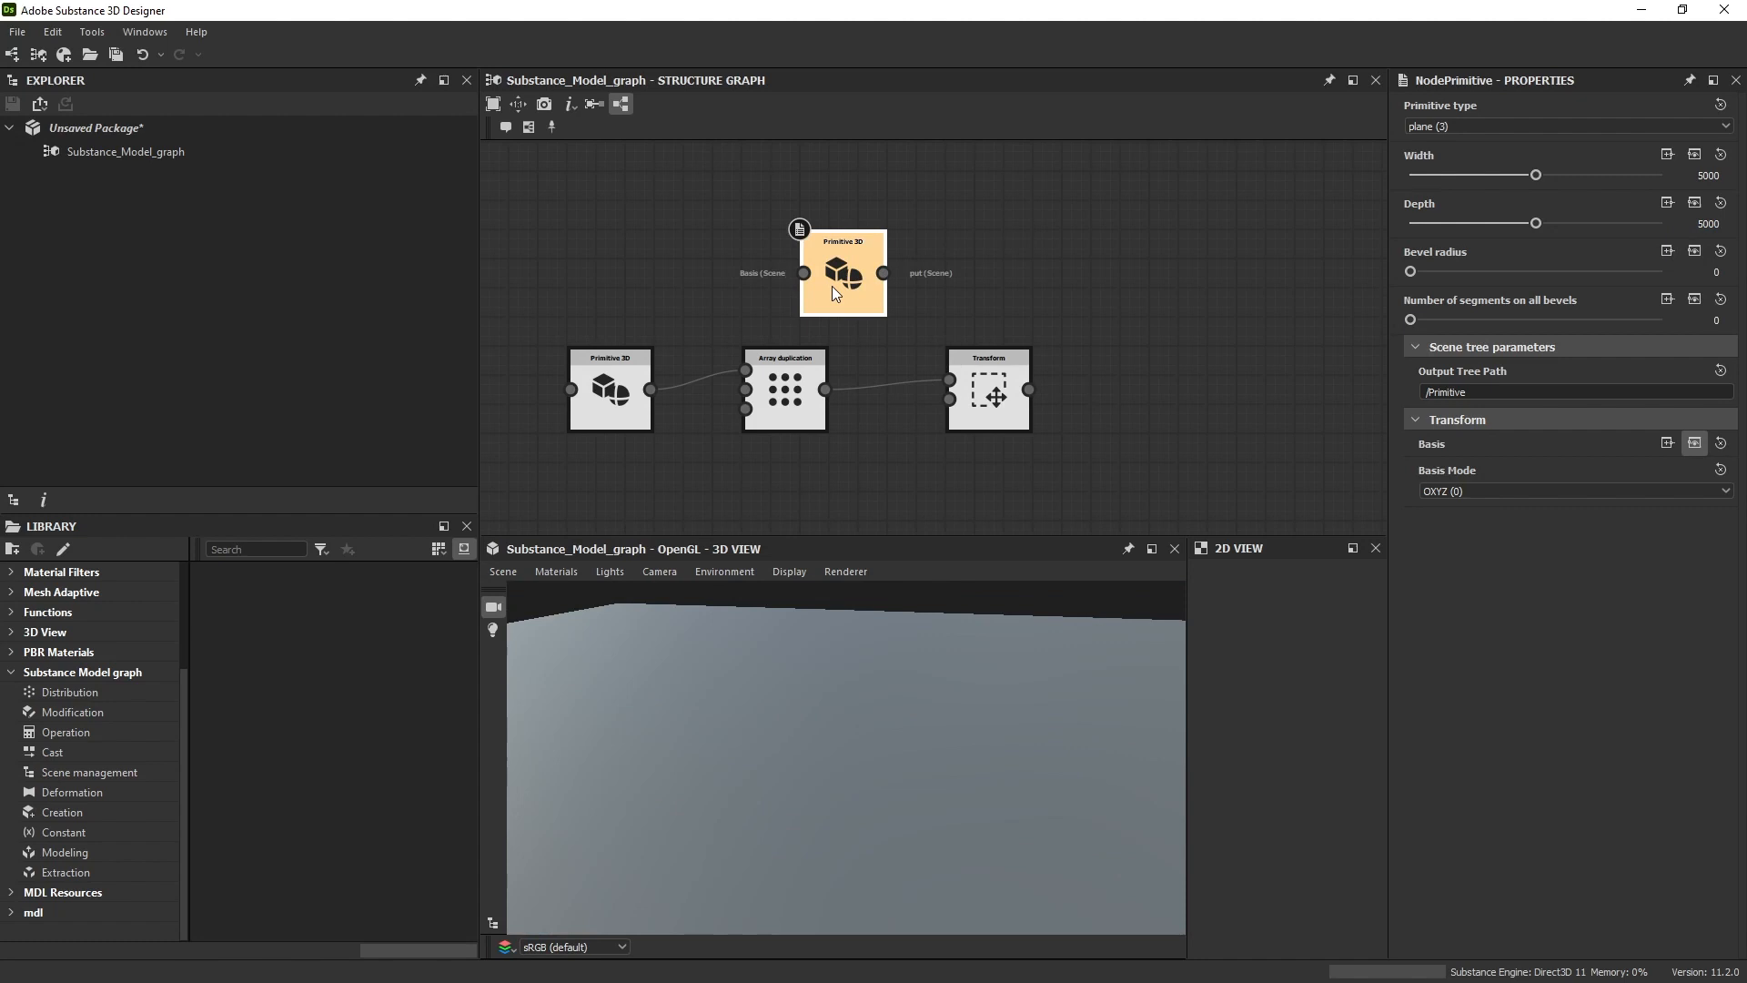
drag(843, 272, 989, 230)
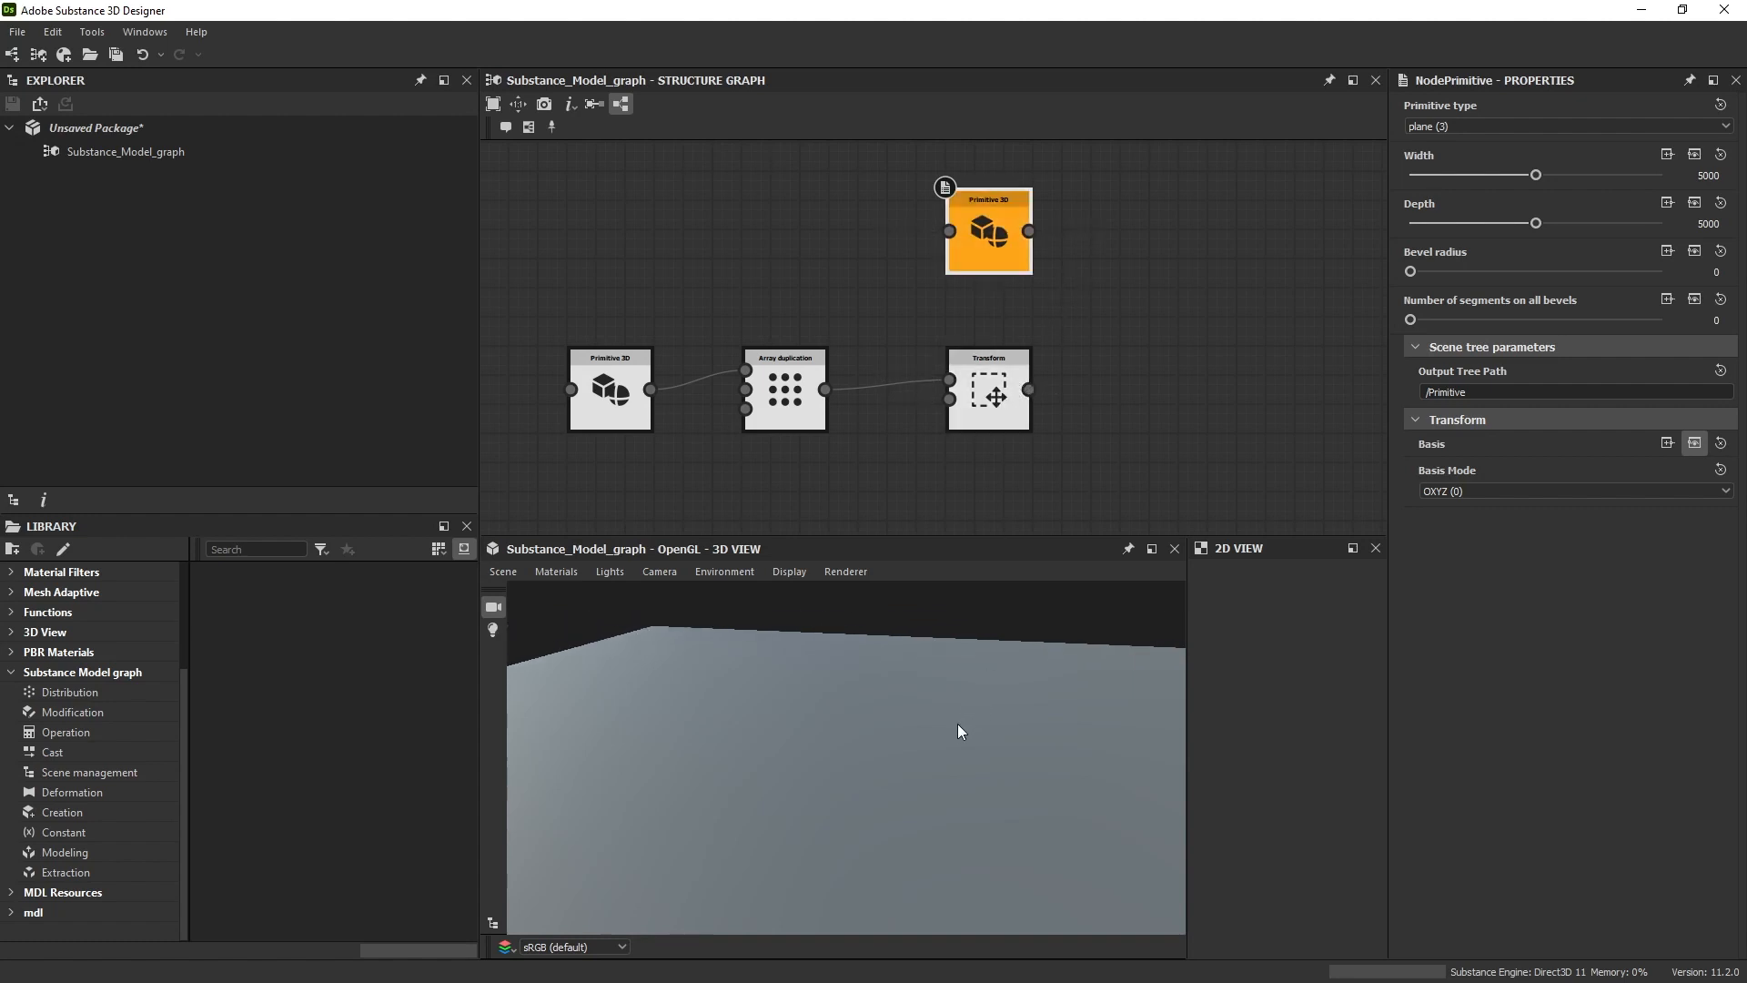
click(989, 391)
text(phy)
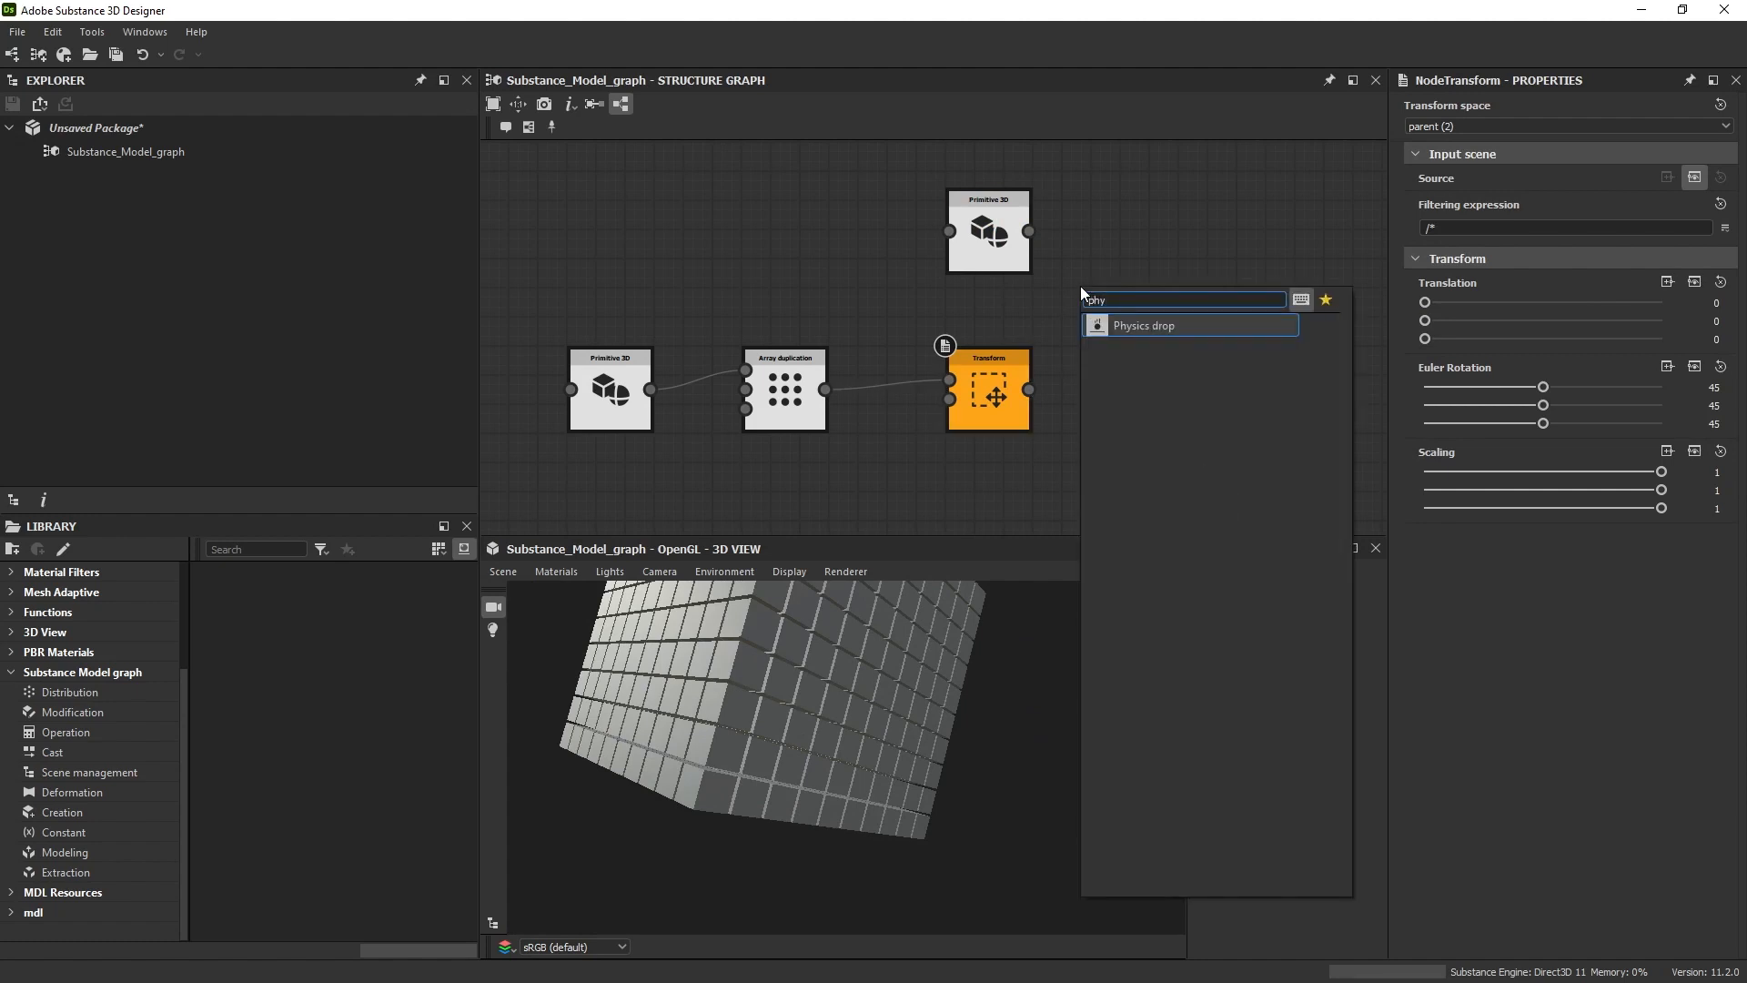
Step: Add a Physics drop node with the plane as Static and Transform as Dynamic Geometry
click(1144, 324)
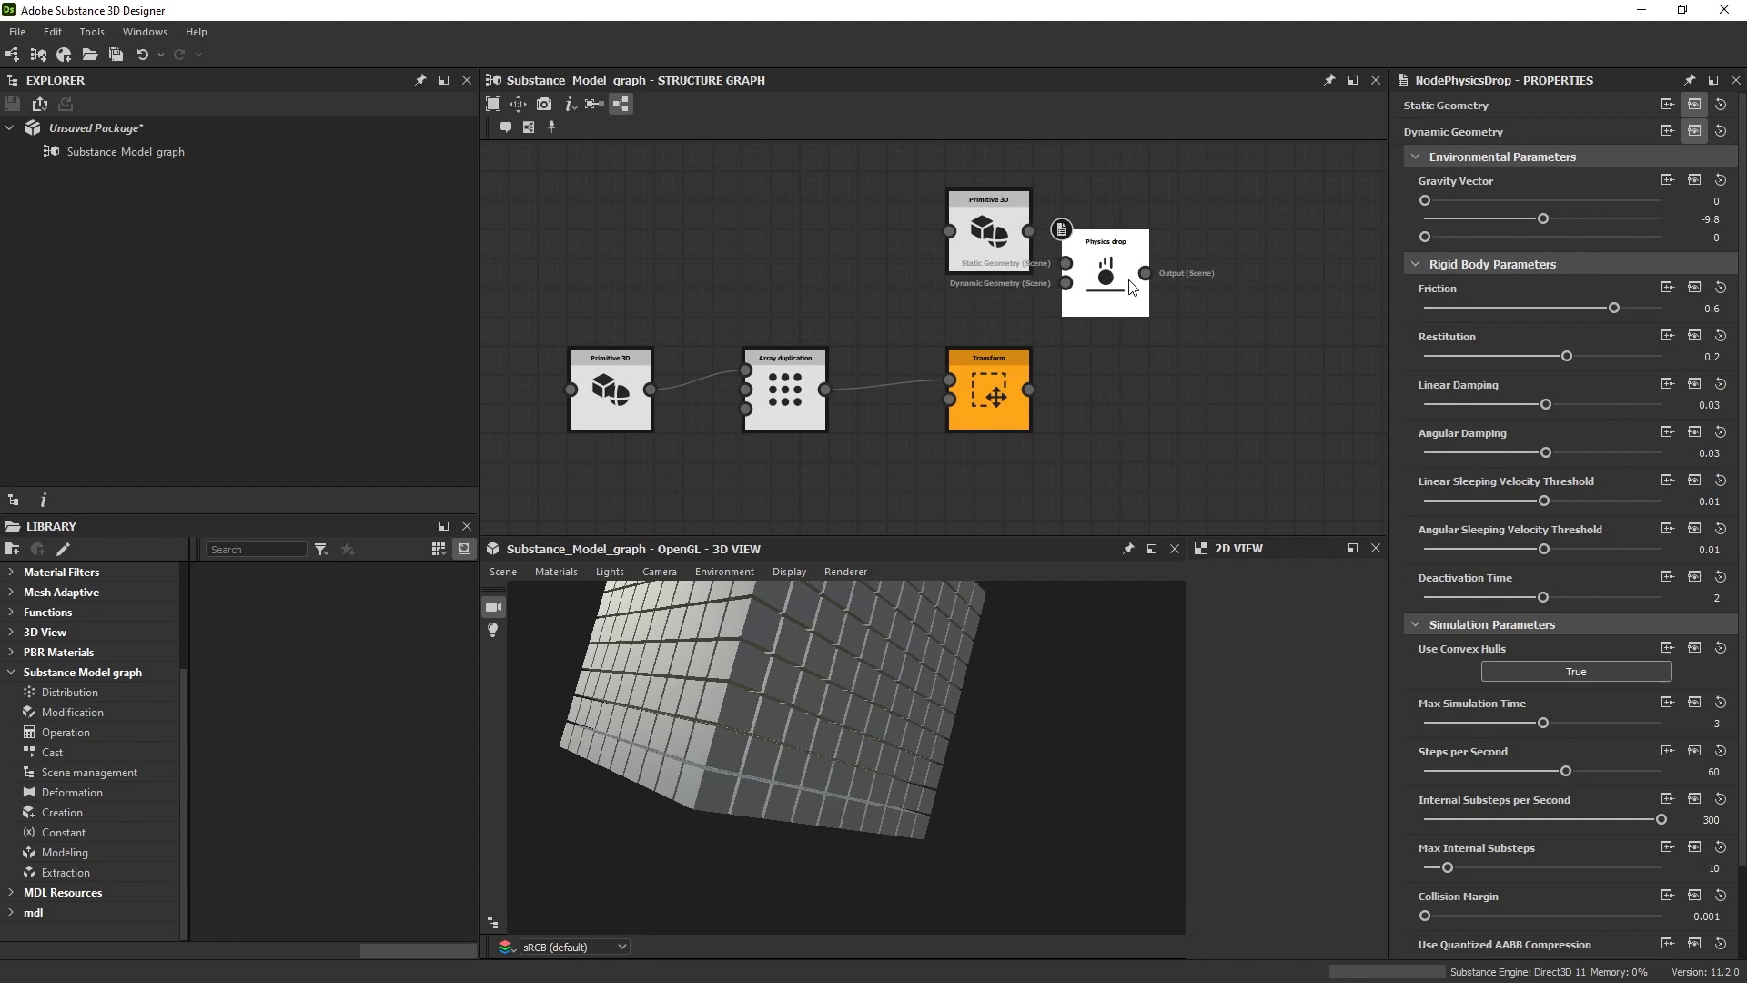
drag(1102, 273, 1197, 301)
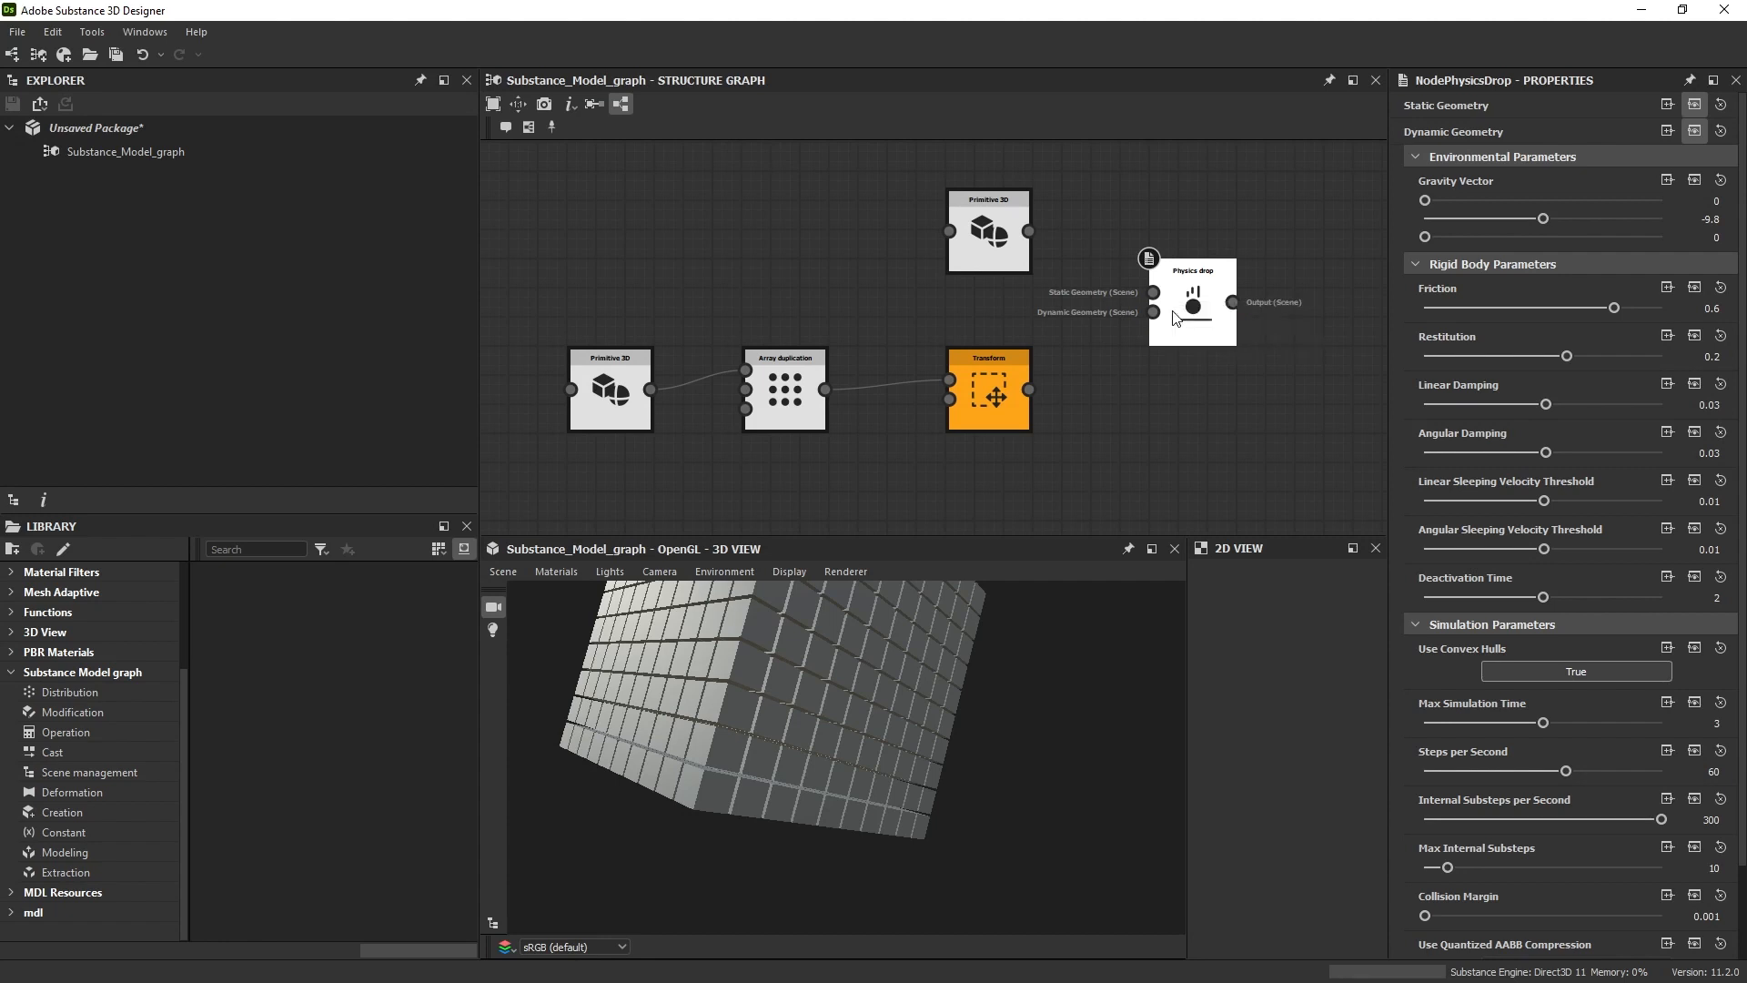
click(989, 389)
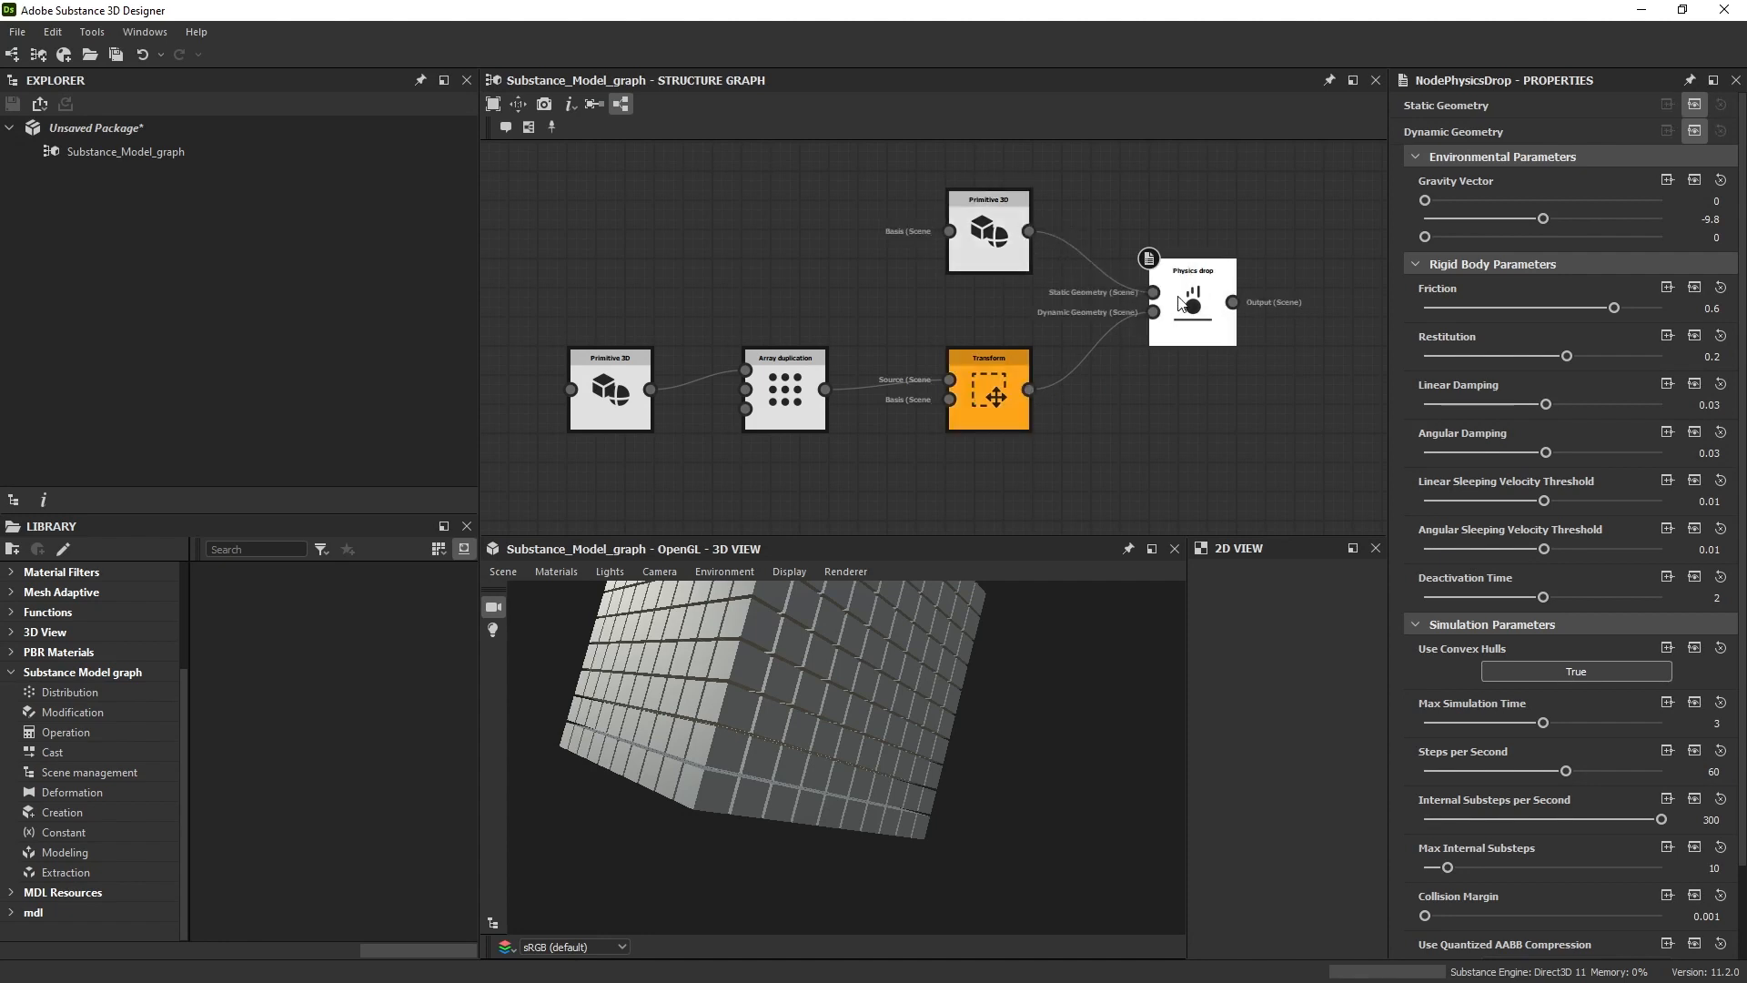
mouse_move(1187, 323)
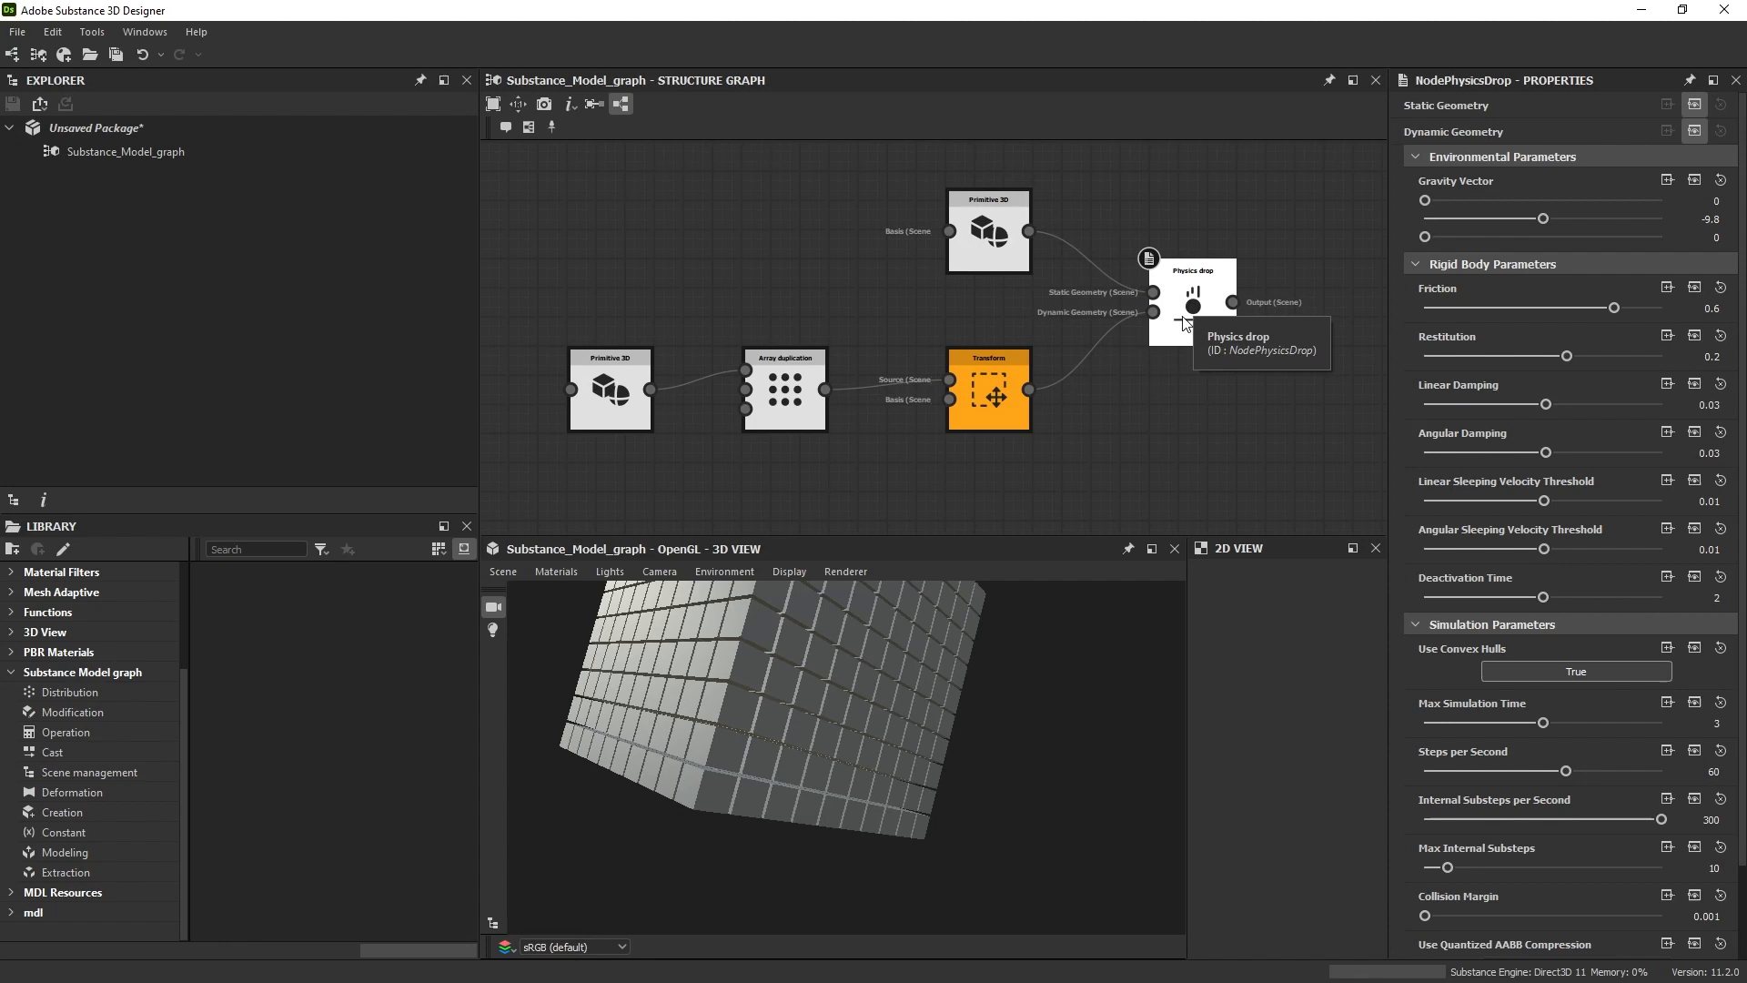
mouse_move(1197, 315)
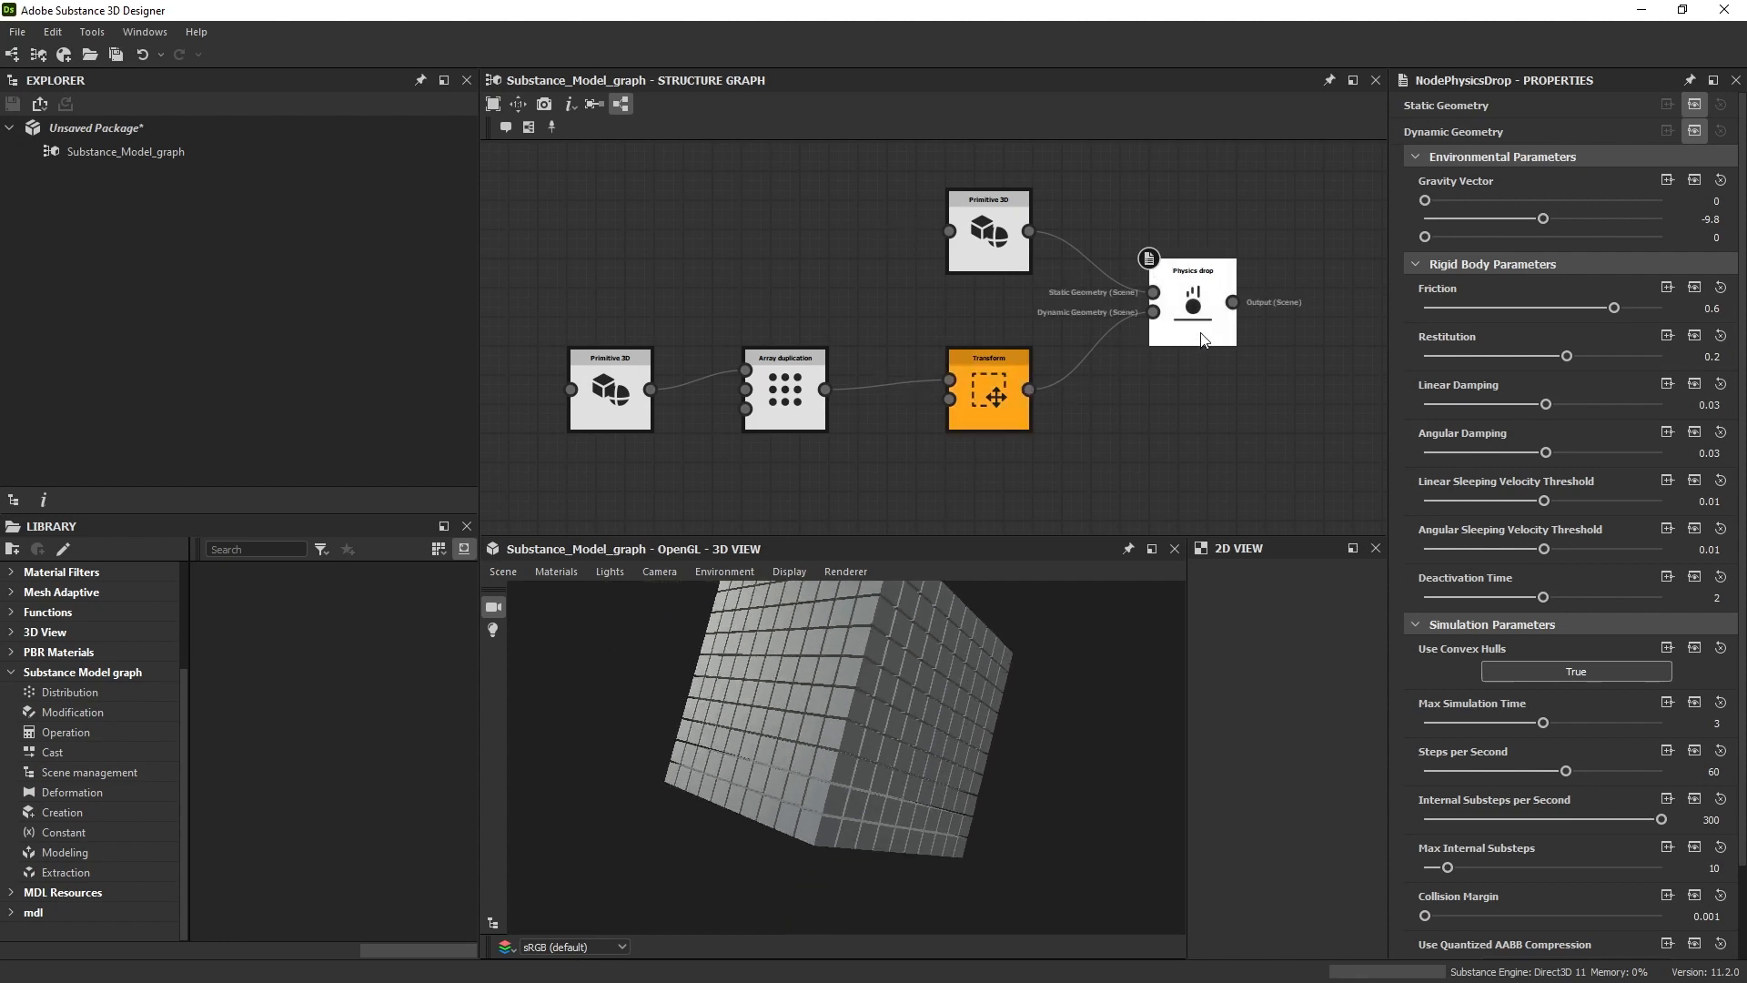
mouse_move(1184, 308)
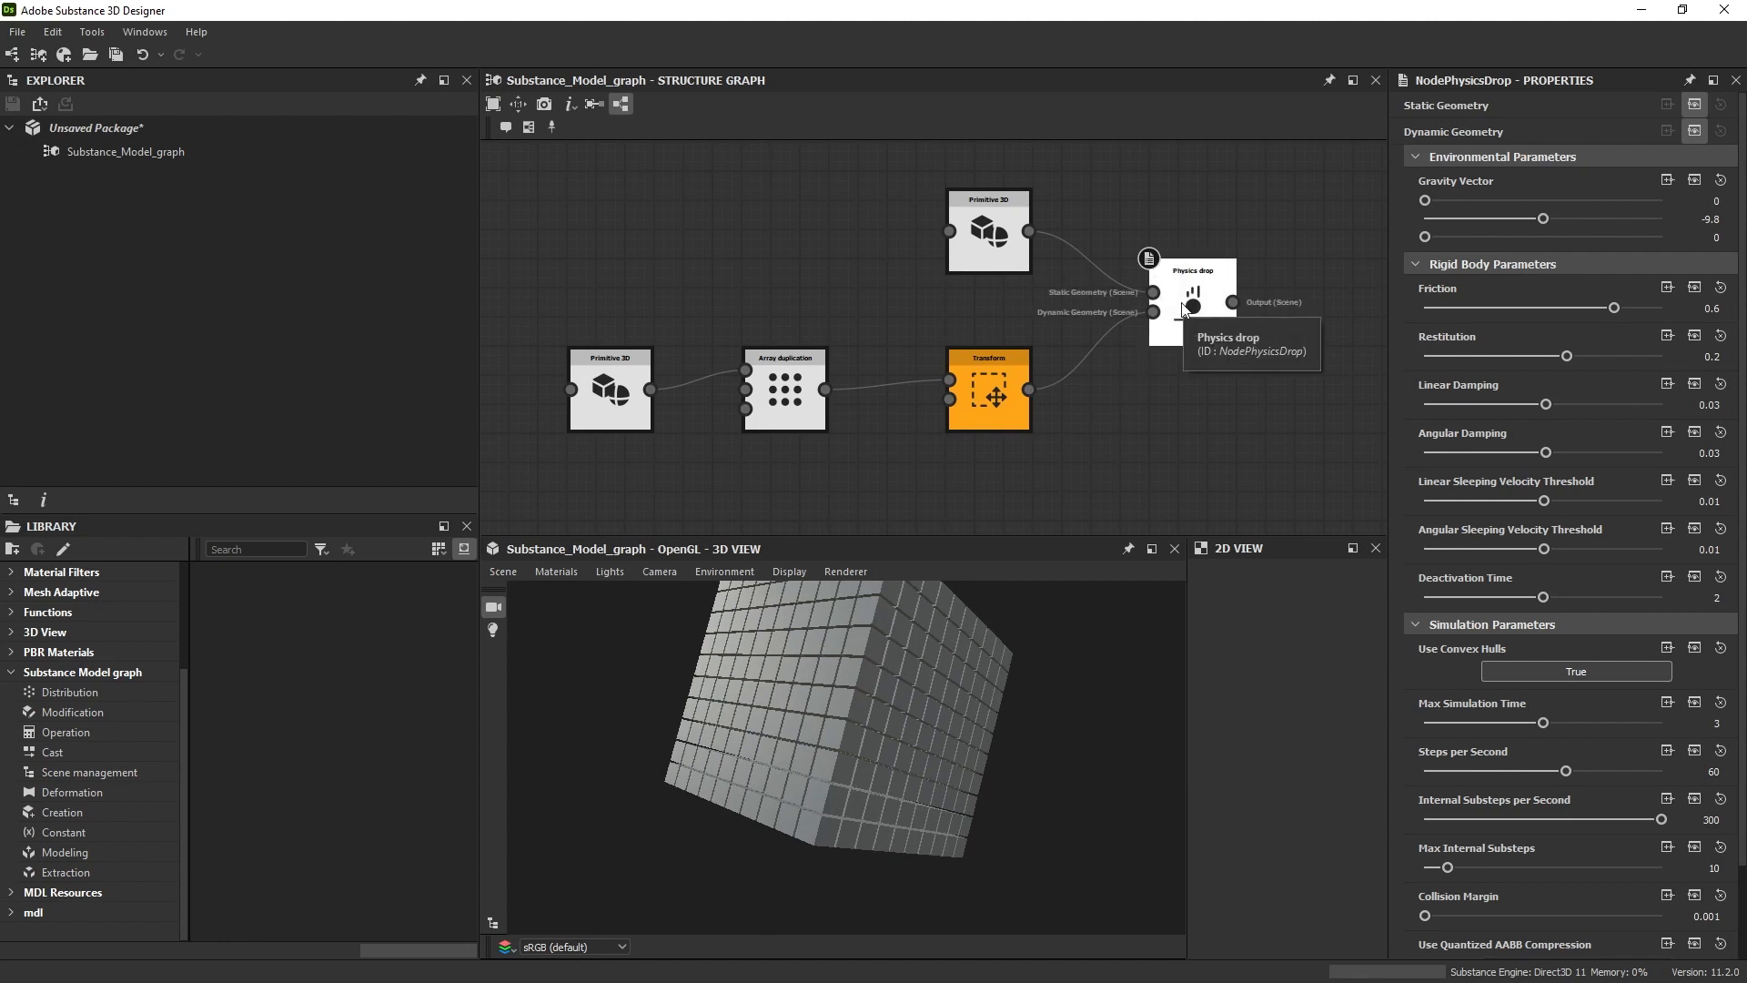
mouse_move(1194, 300)
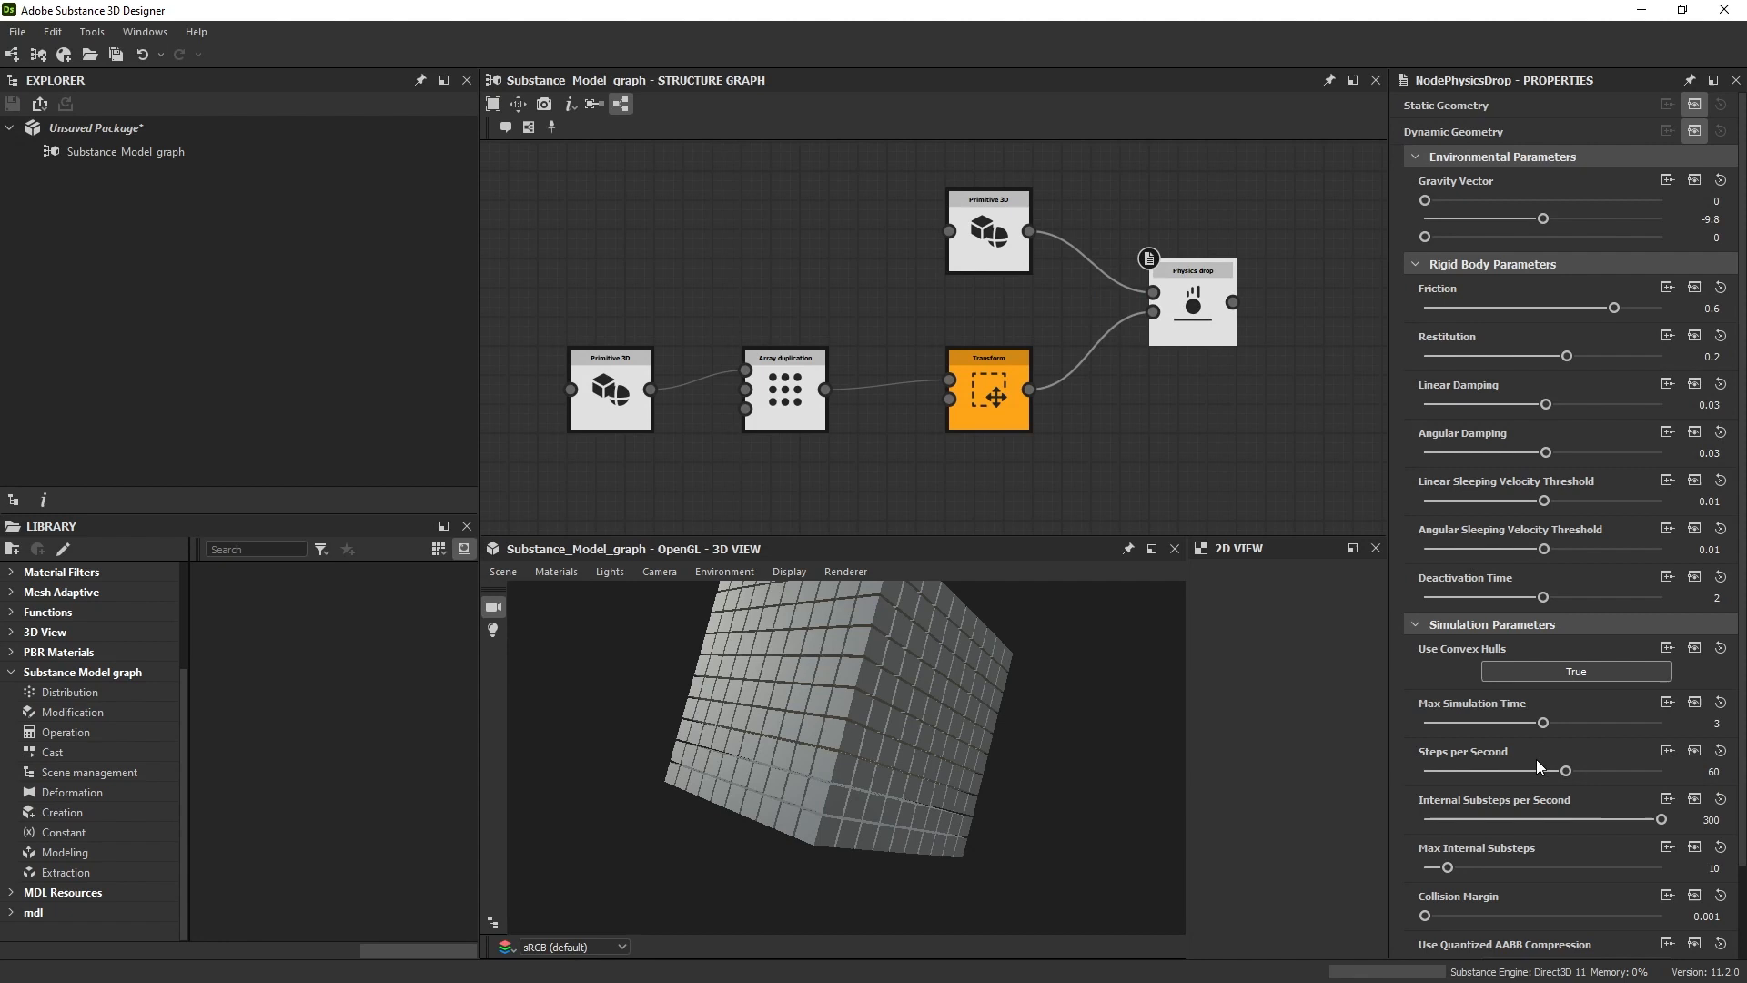
Step: Scroll the Physics drop properties down to the simulation parameters
scroll(down, 3)
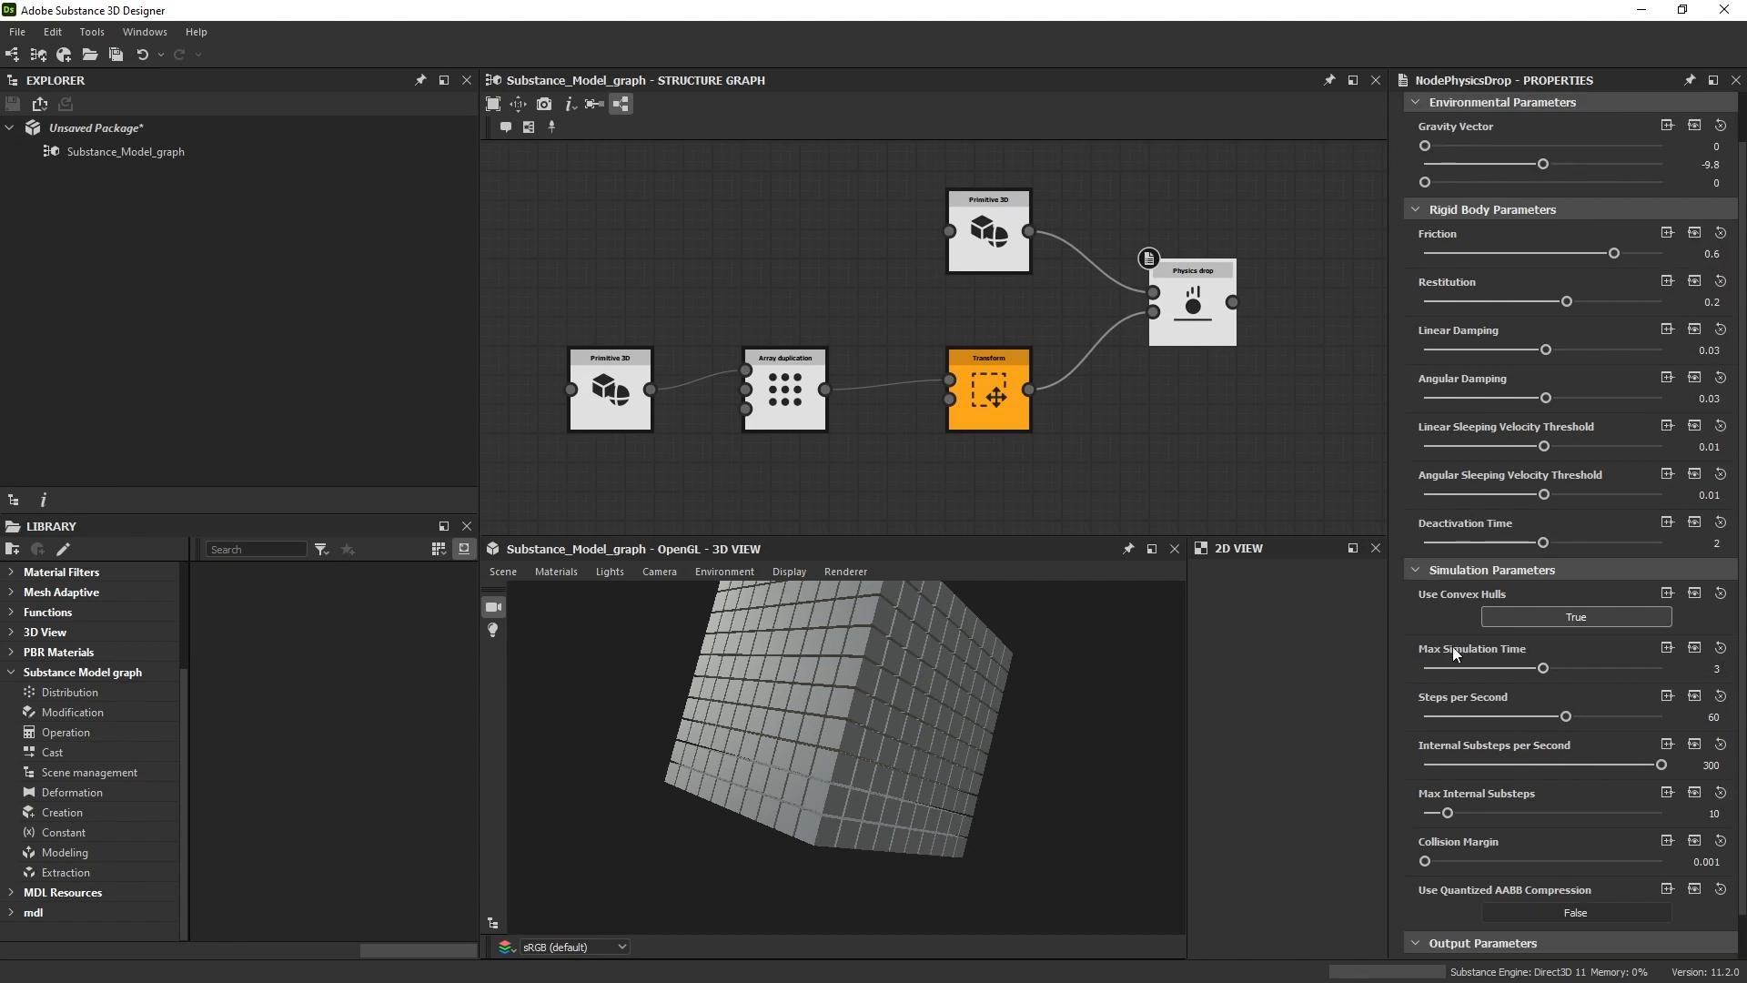
mouse_move(1665, 696)
text(20)
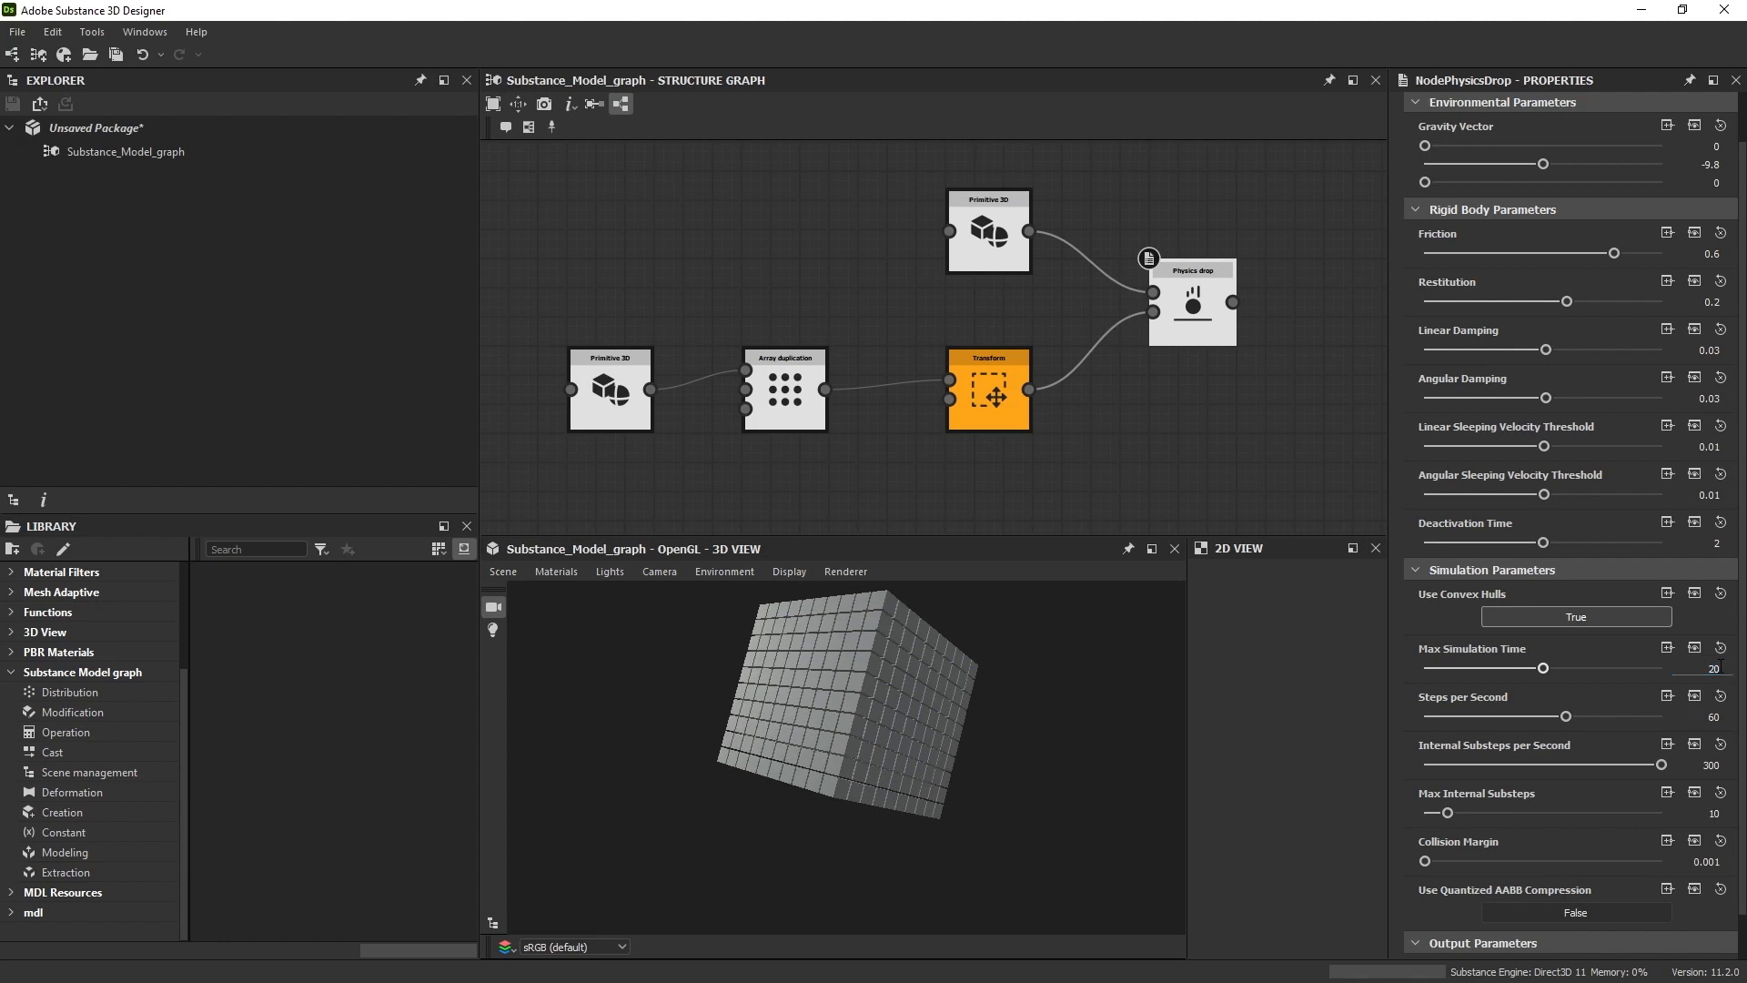
mouse_move(880, 619)
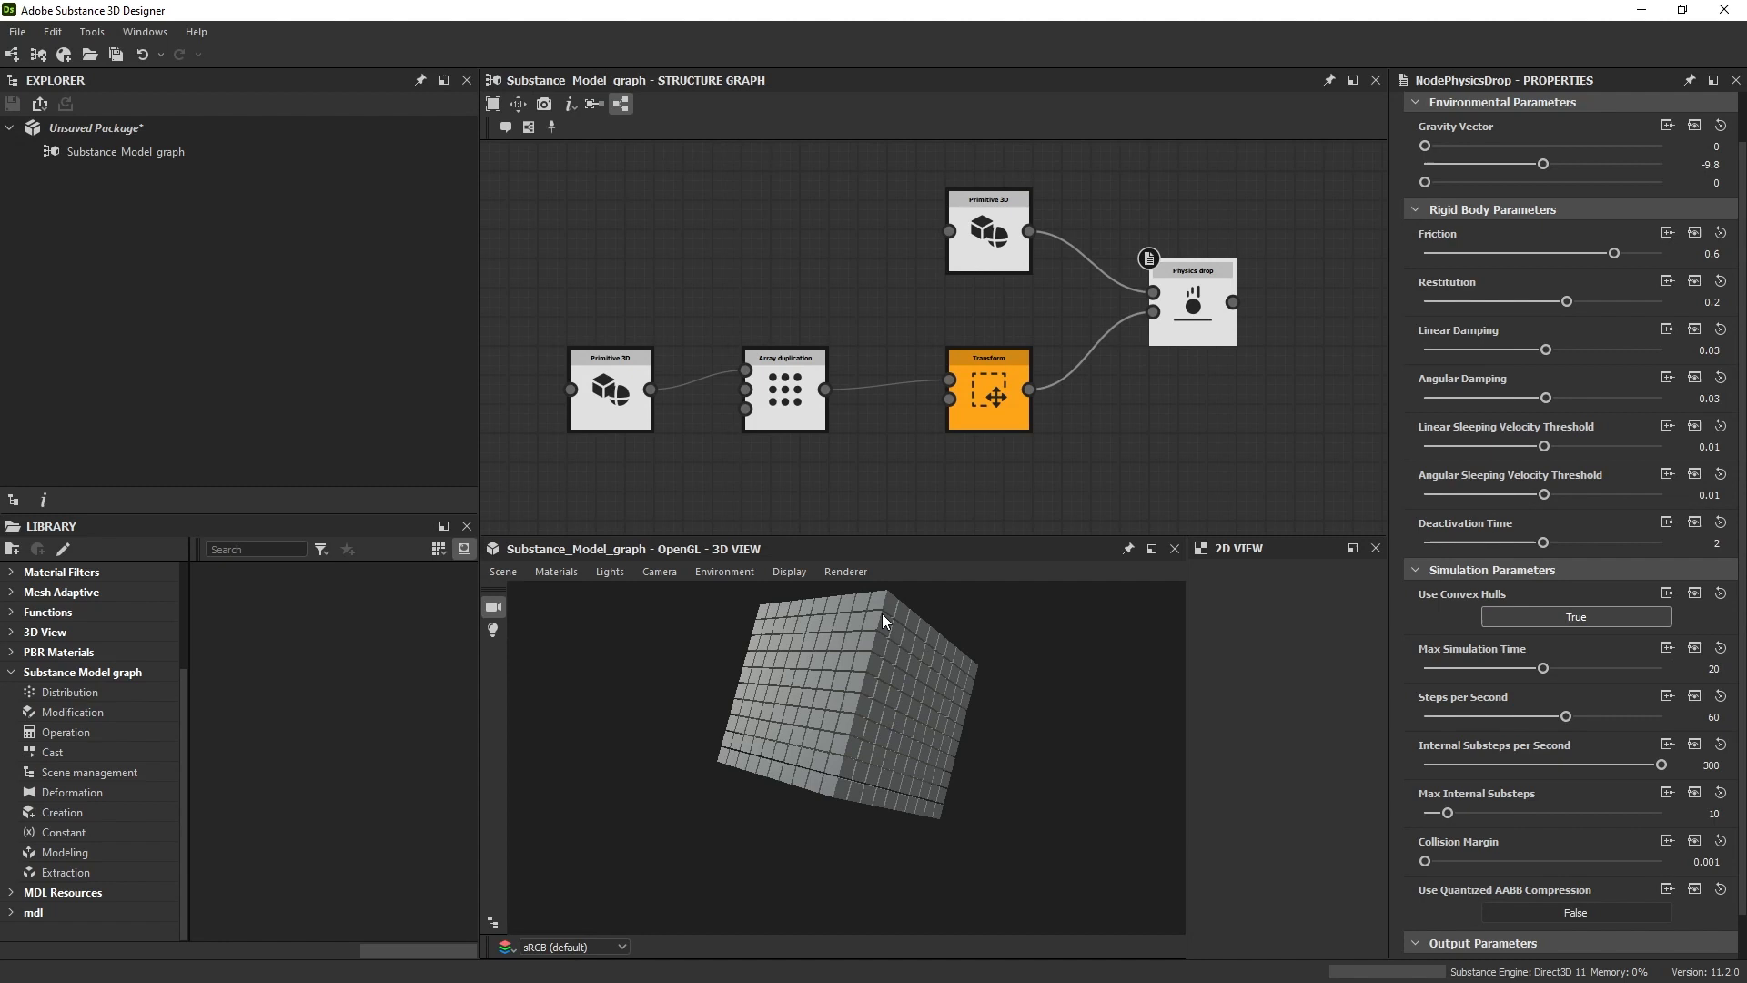
mouse_move(984, 251)
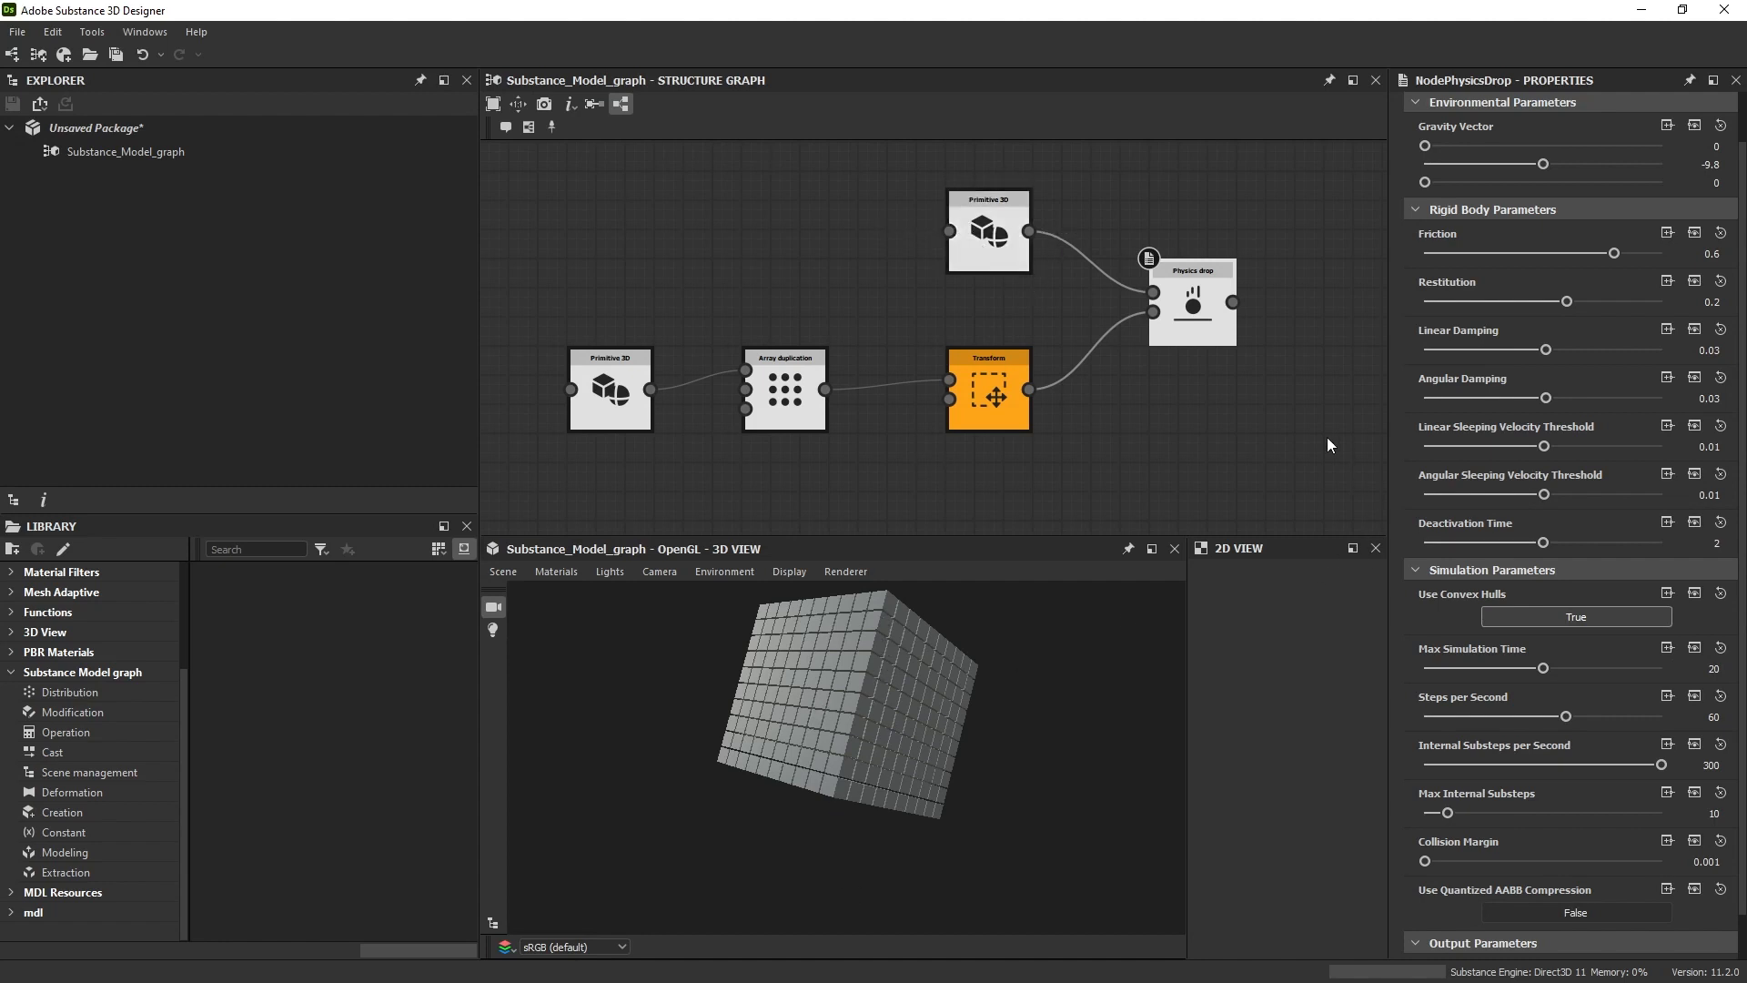
mouse_move(1190, 299)
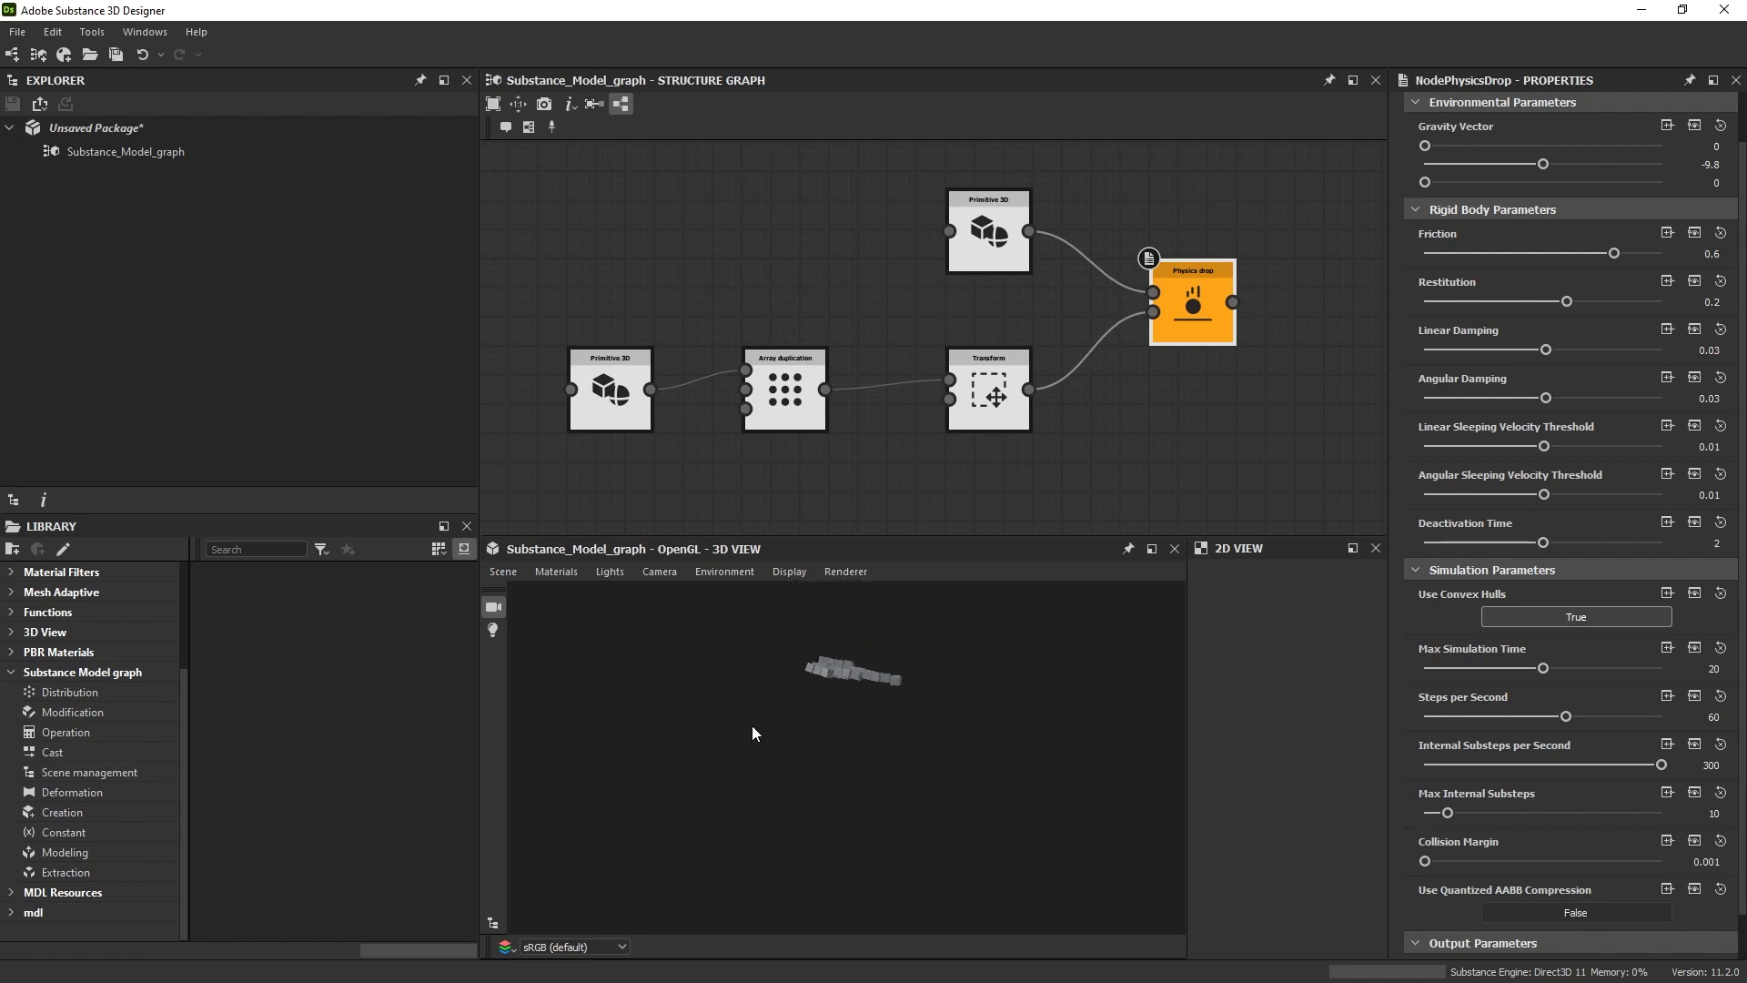
Step: Check the plane primitive, then reselect Physics Drop to view cubes scattered across the plane
click(989, 231)
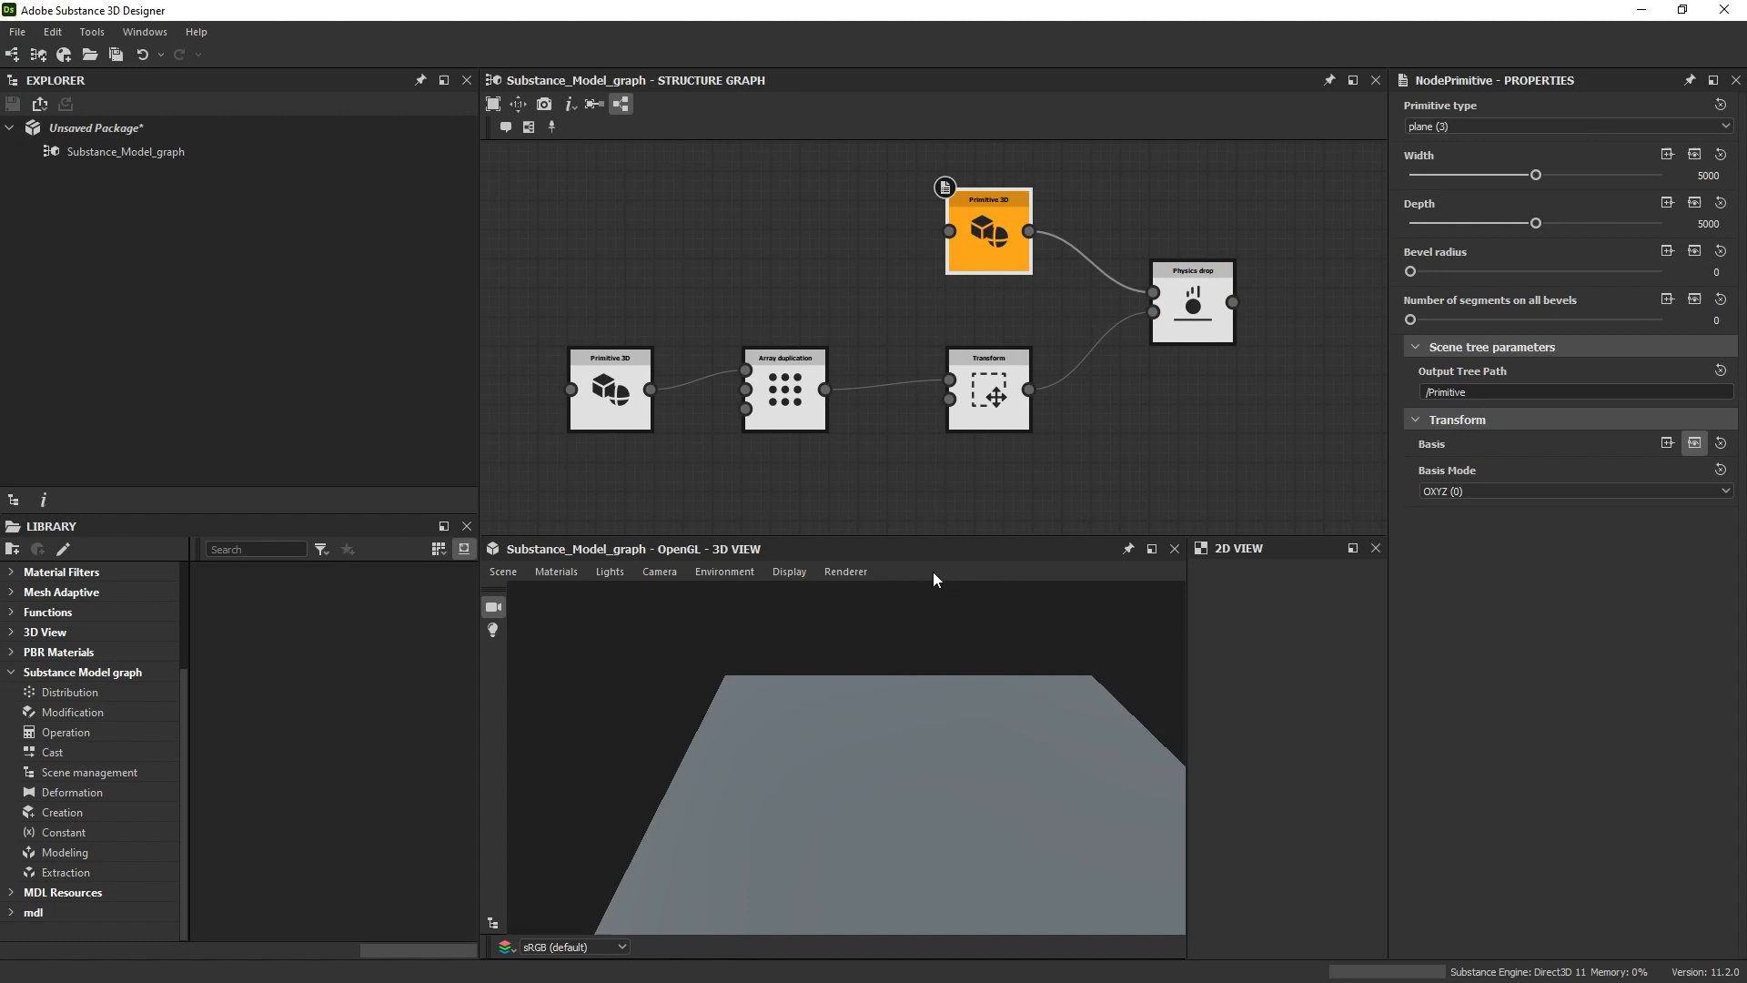
click(1192, 302)
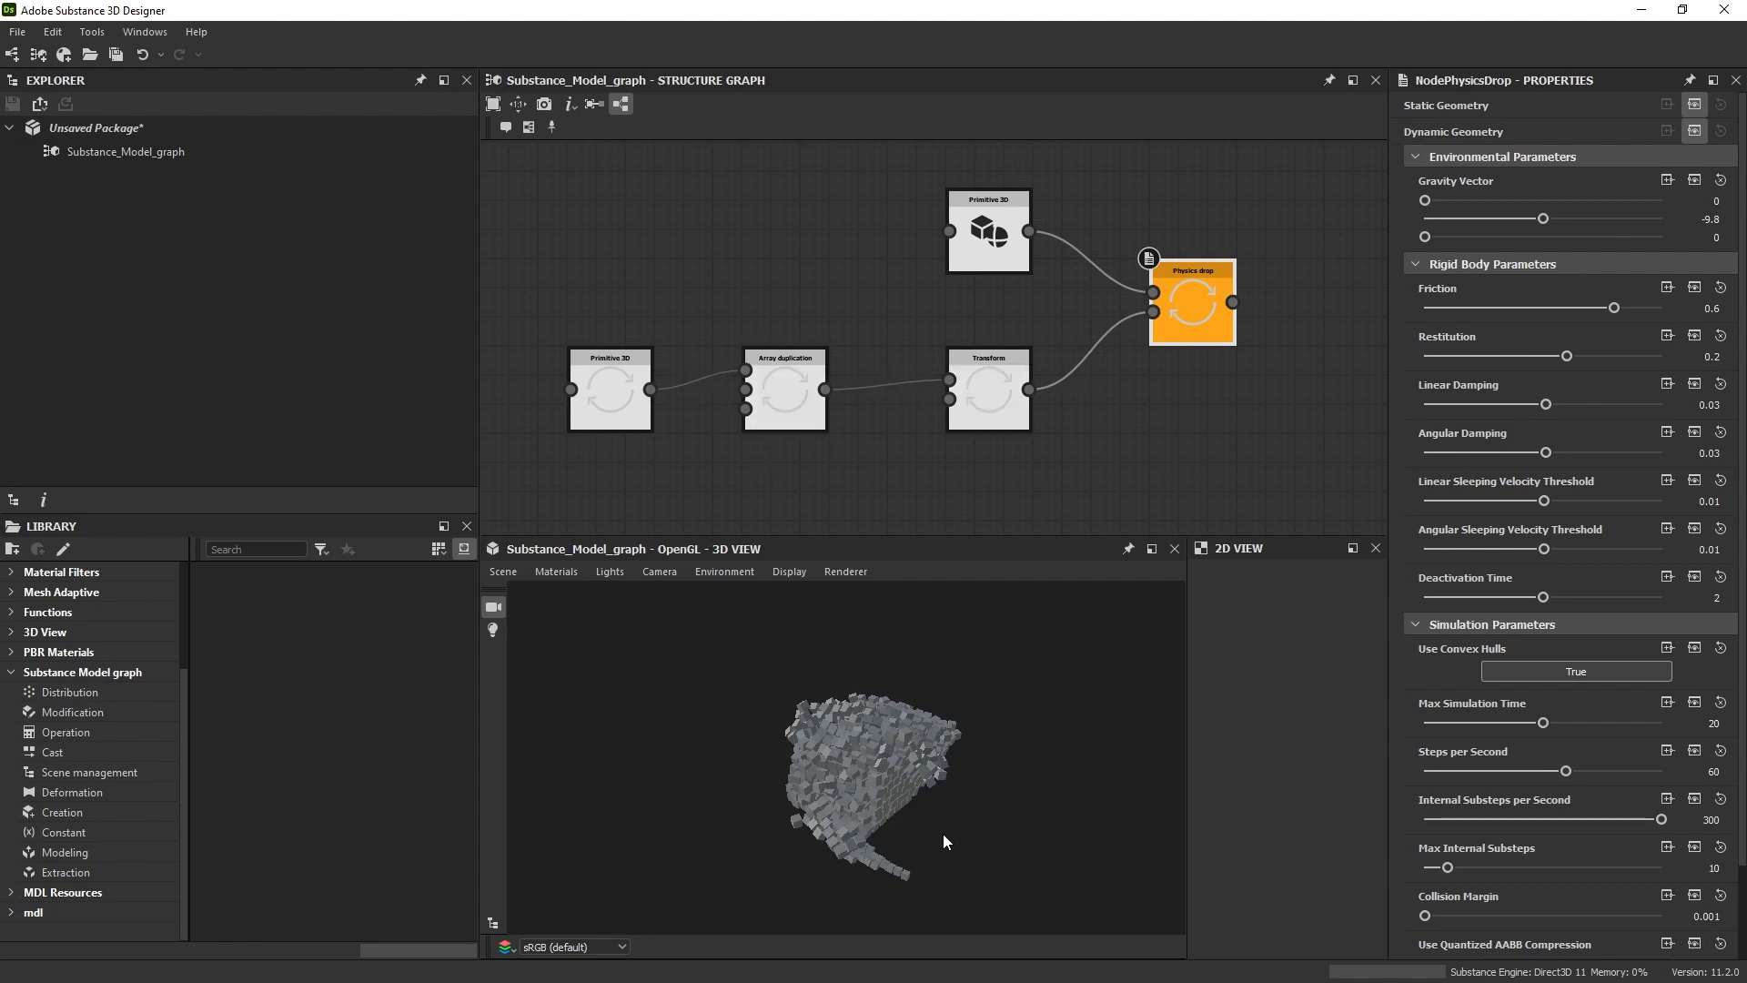
mouse_move(556, 357)
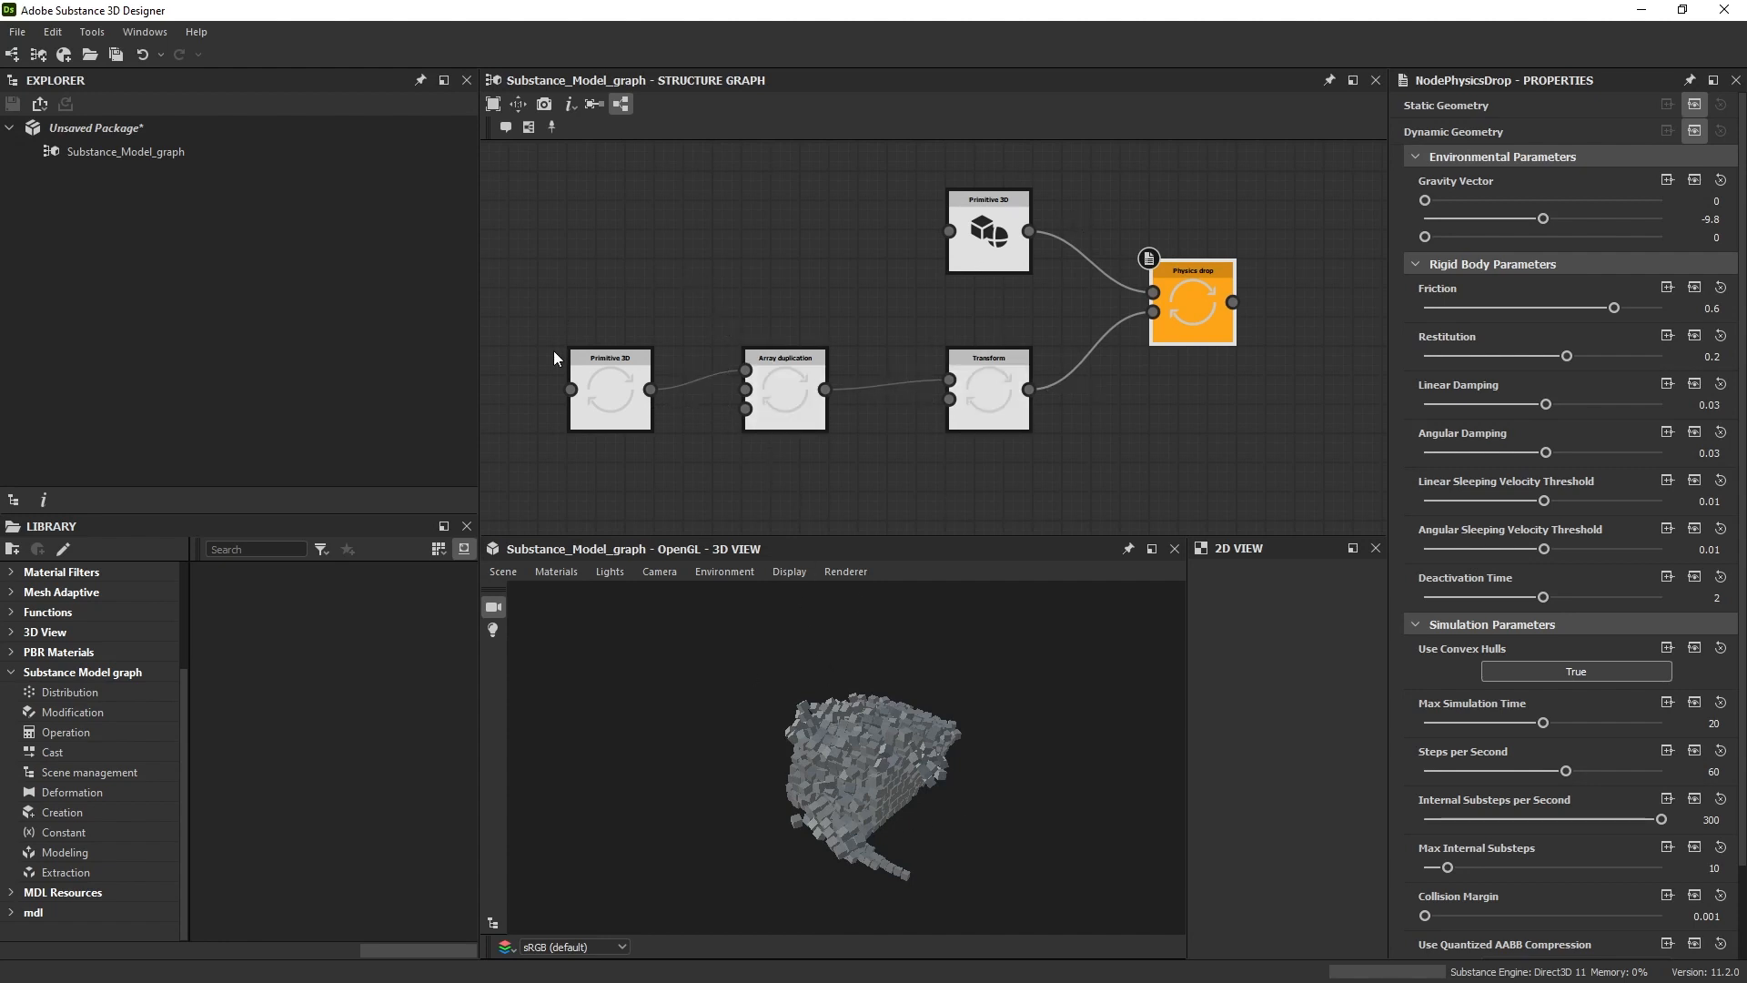
mouse_move(1136, 287)
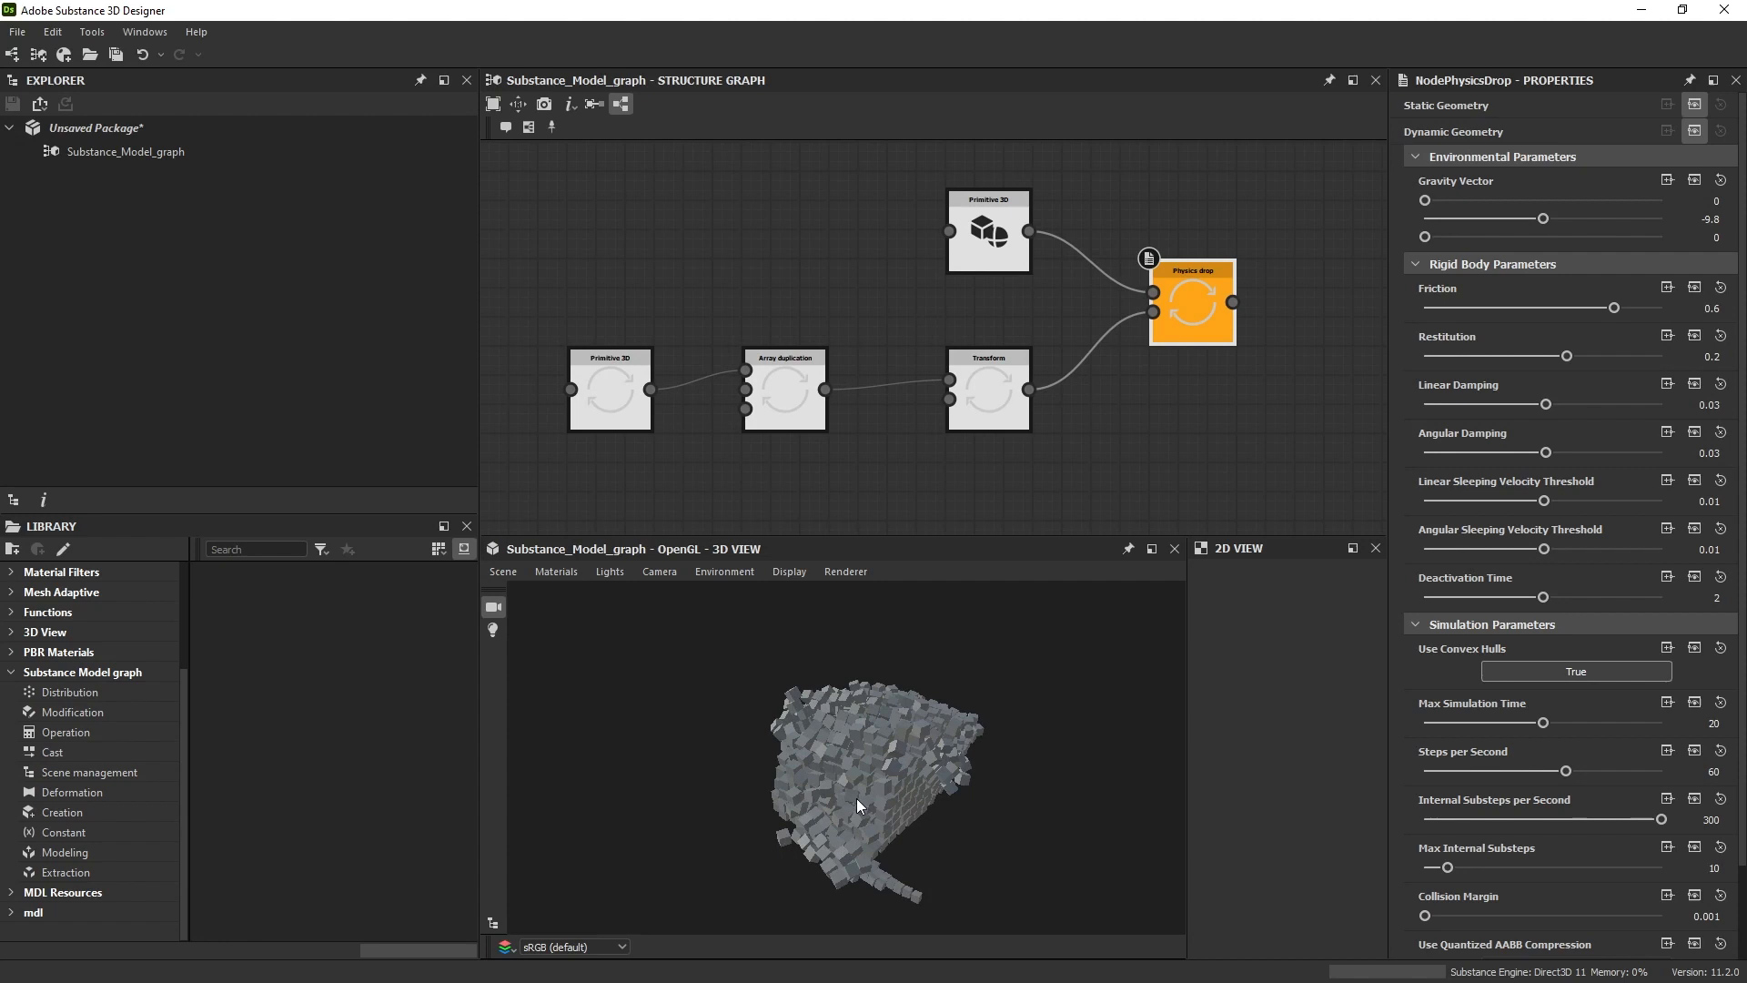
mouse_move(822, 785)
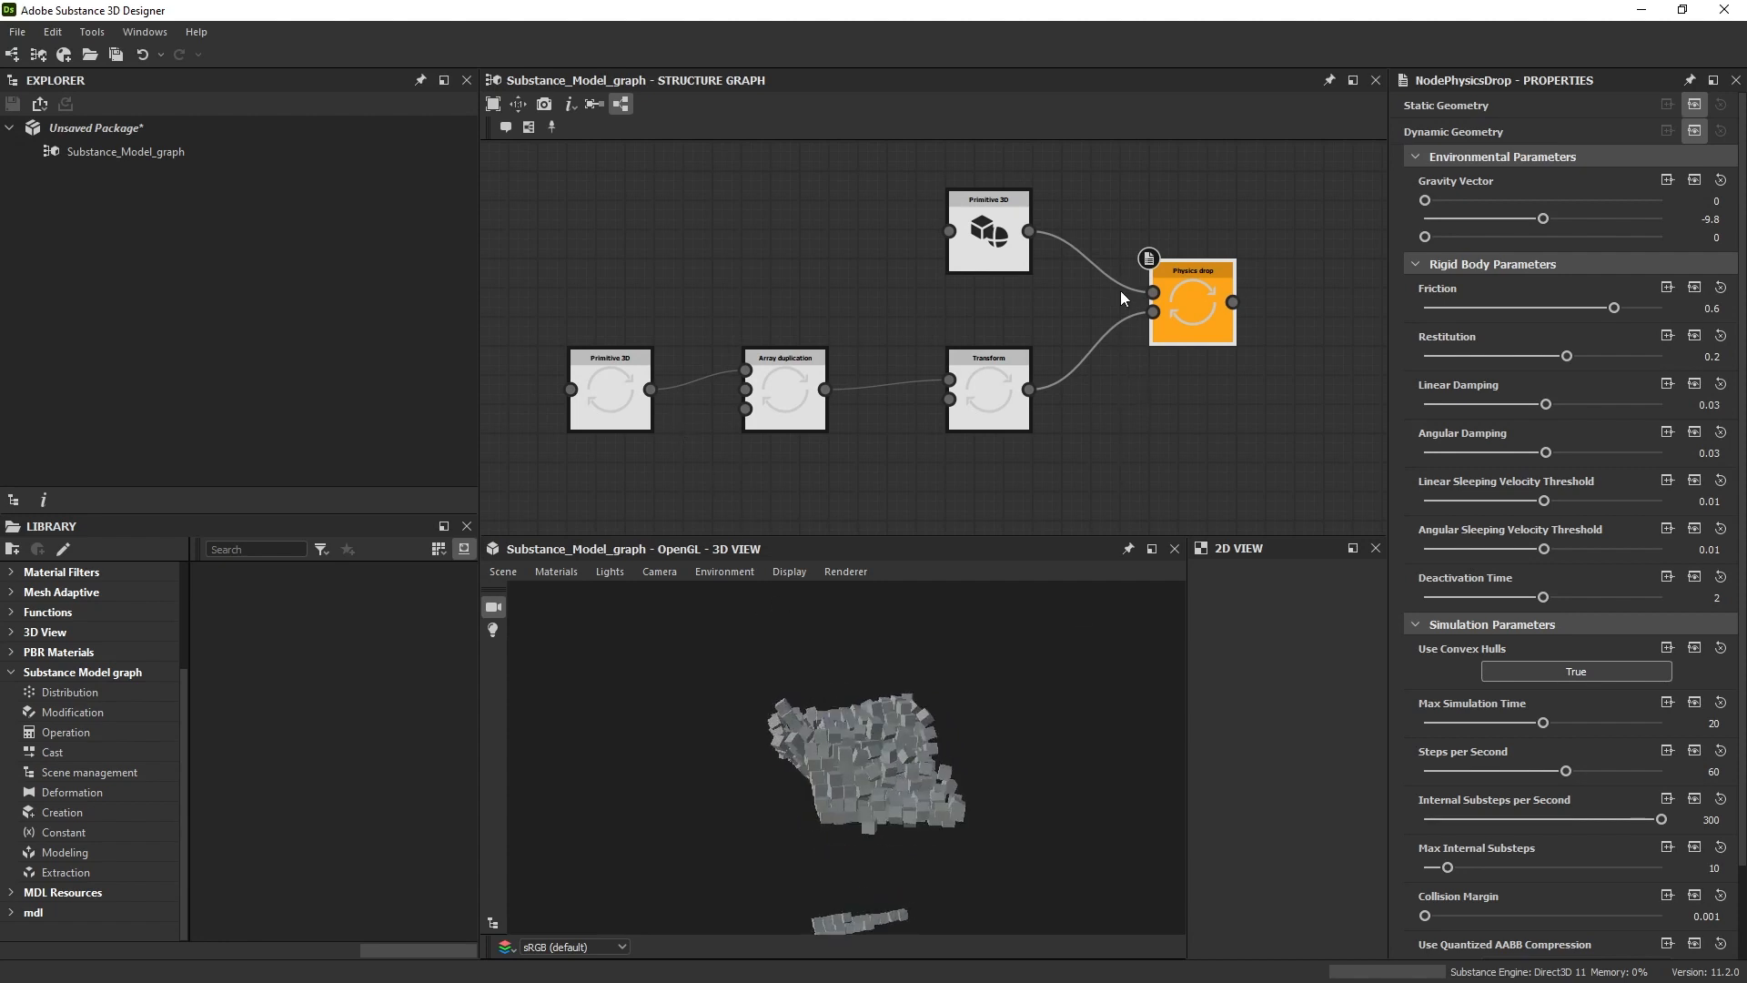
mouse_move(1149, 147)
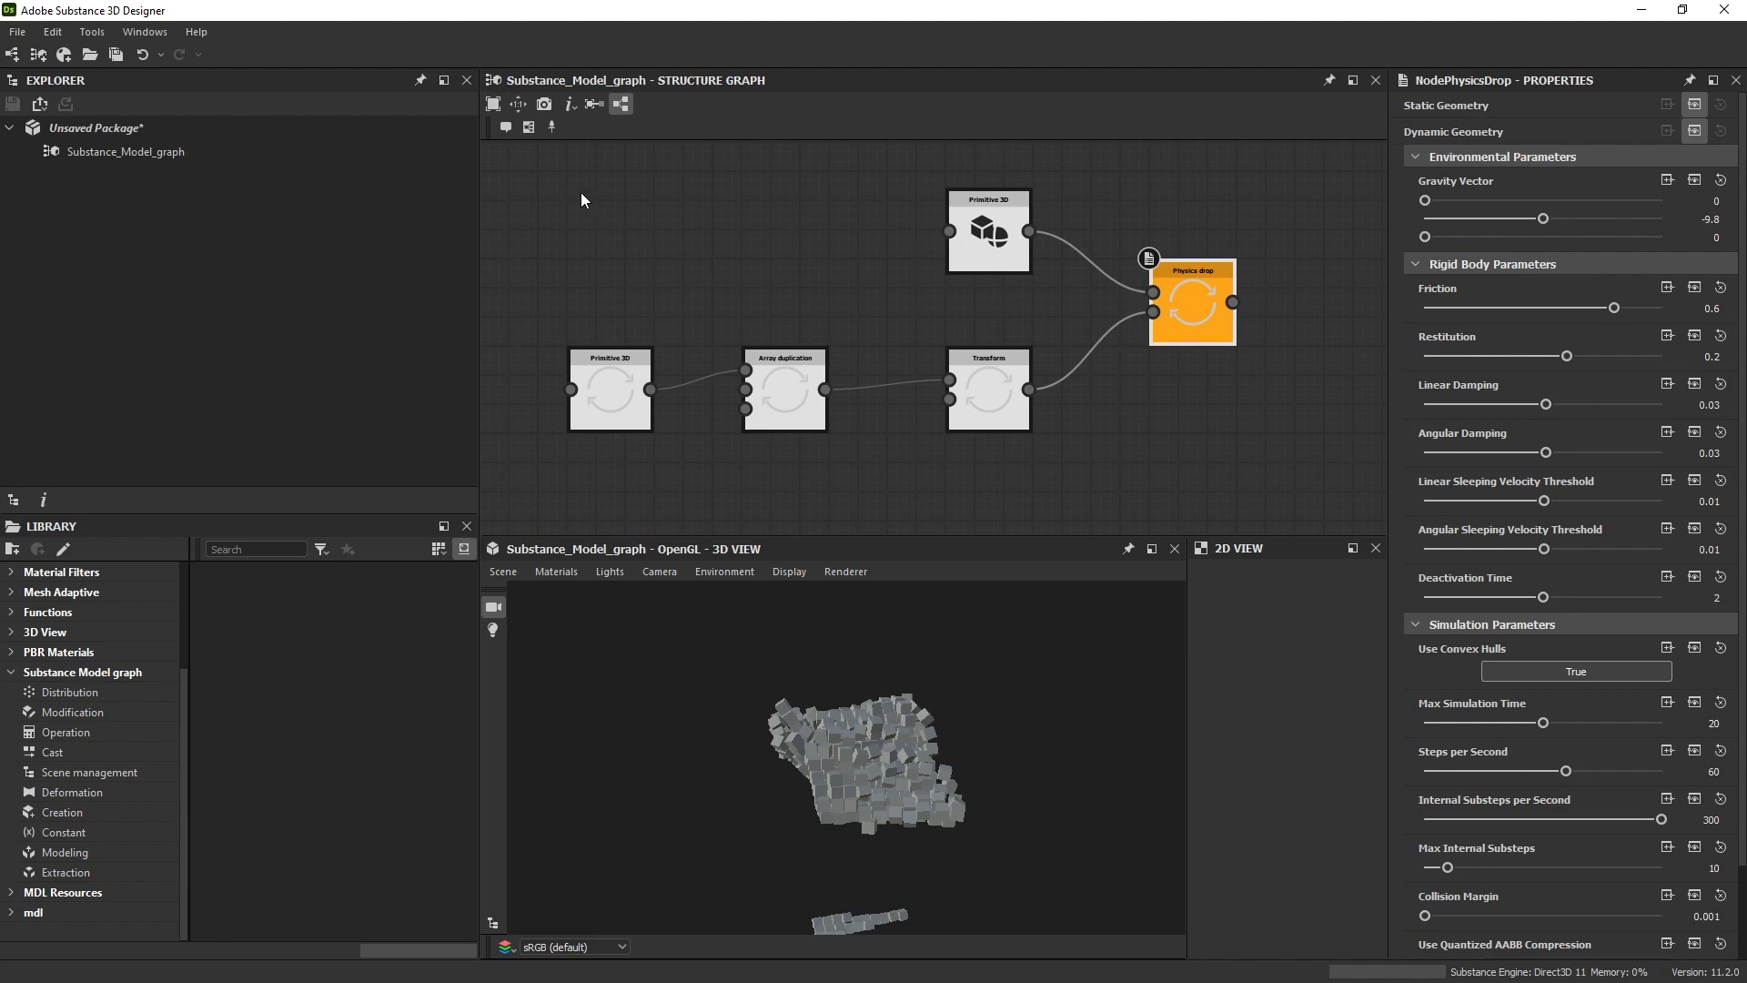
mouse_move(743, 373)
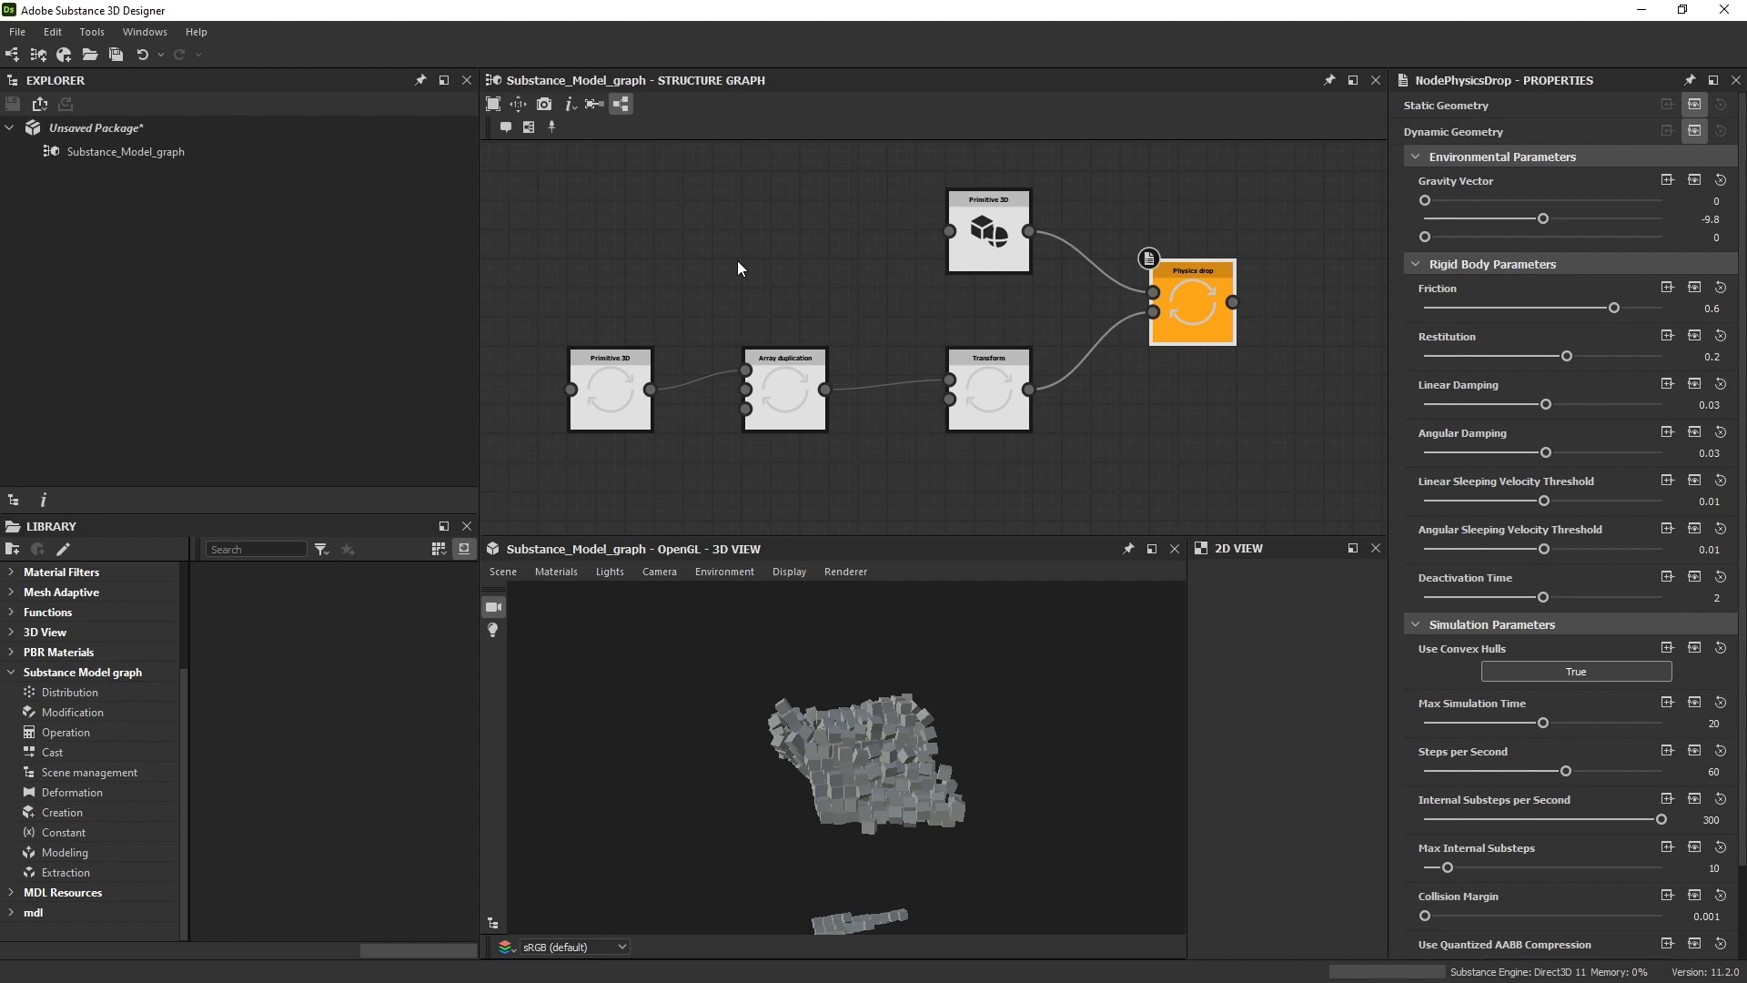
mouse_move(838, 427)
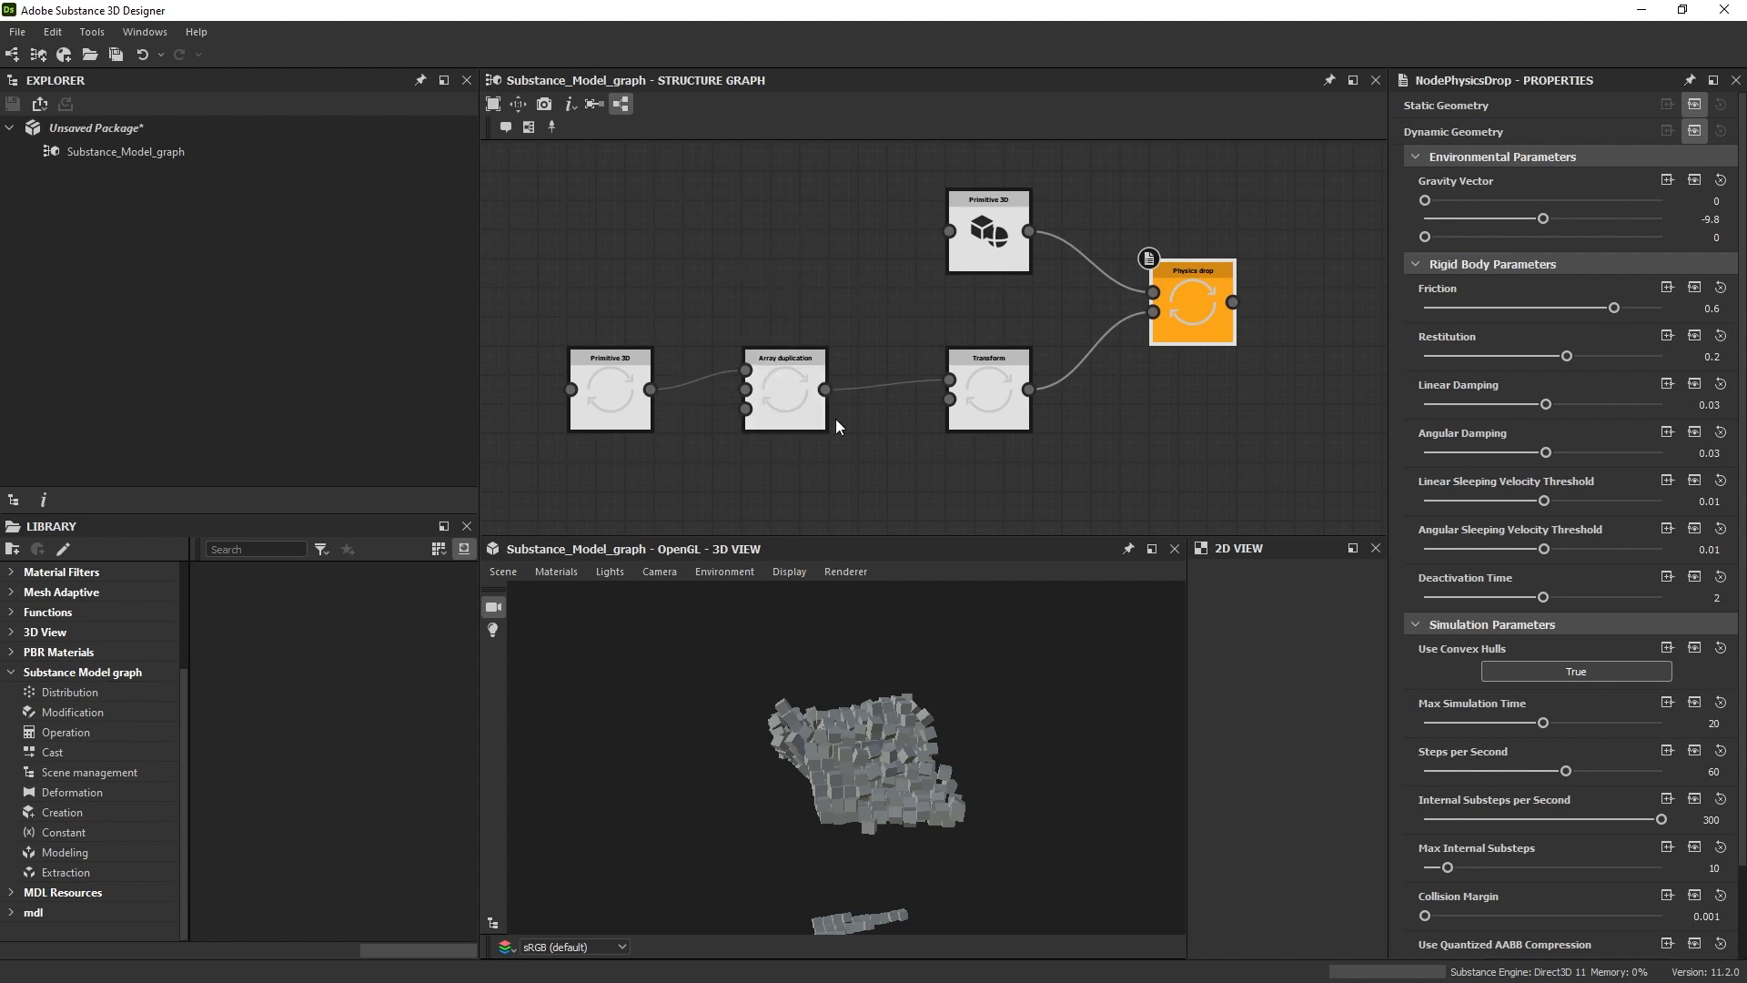